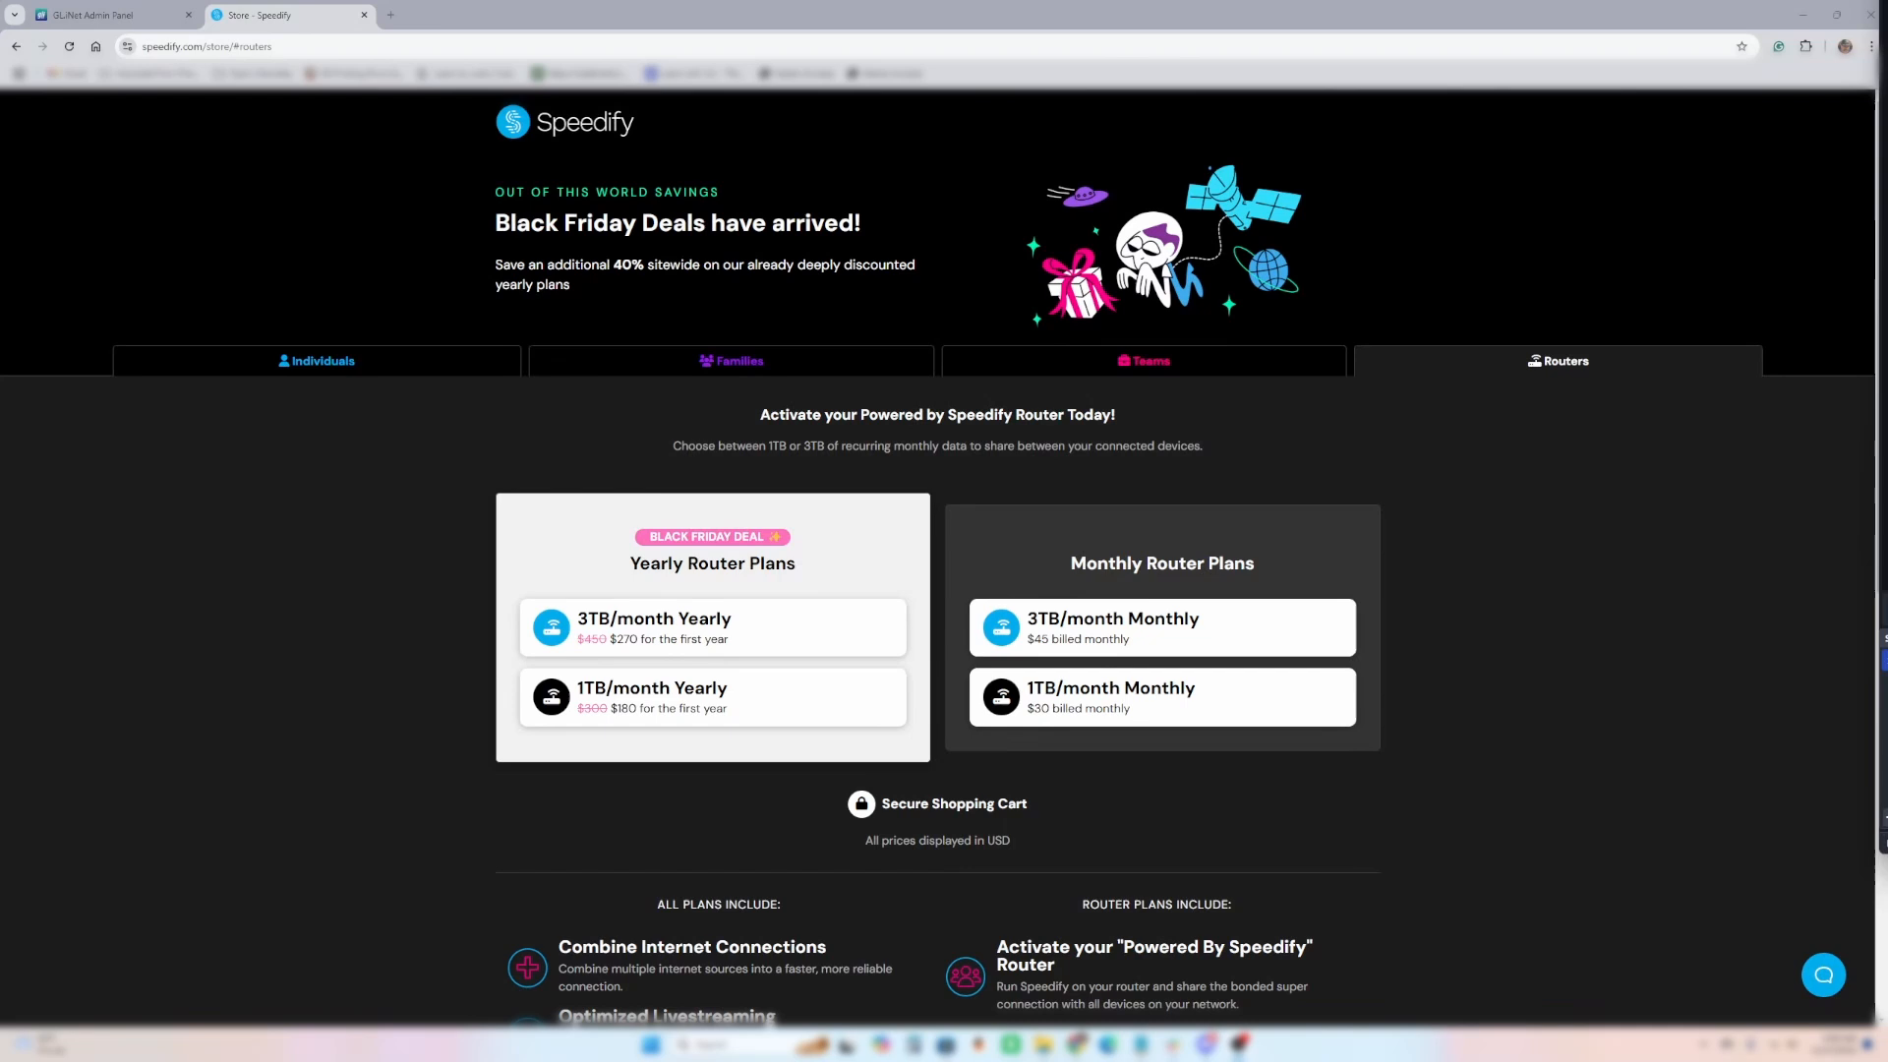
pyautogui.moveTo(347, 484)
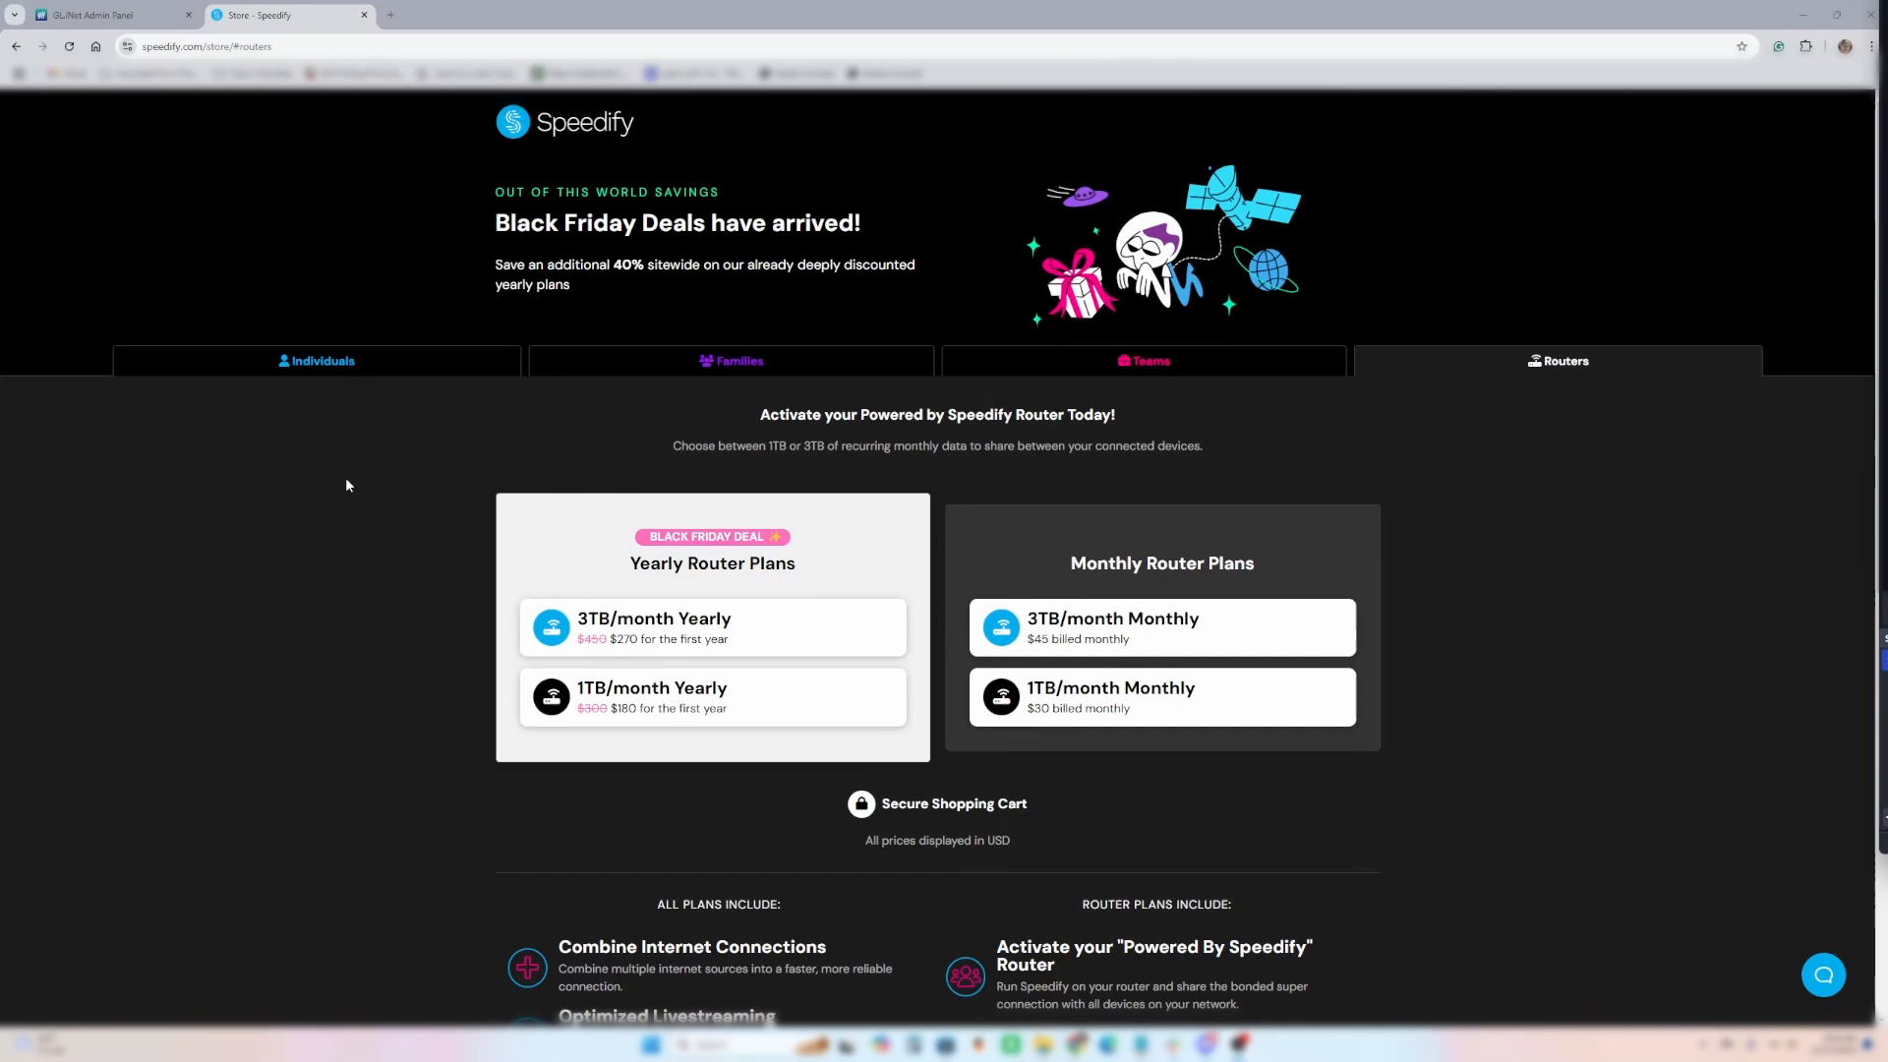
# - Show Speedify's individual plans with their 3-year, yearly and monthly pricing
pyautogui.click(316, 361)
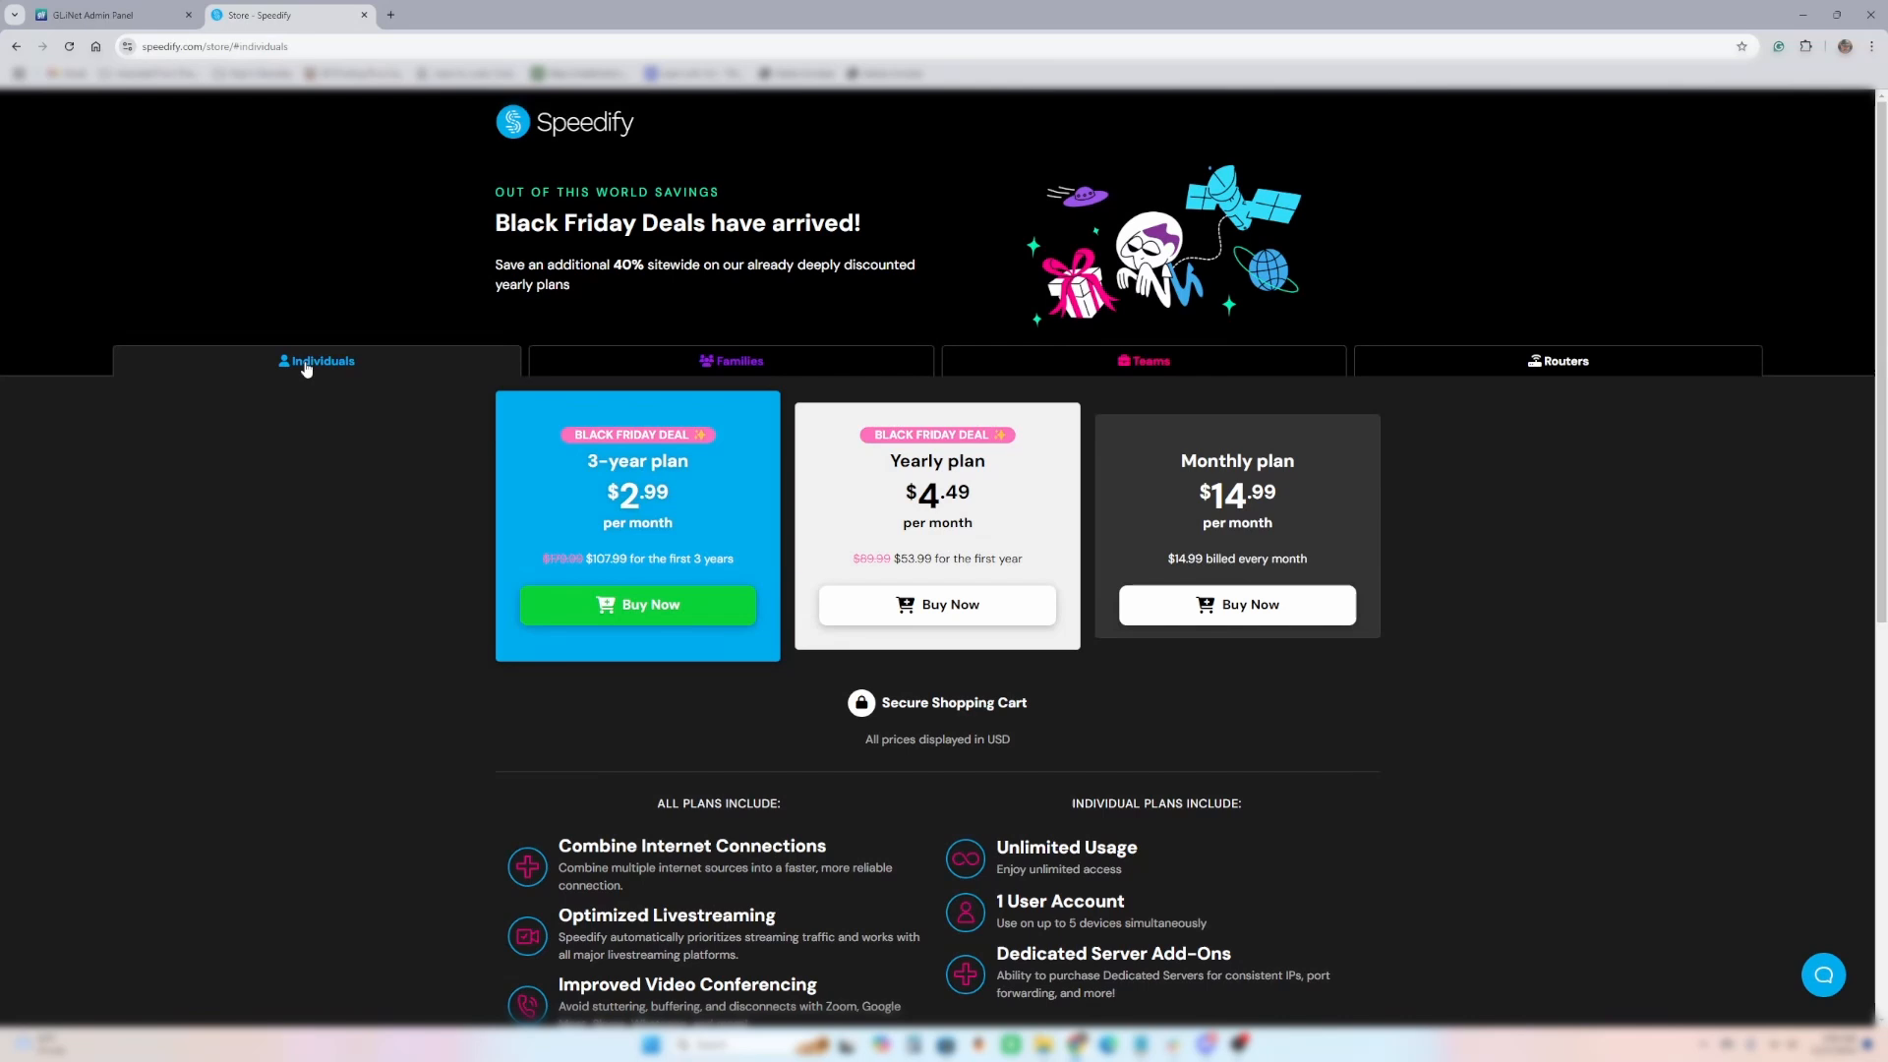
# - Go back to the Speedify router plans, triggering the 40% off yearly offer popup
pyautogui.click(1564, 361)
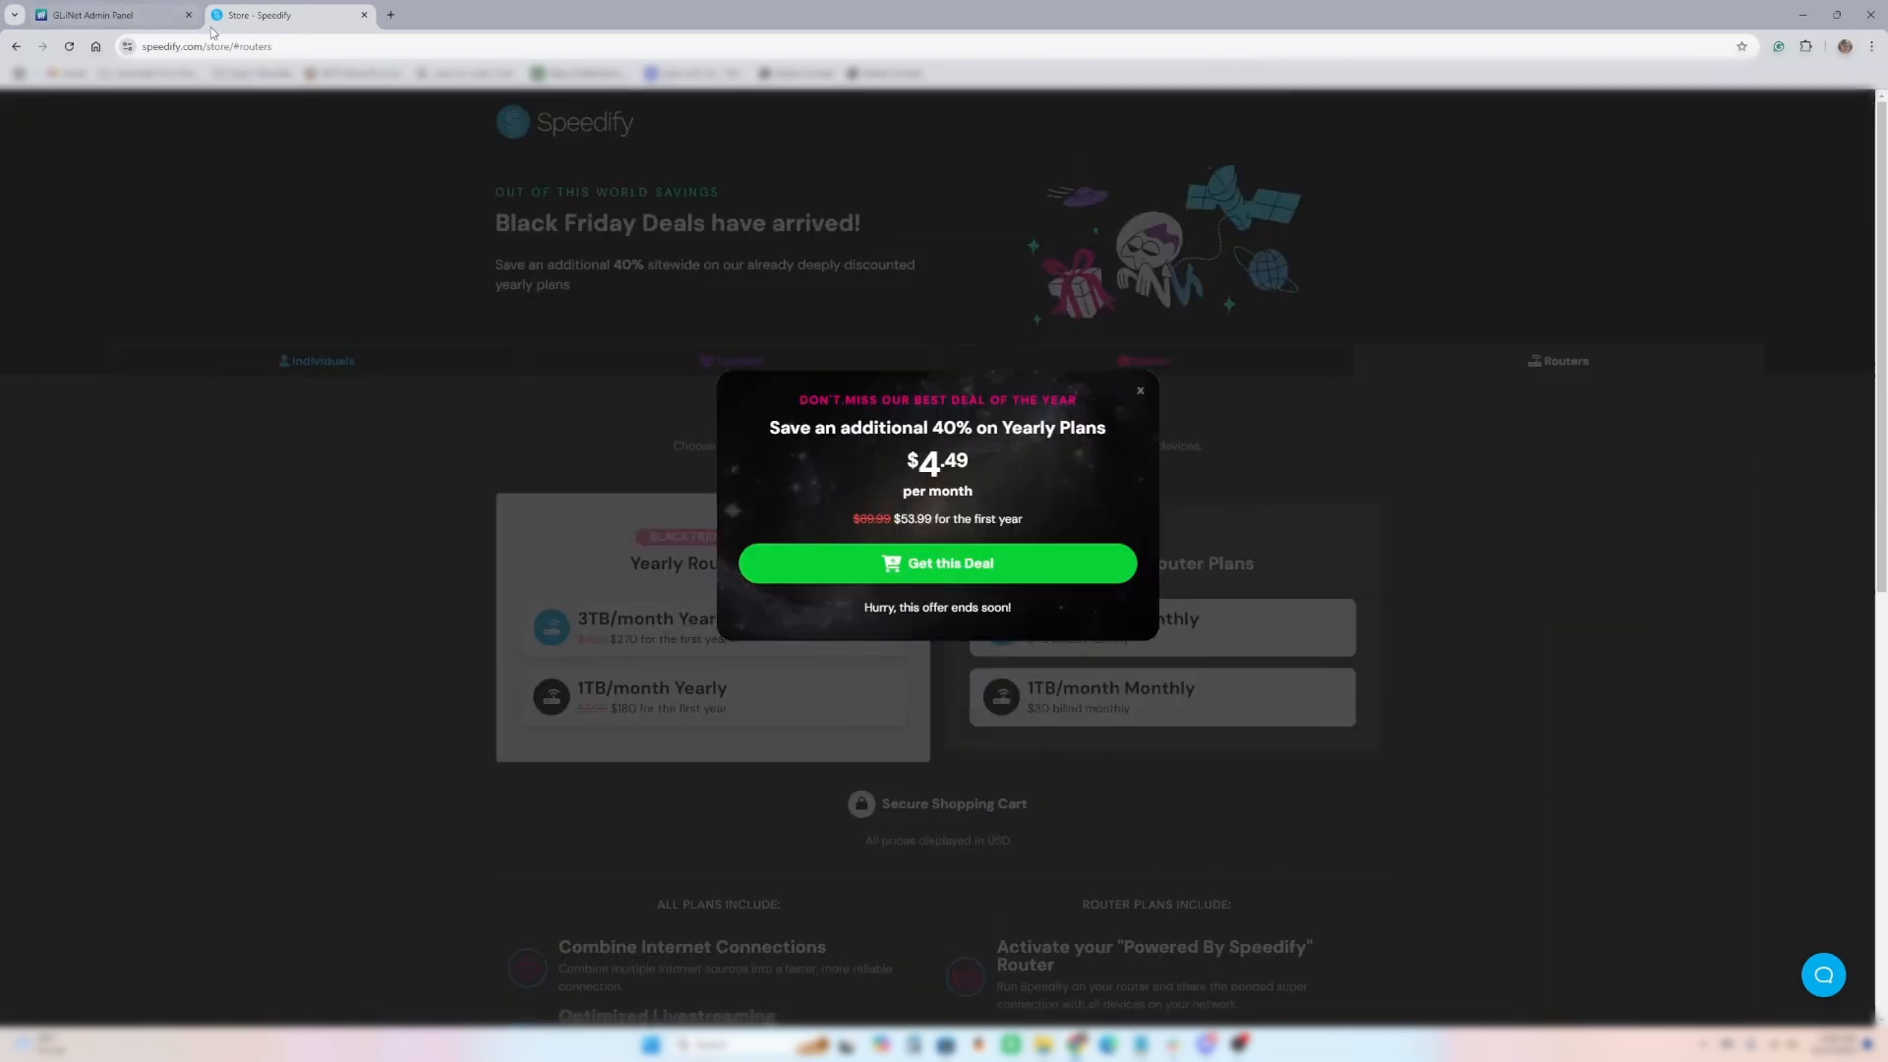
# - Bring up the GL.iNet Internet page and the laptop's Wi-Fi network list
pyautogui.click(108, 15)
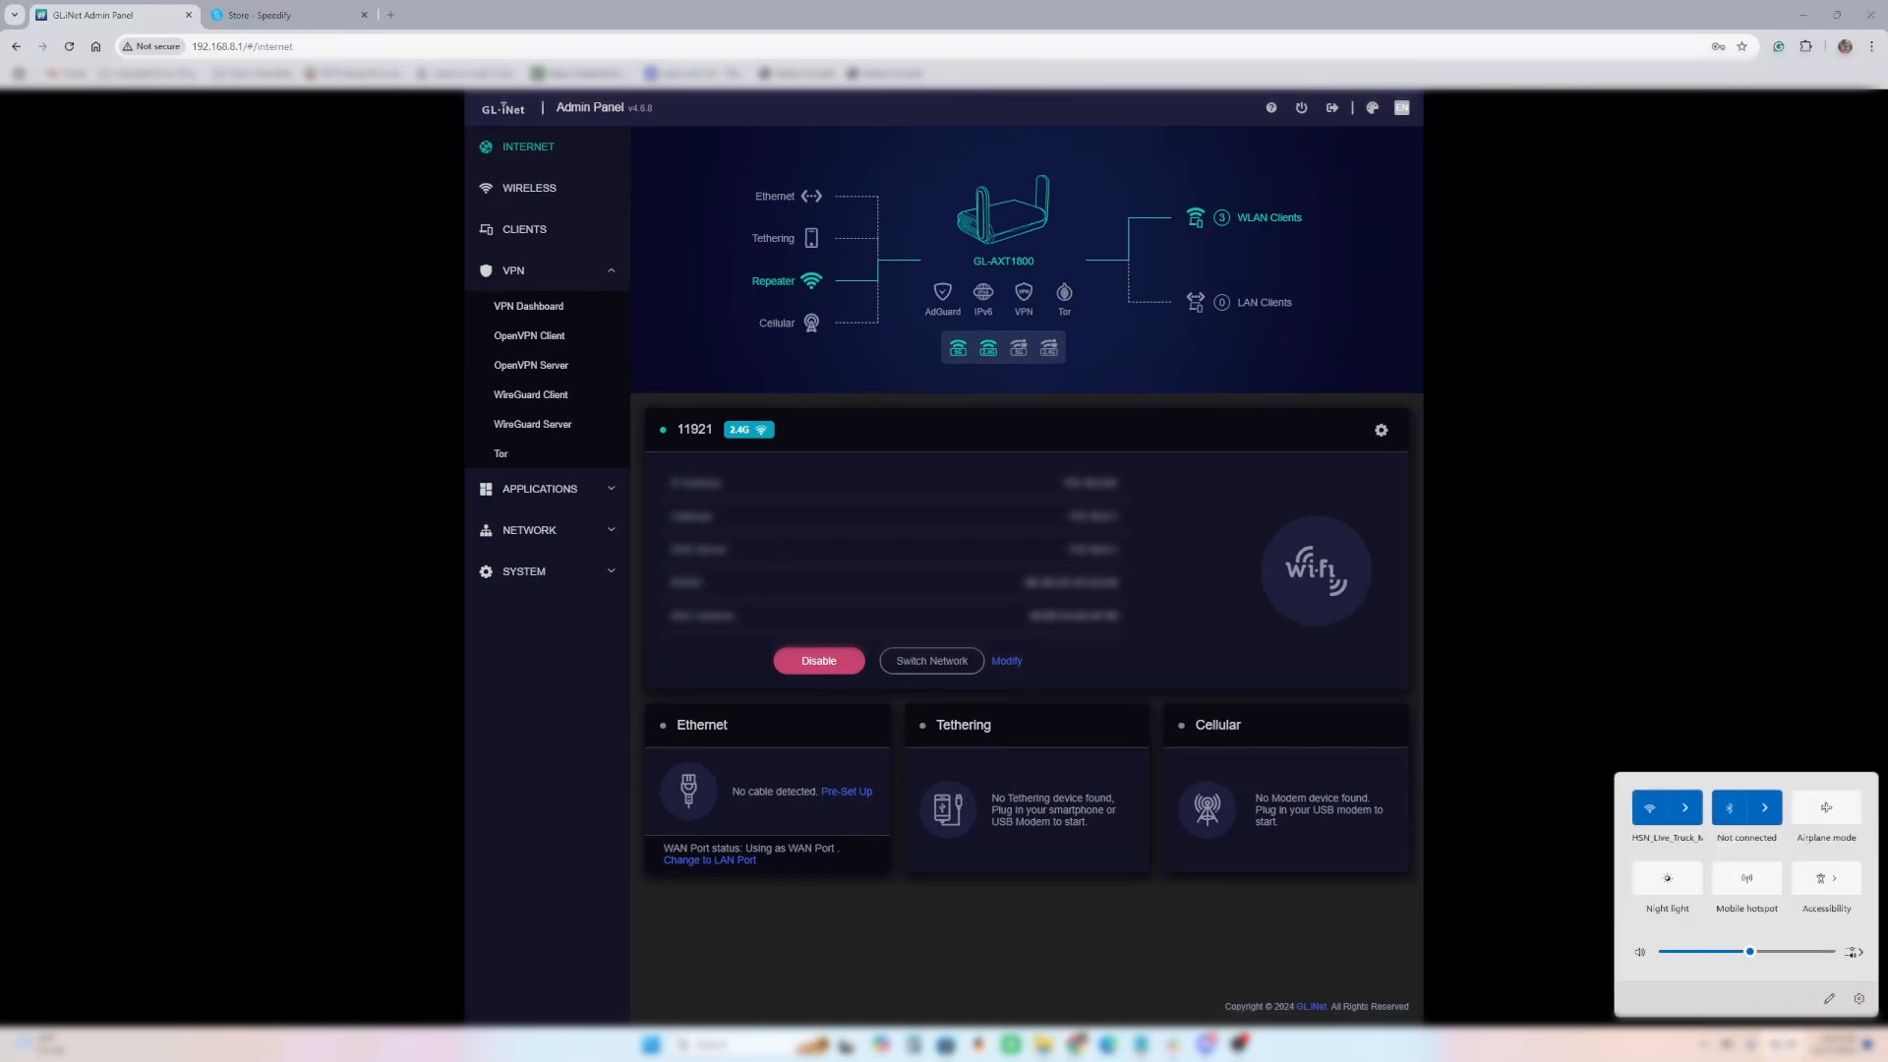
pyautogui.click(1684, 808)
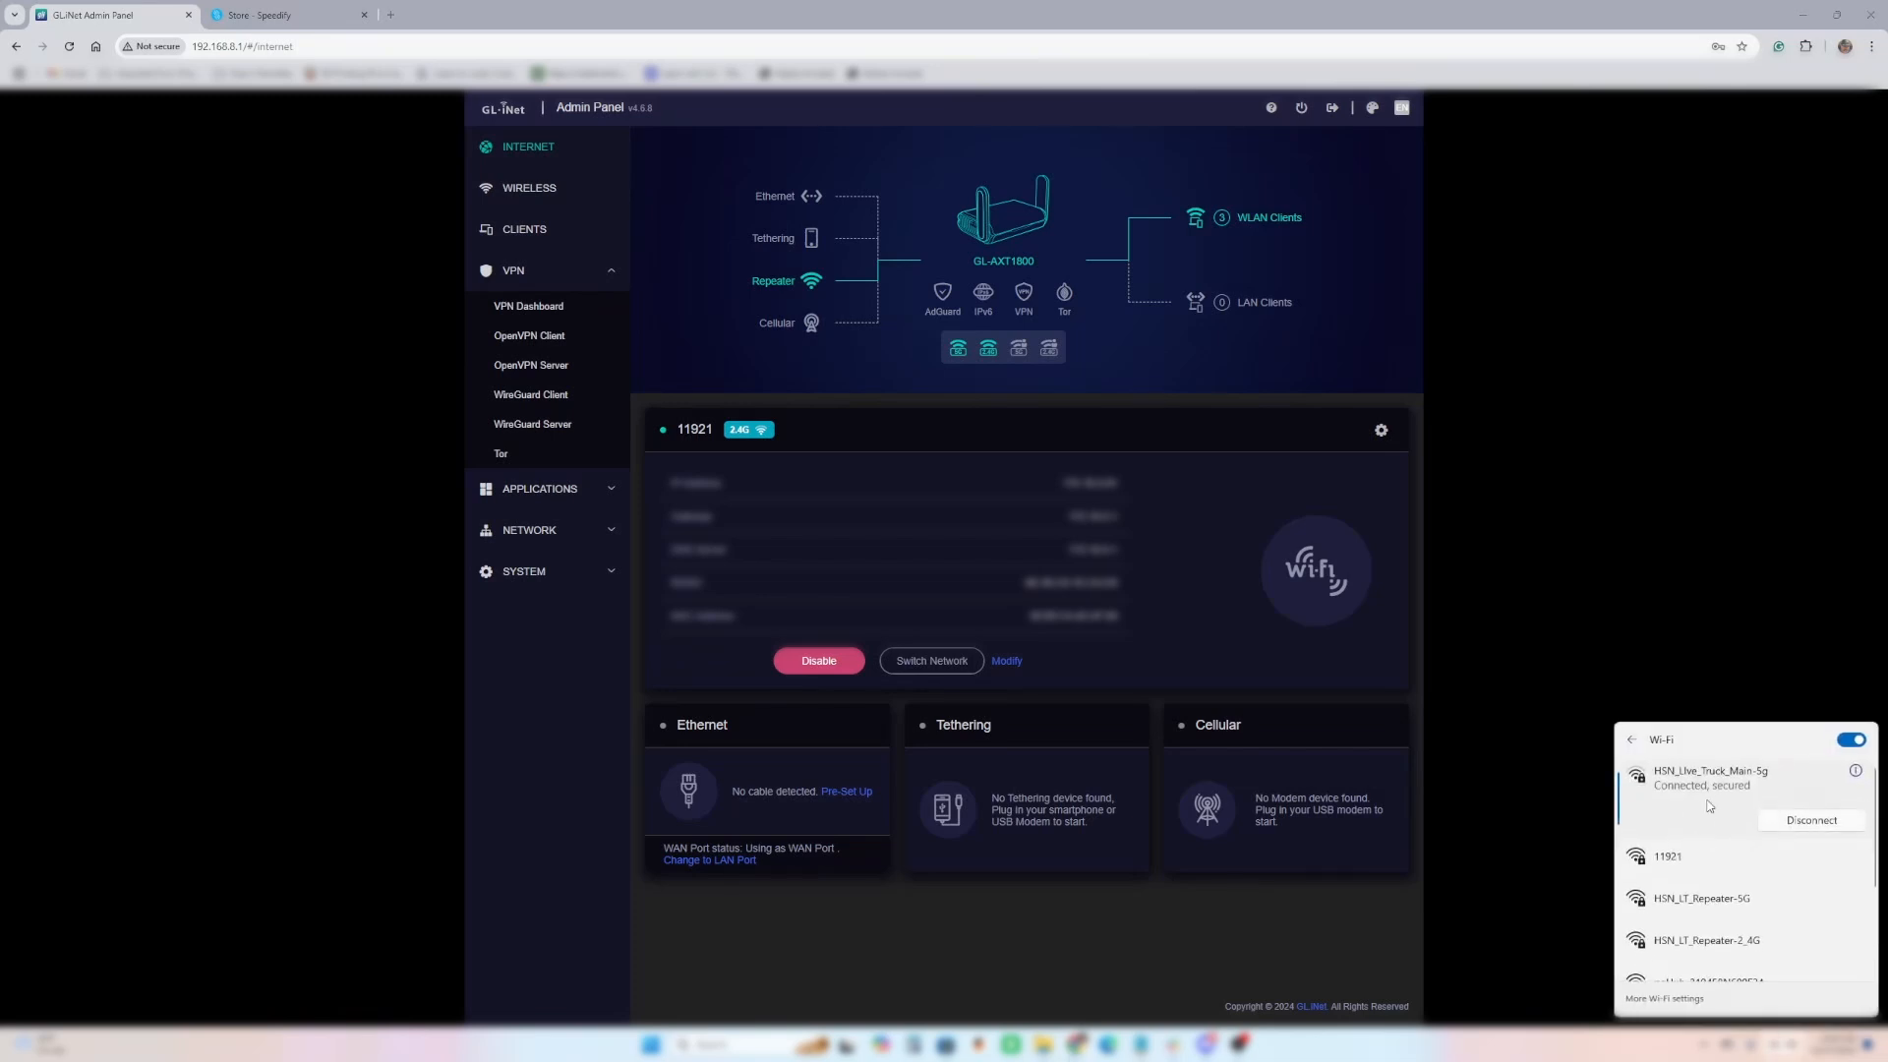
pyautogui.moveTo(1087, 595)
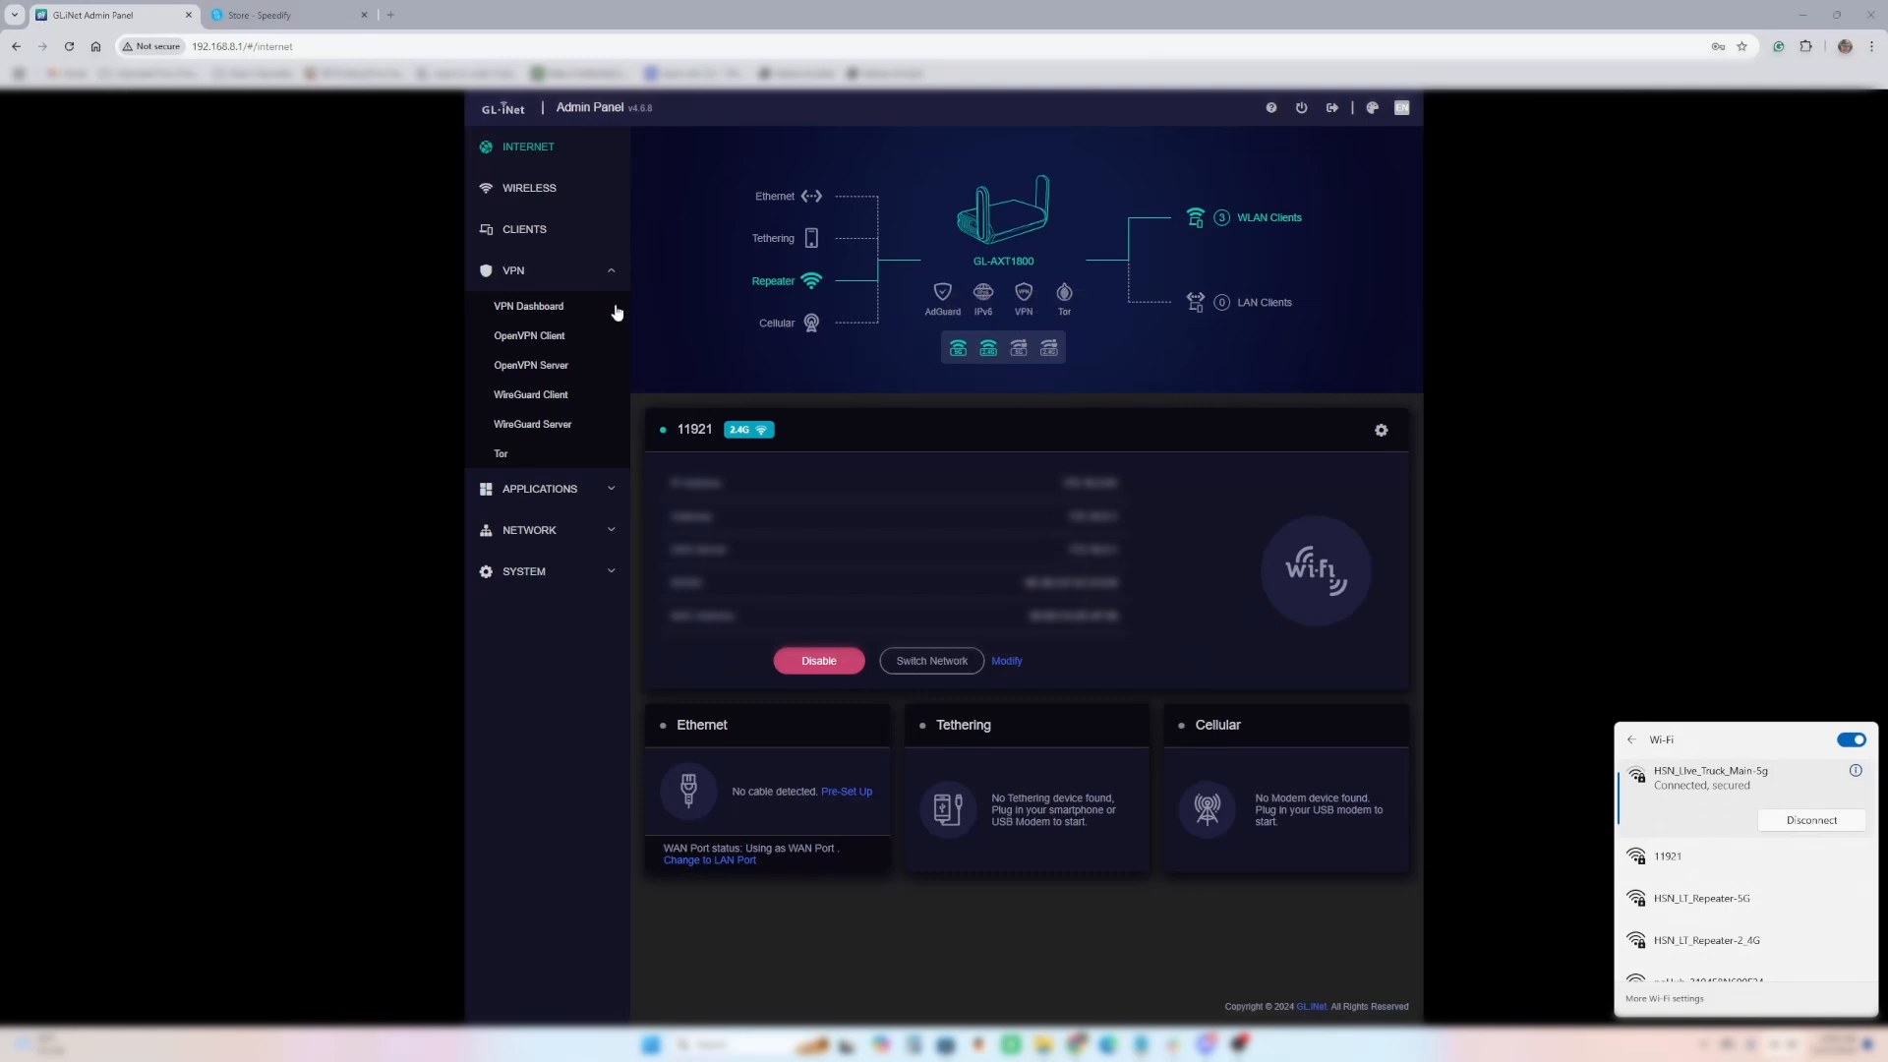
pyautogui.moveTo(702, 216)
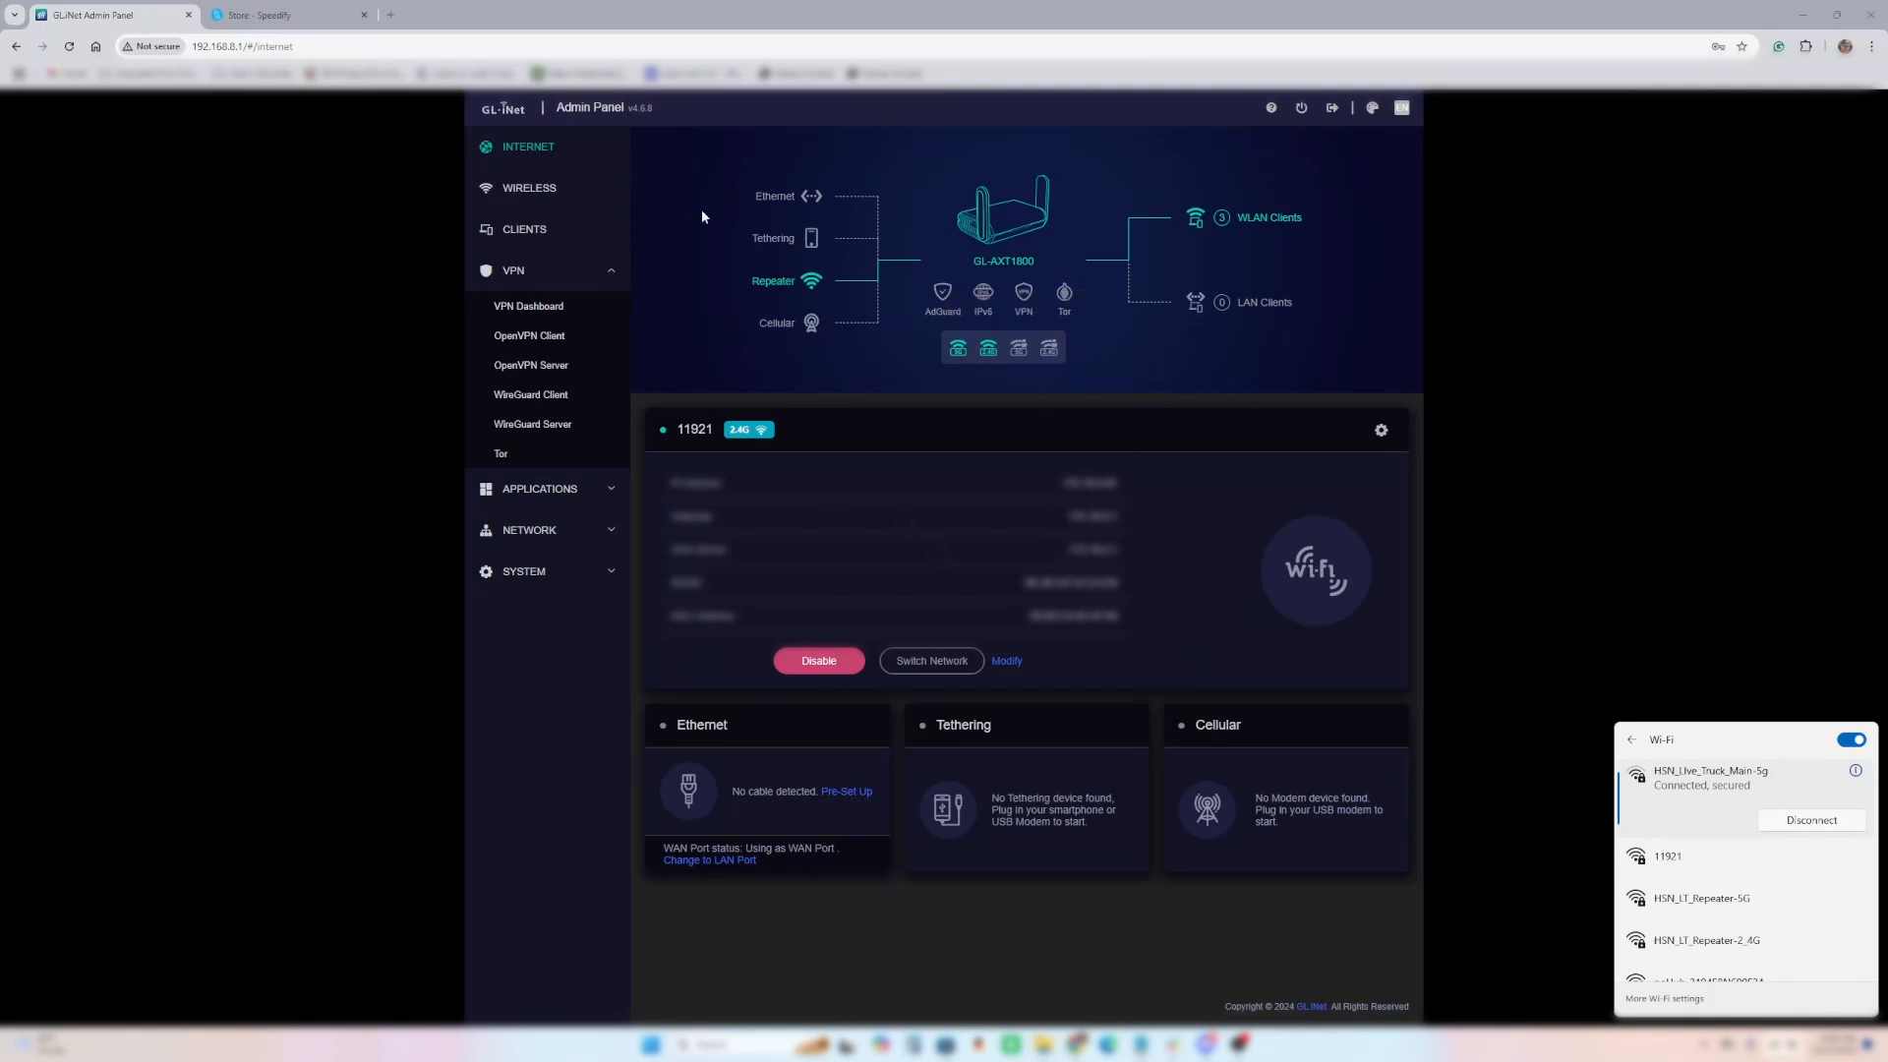
pyautogui.moveTo(1040, 988)
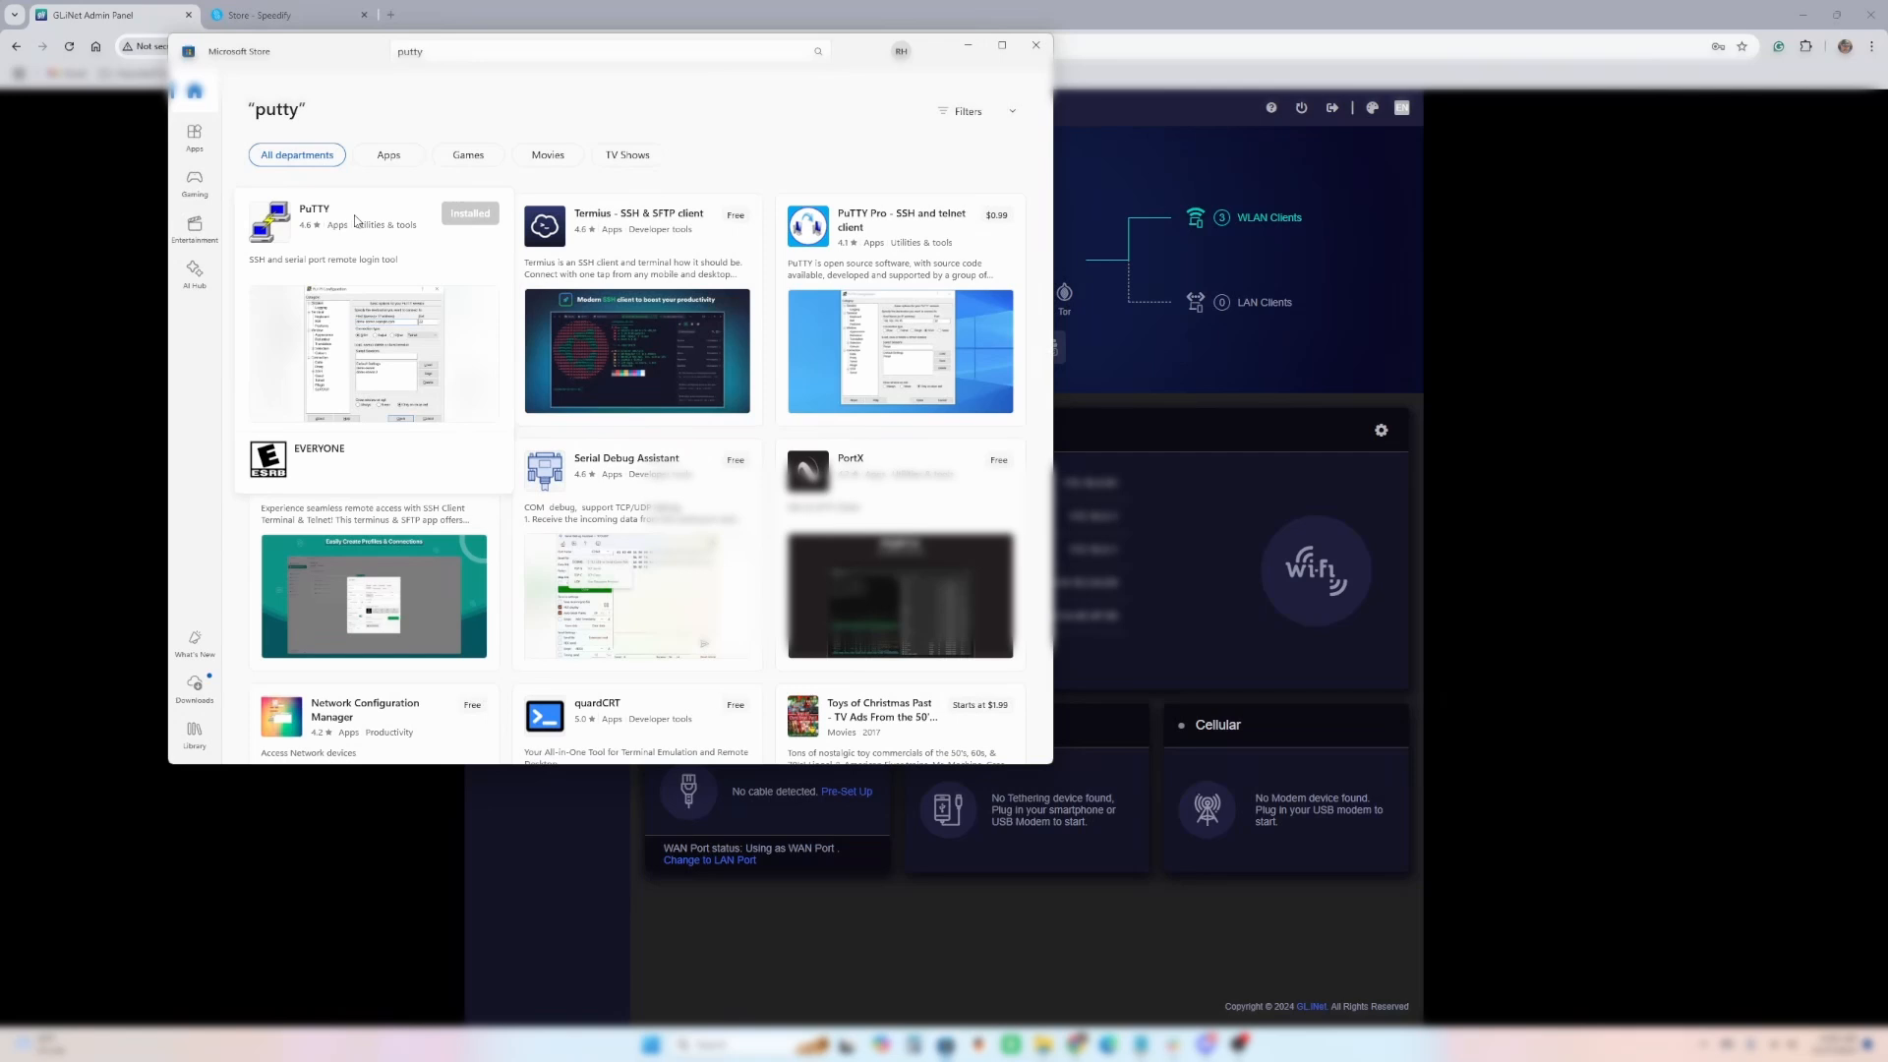
pyautogui.moveTo(421, 240)
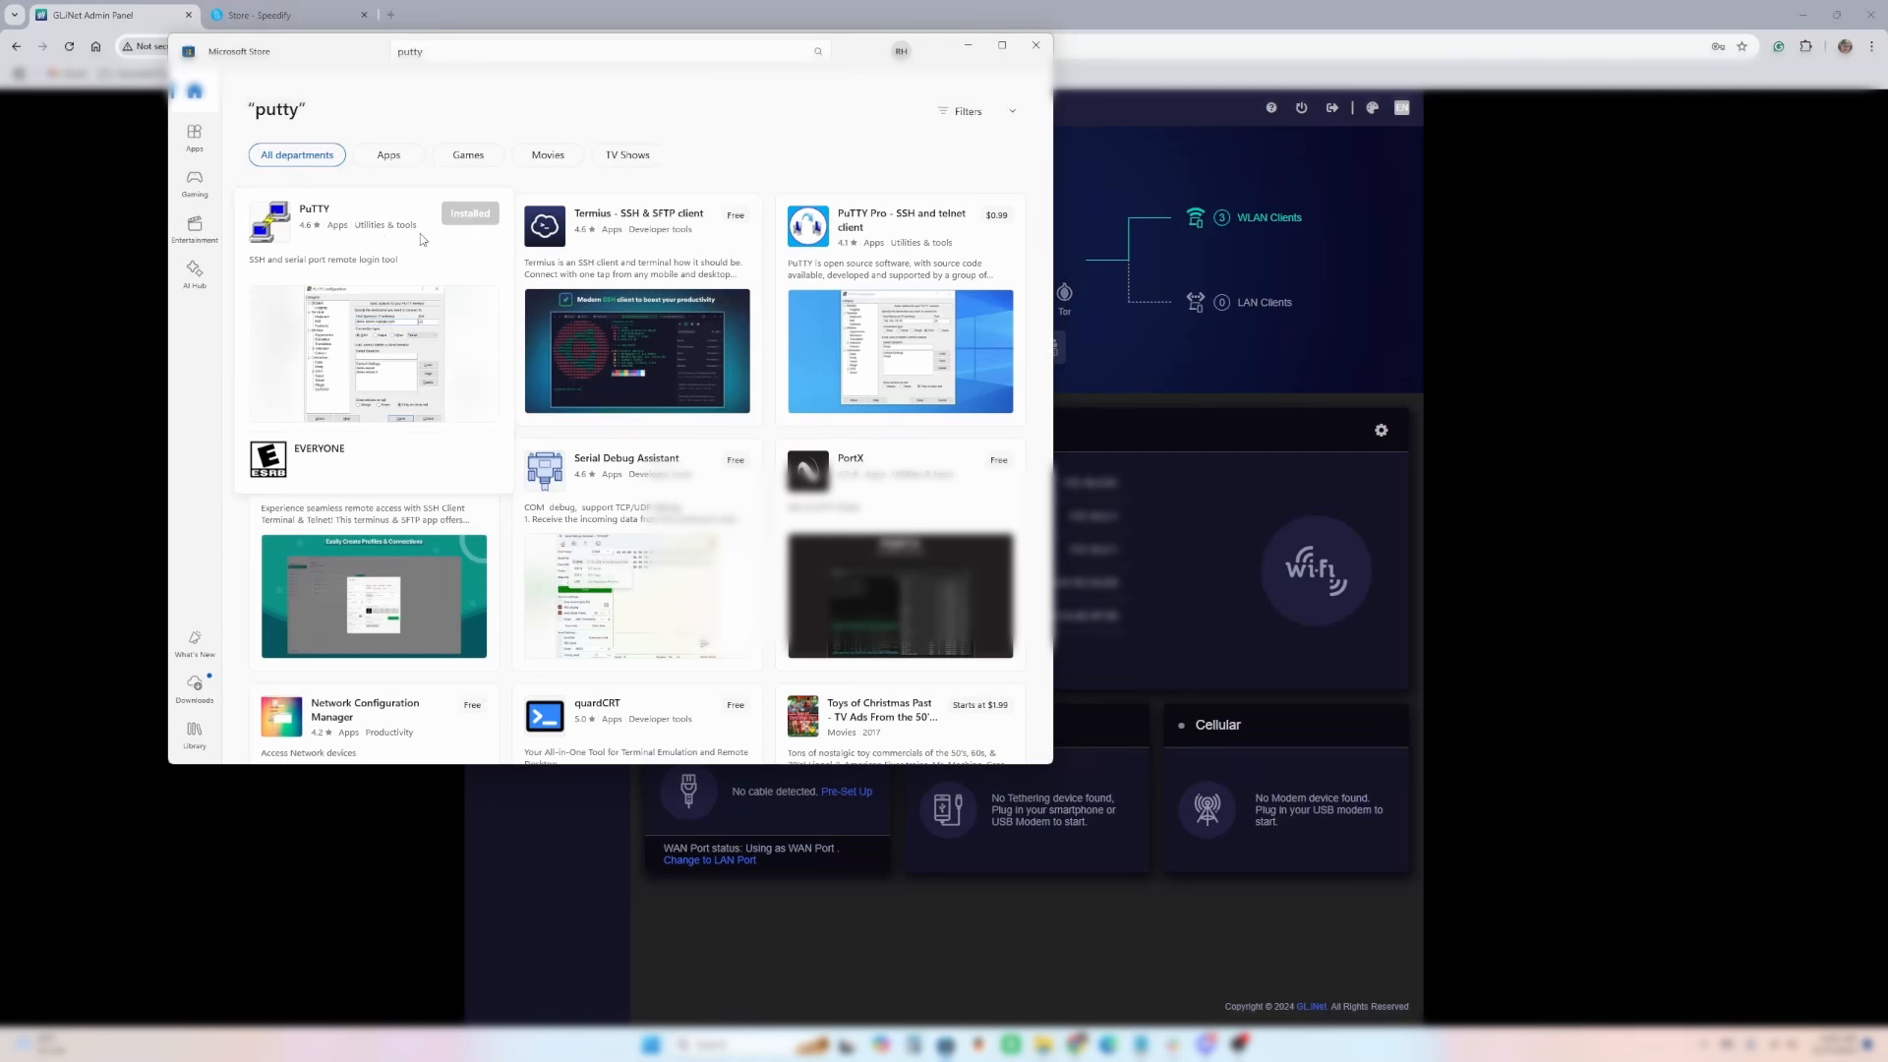
pyautogui.moveTo(420, 237)
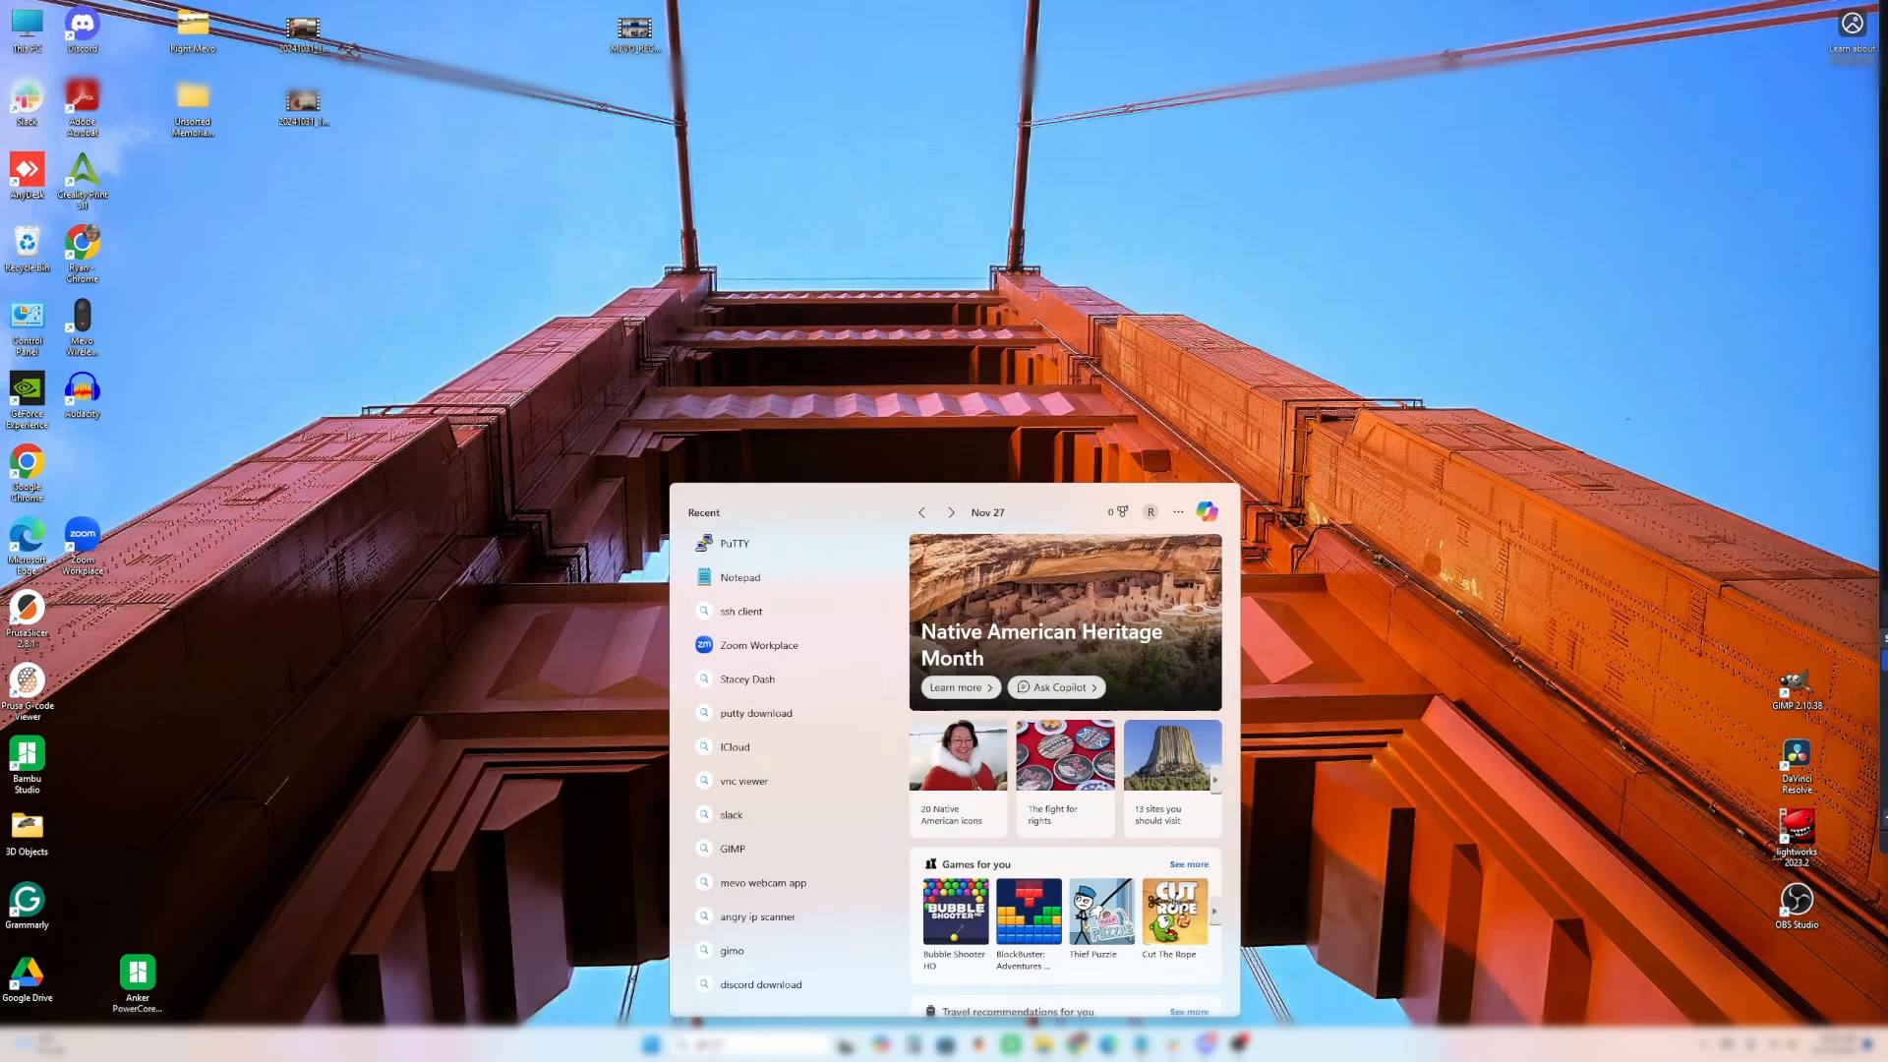
# - Launch PuTTY and open an SSH connection to 192.168.8.1 on port 22
pyautogui.click(733, 543)
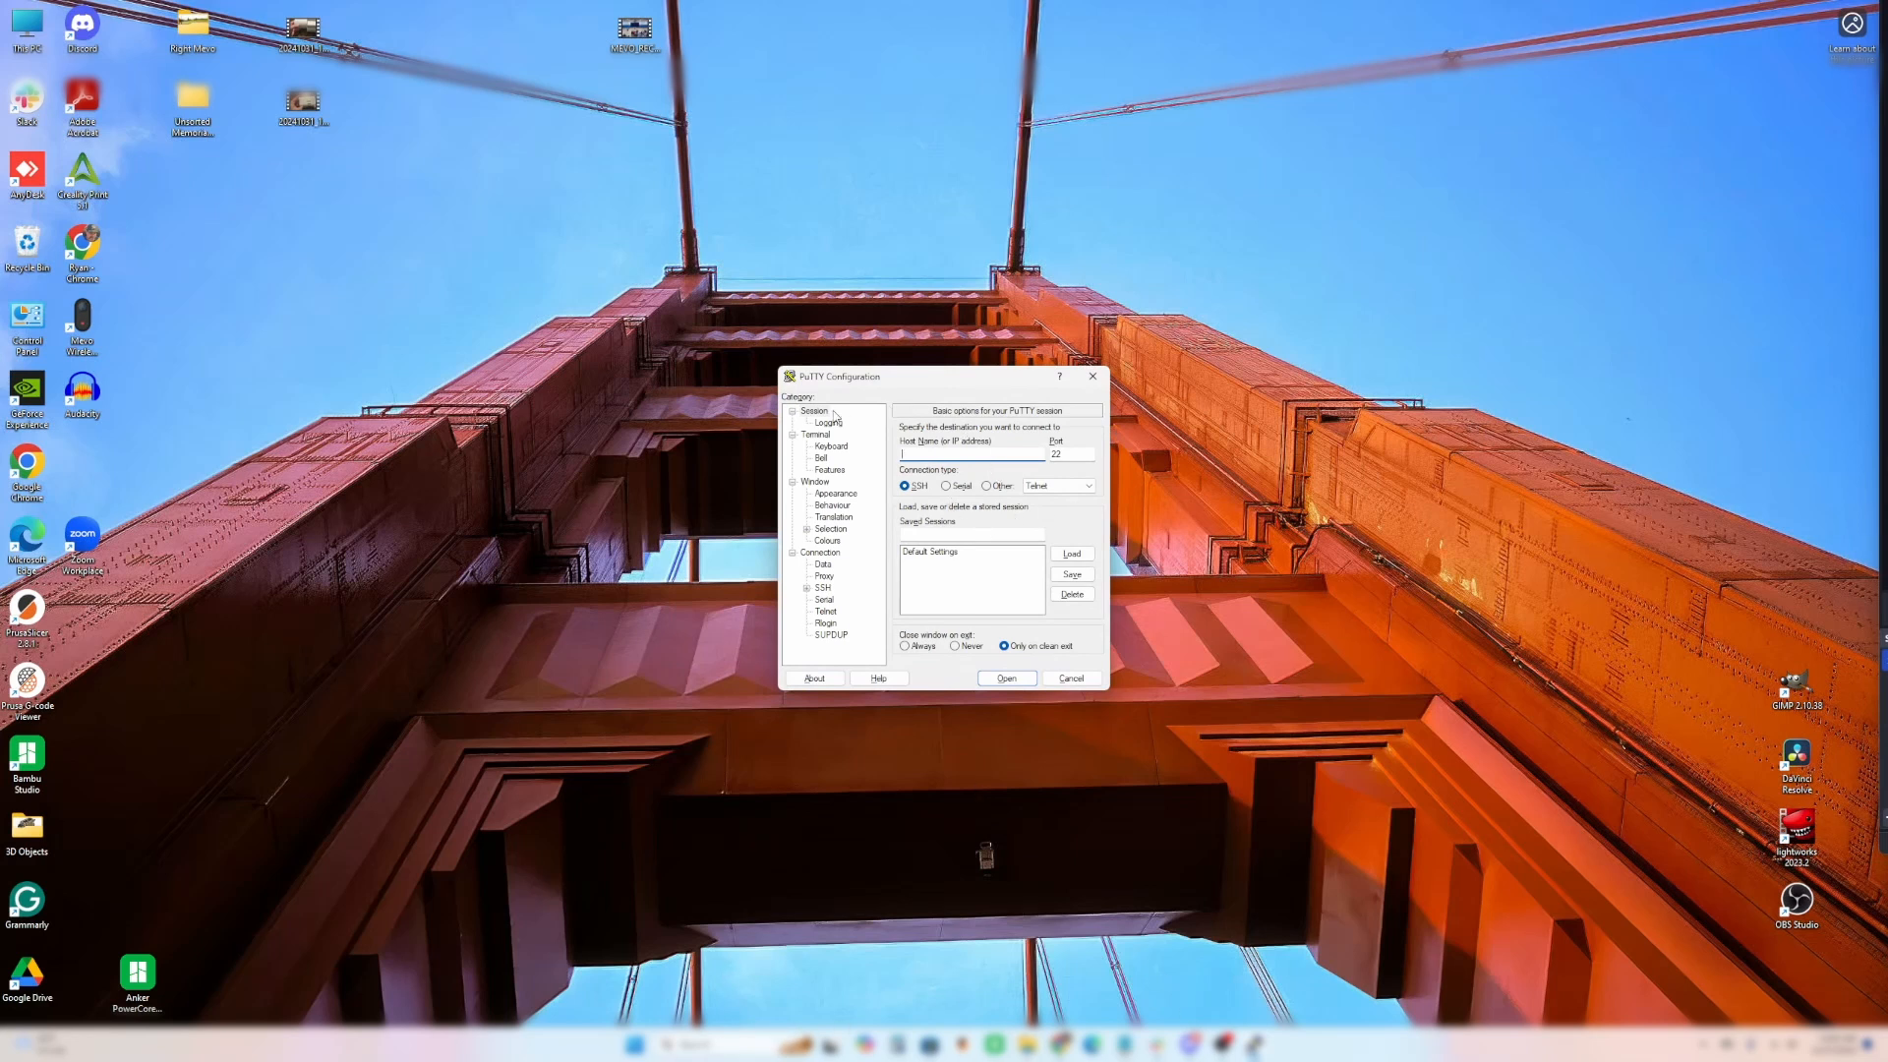
pyautogui.moveTo(793, 579)
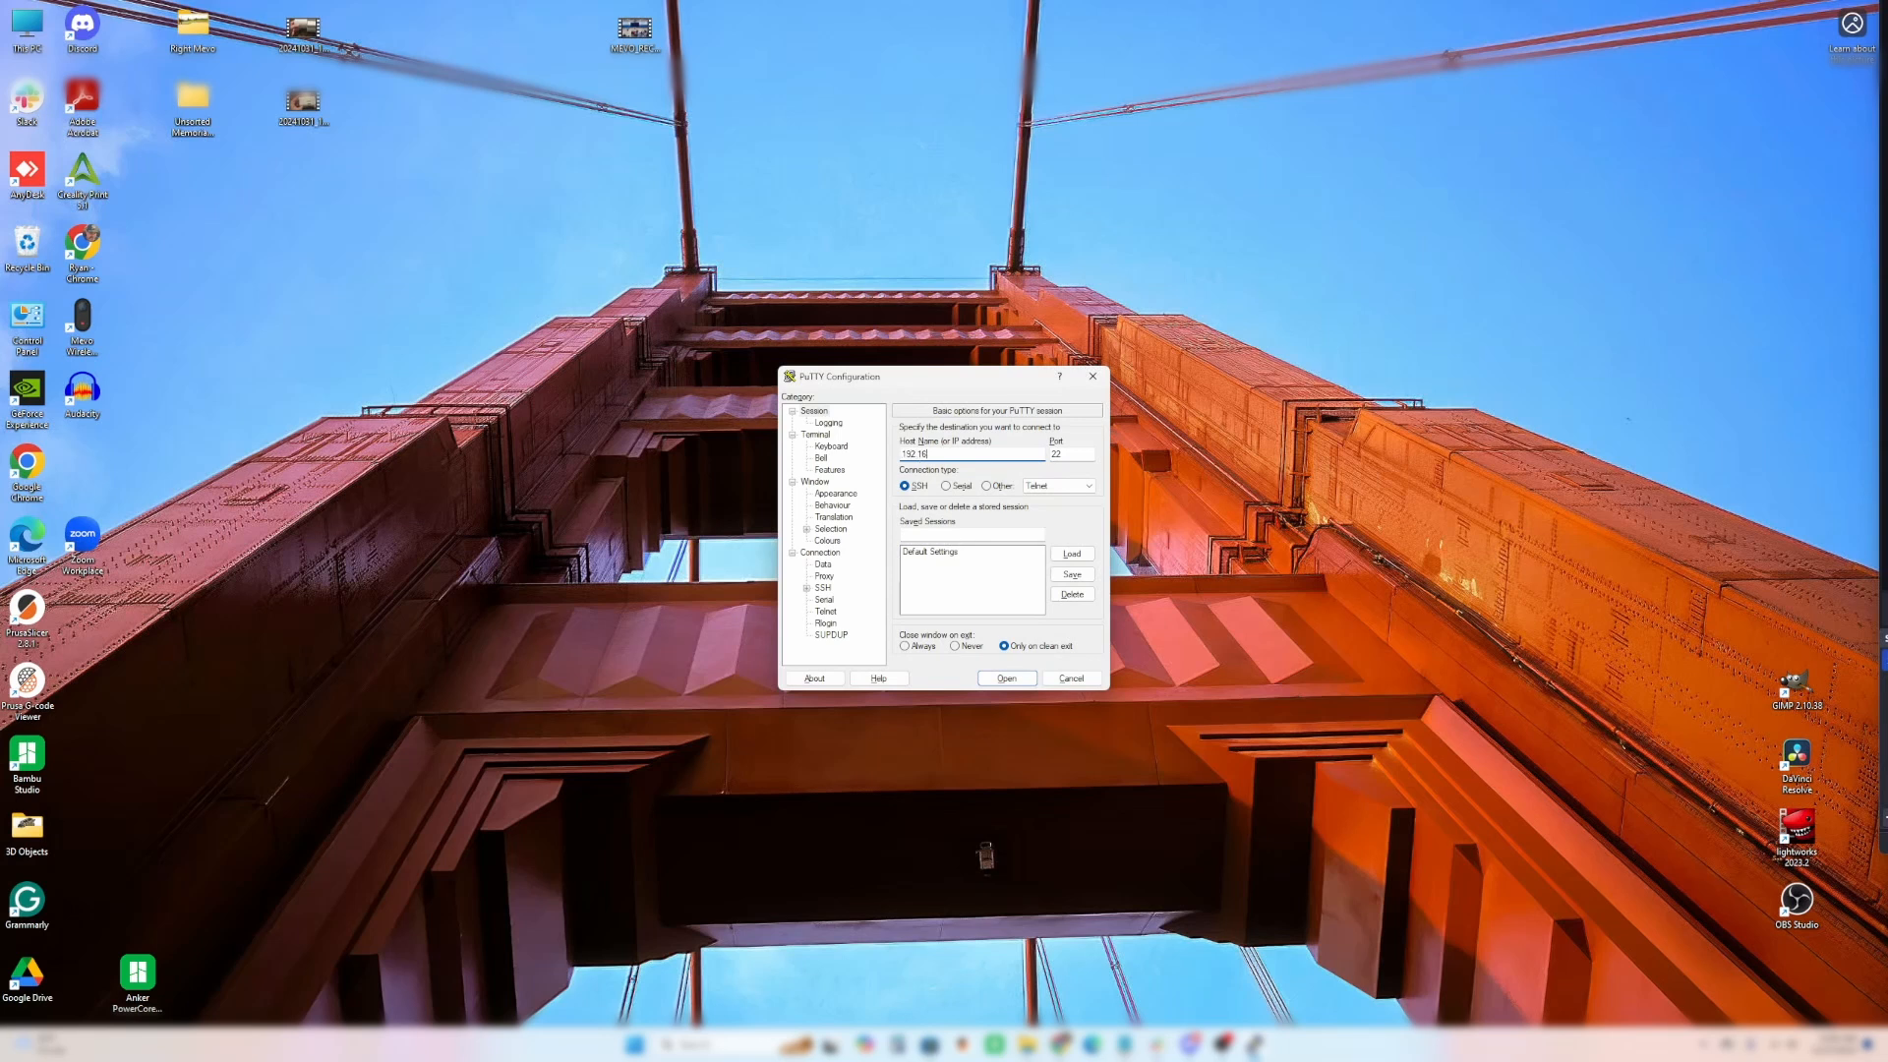
pyautogui.write('192.168.1')
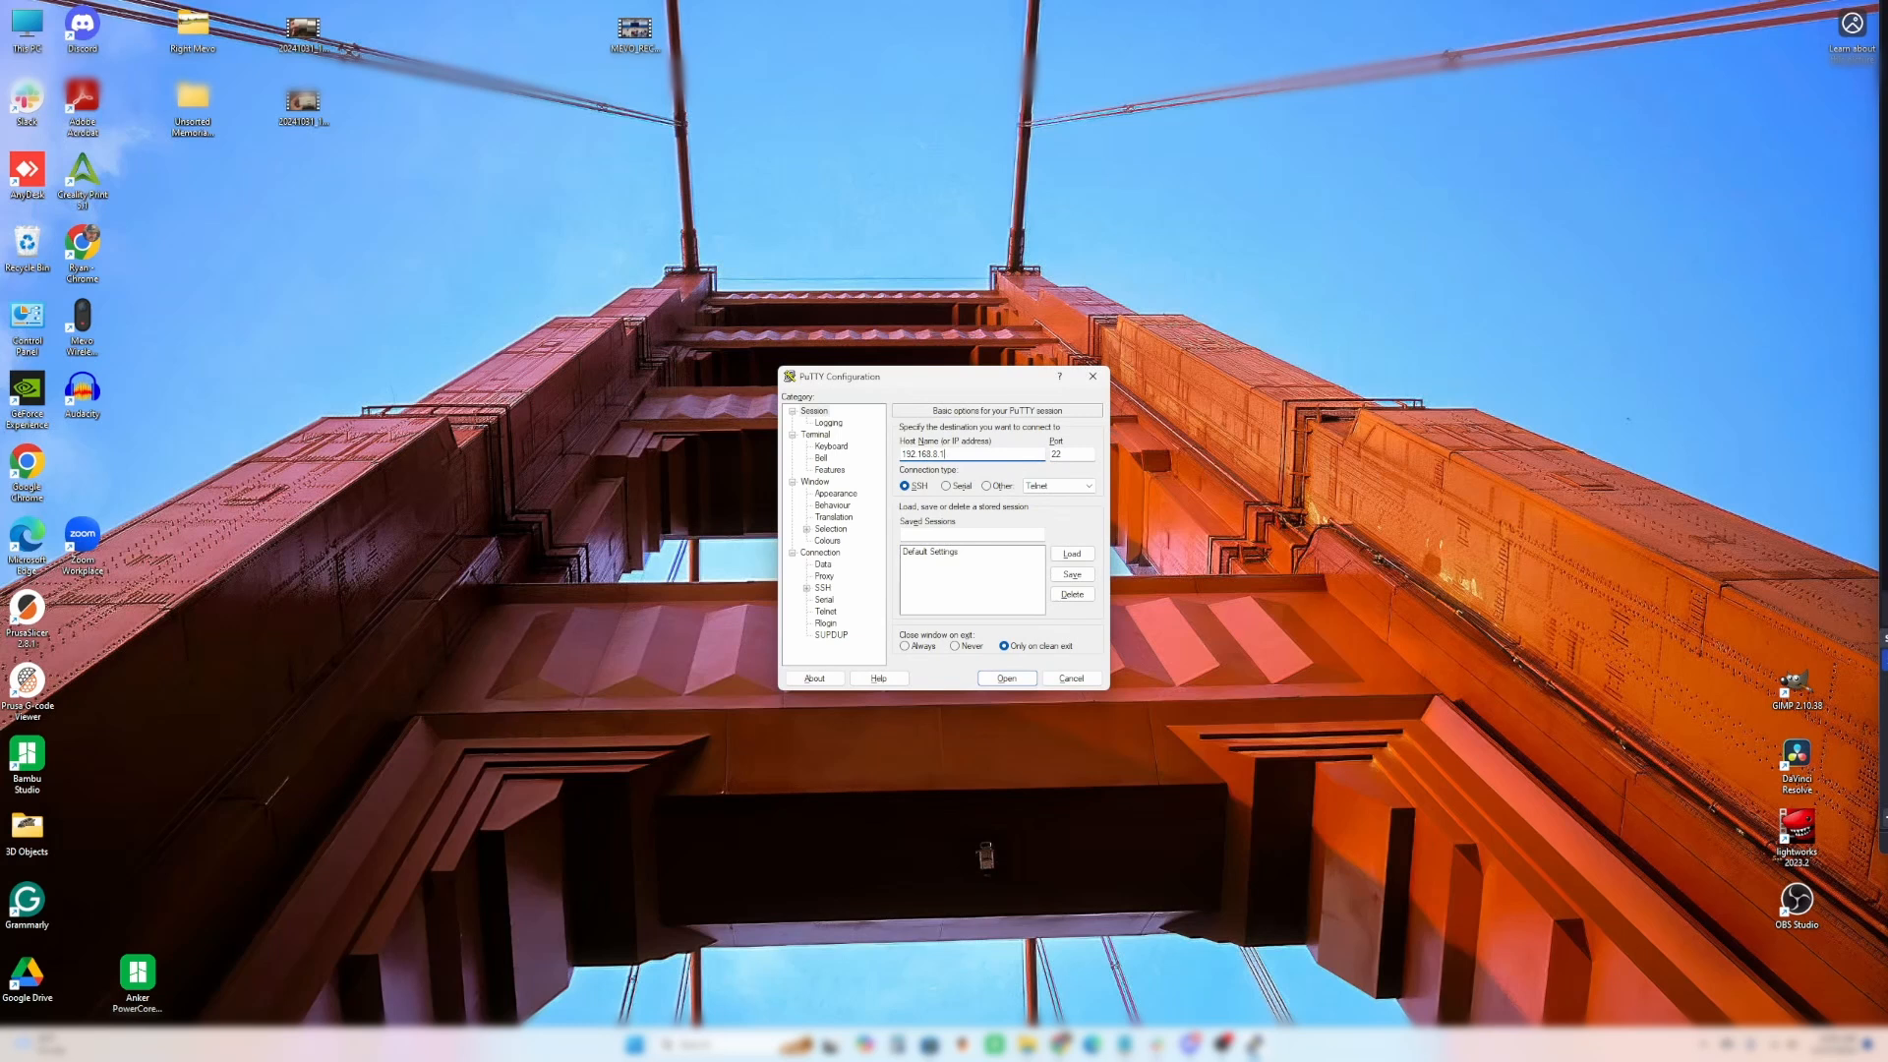
pyautogui.click(1007, 678)
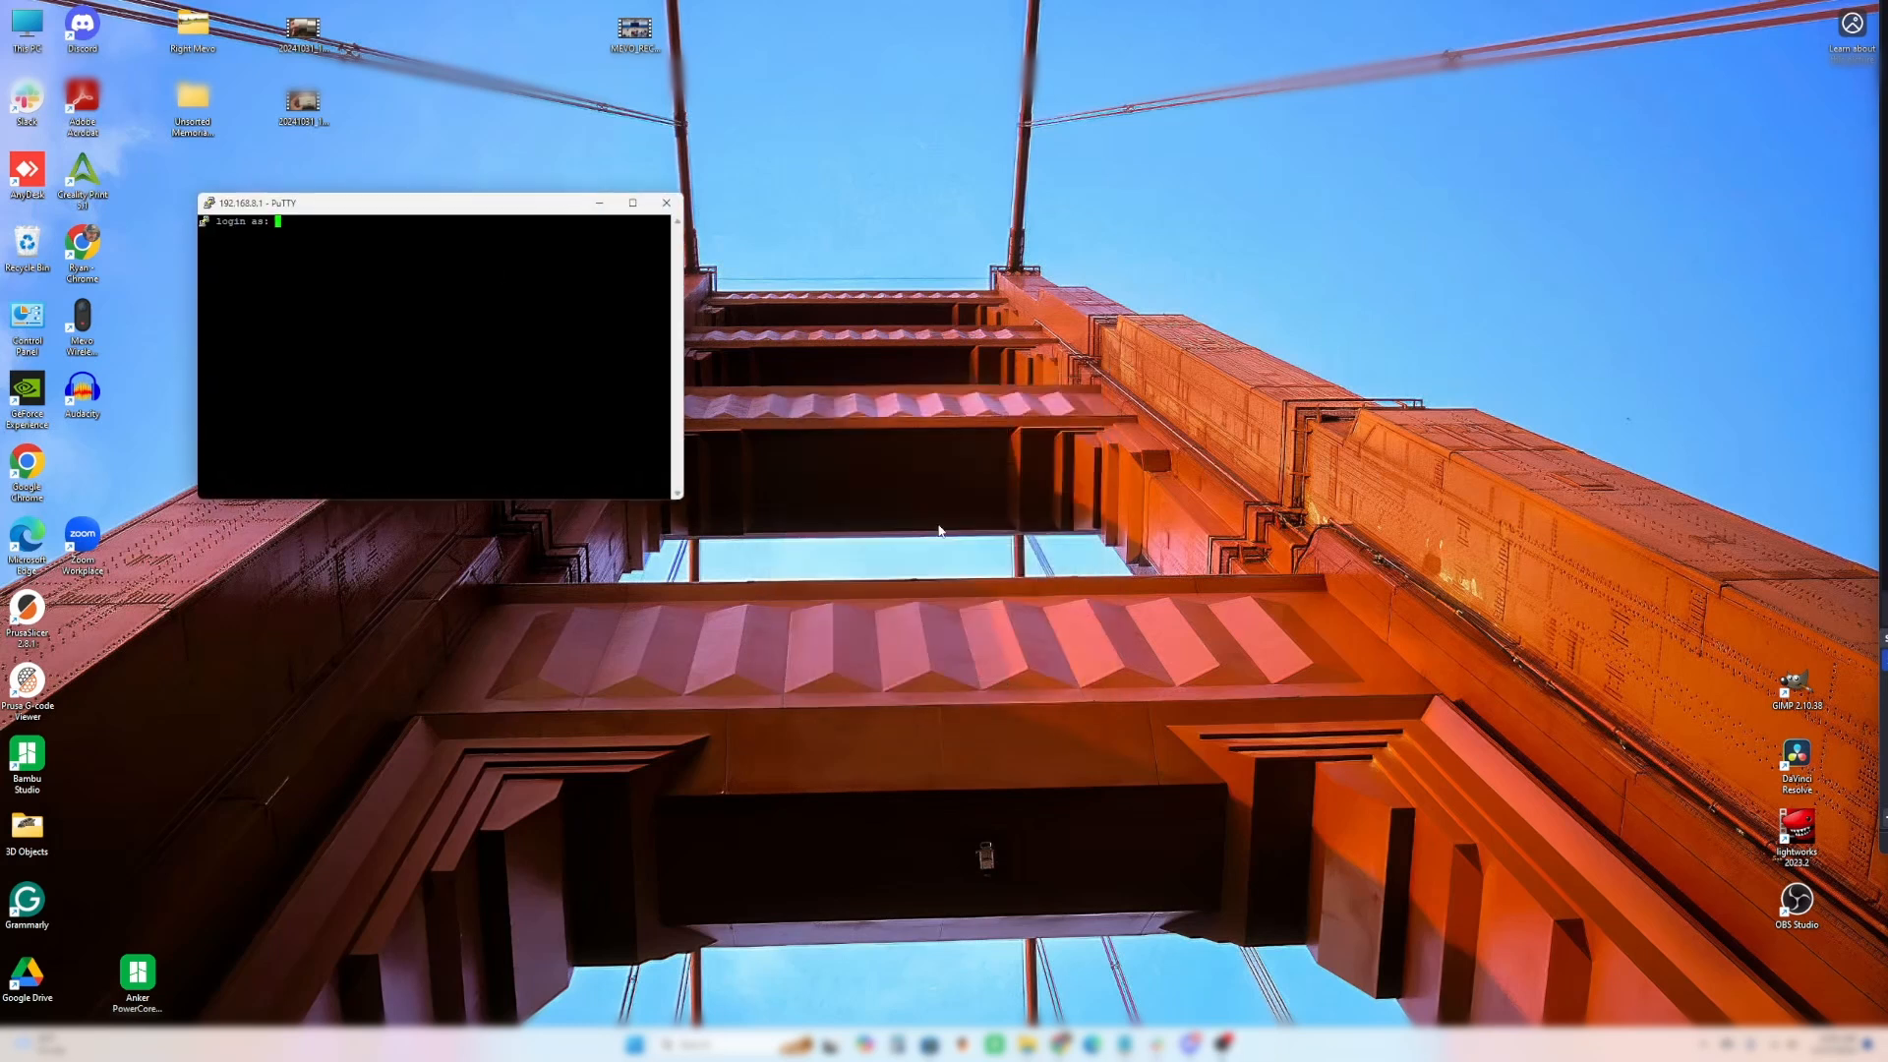
# - Center the PuTTY window and log in as root
pyautogui.moveTo(433, 203); pyautogui.dragTo(885, 334)
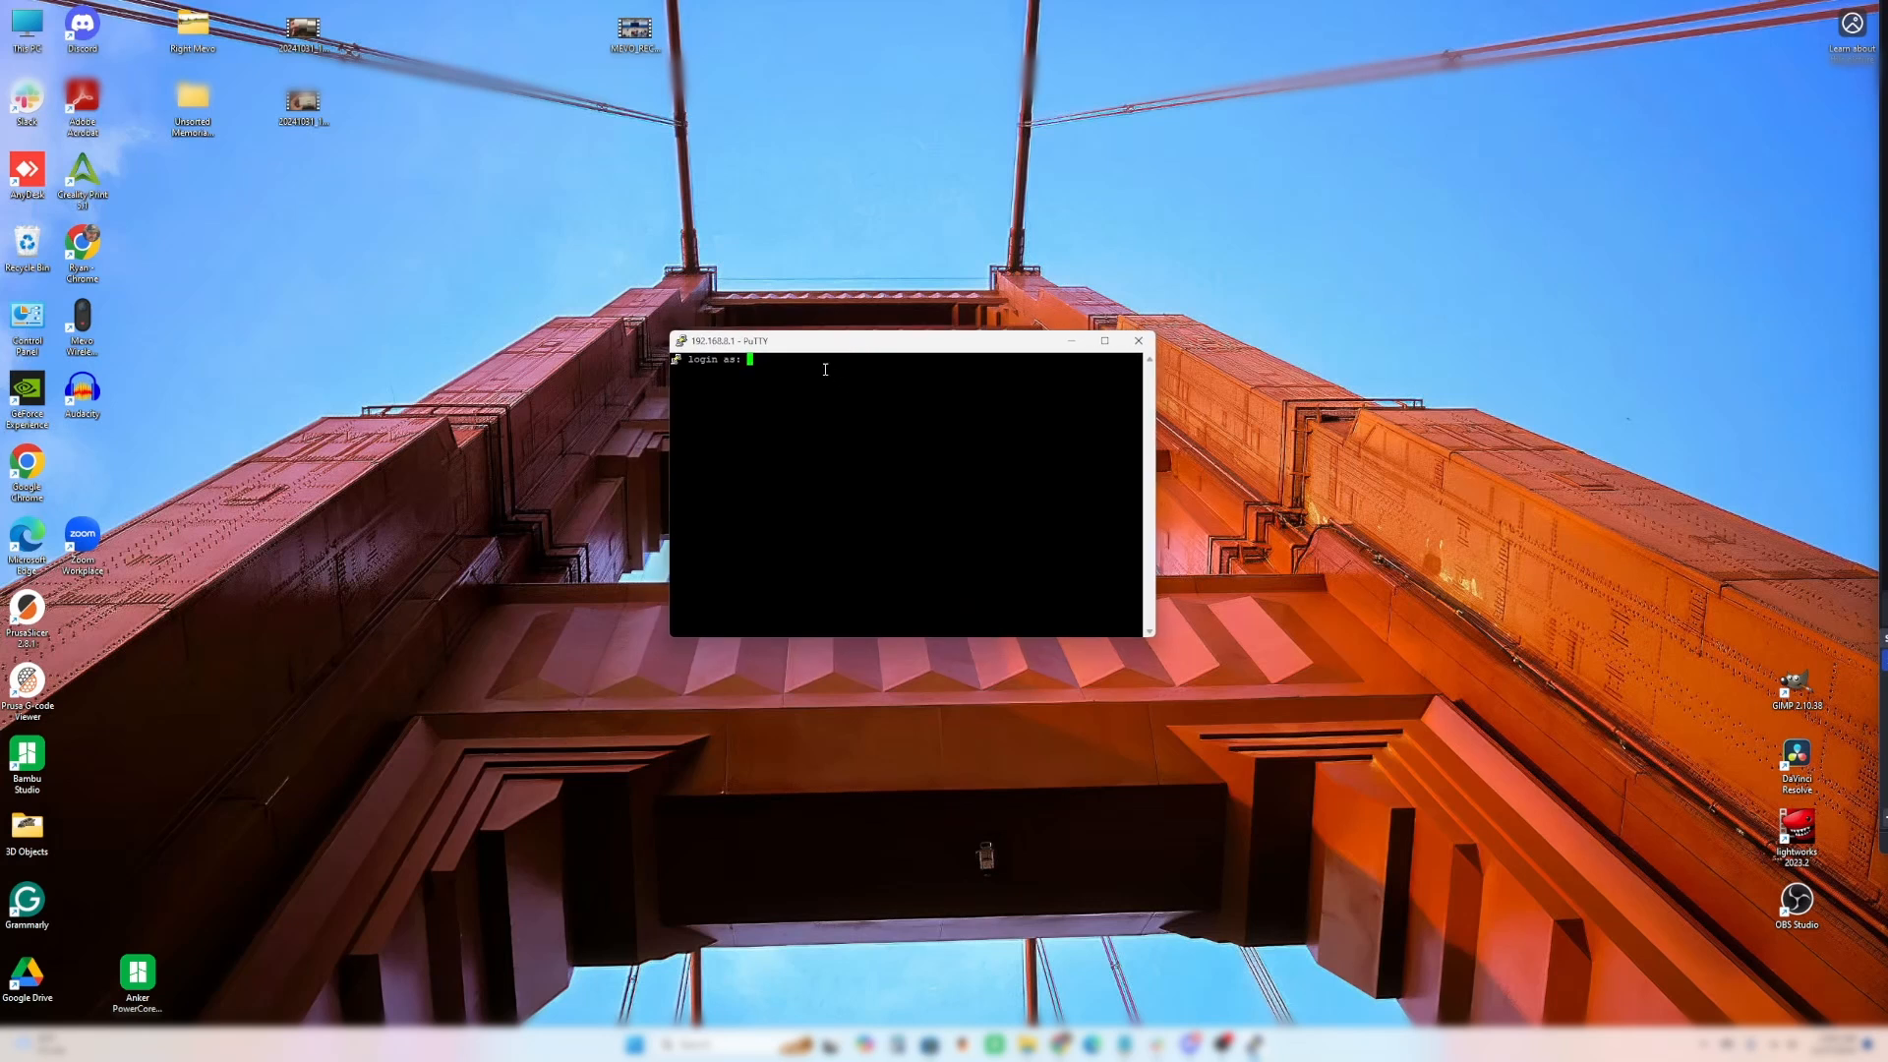
pyautogui.write('root')
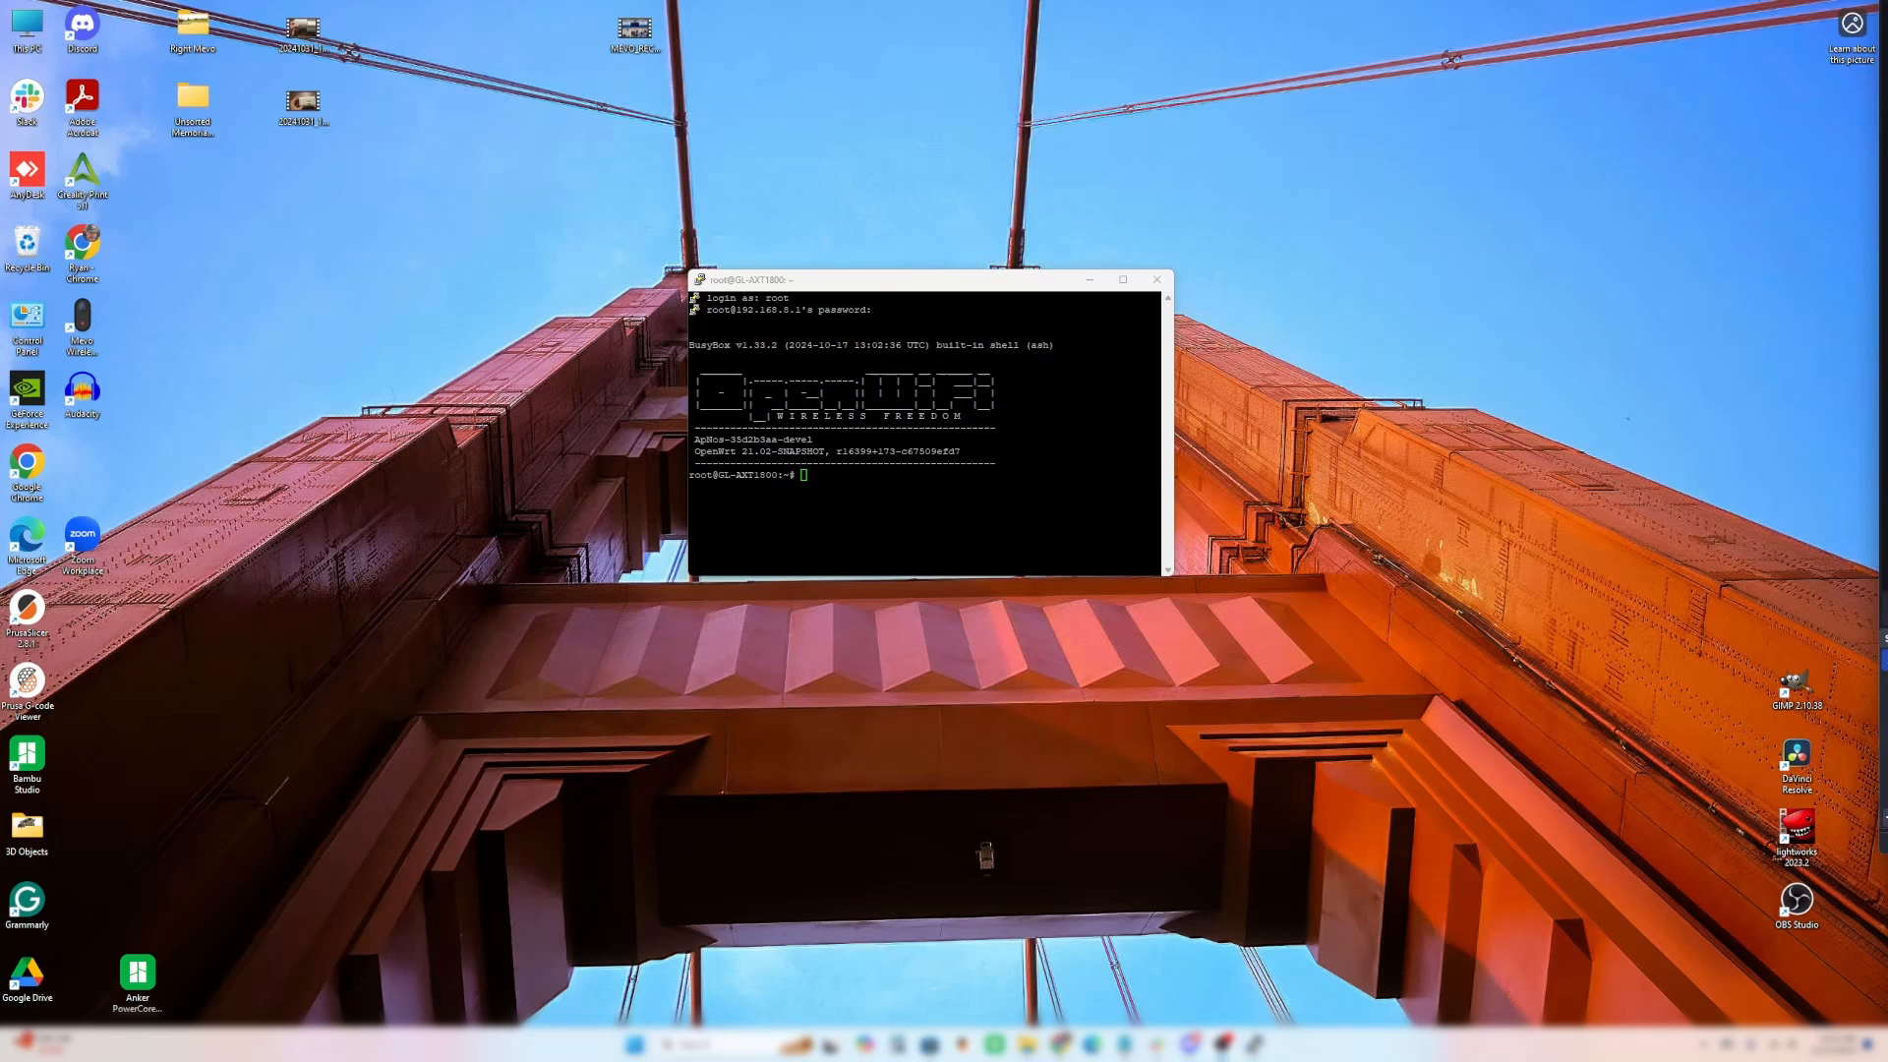
pyautogui.moveTo(933, 345)
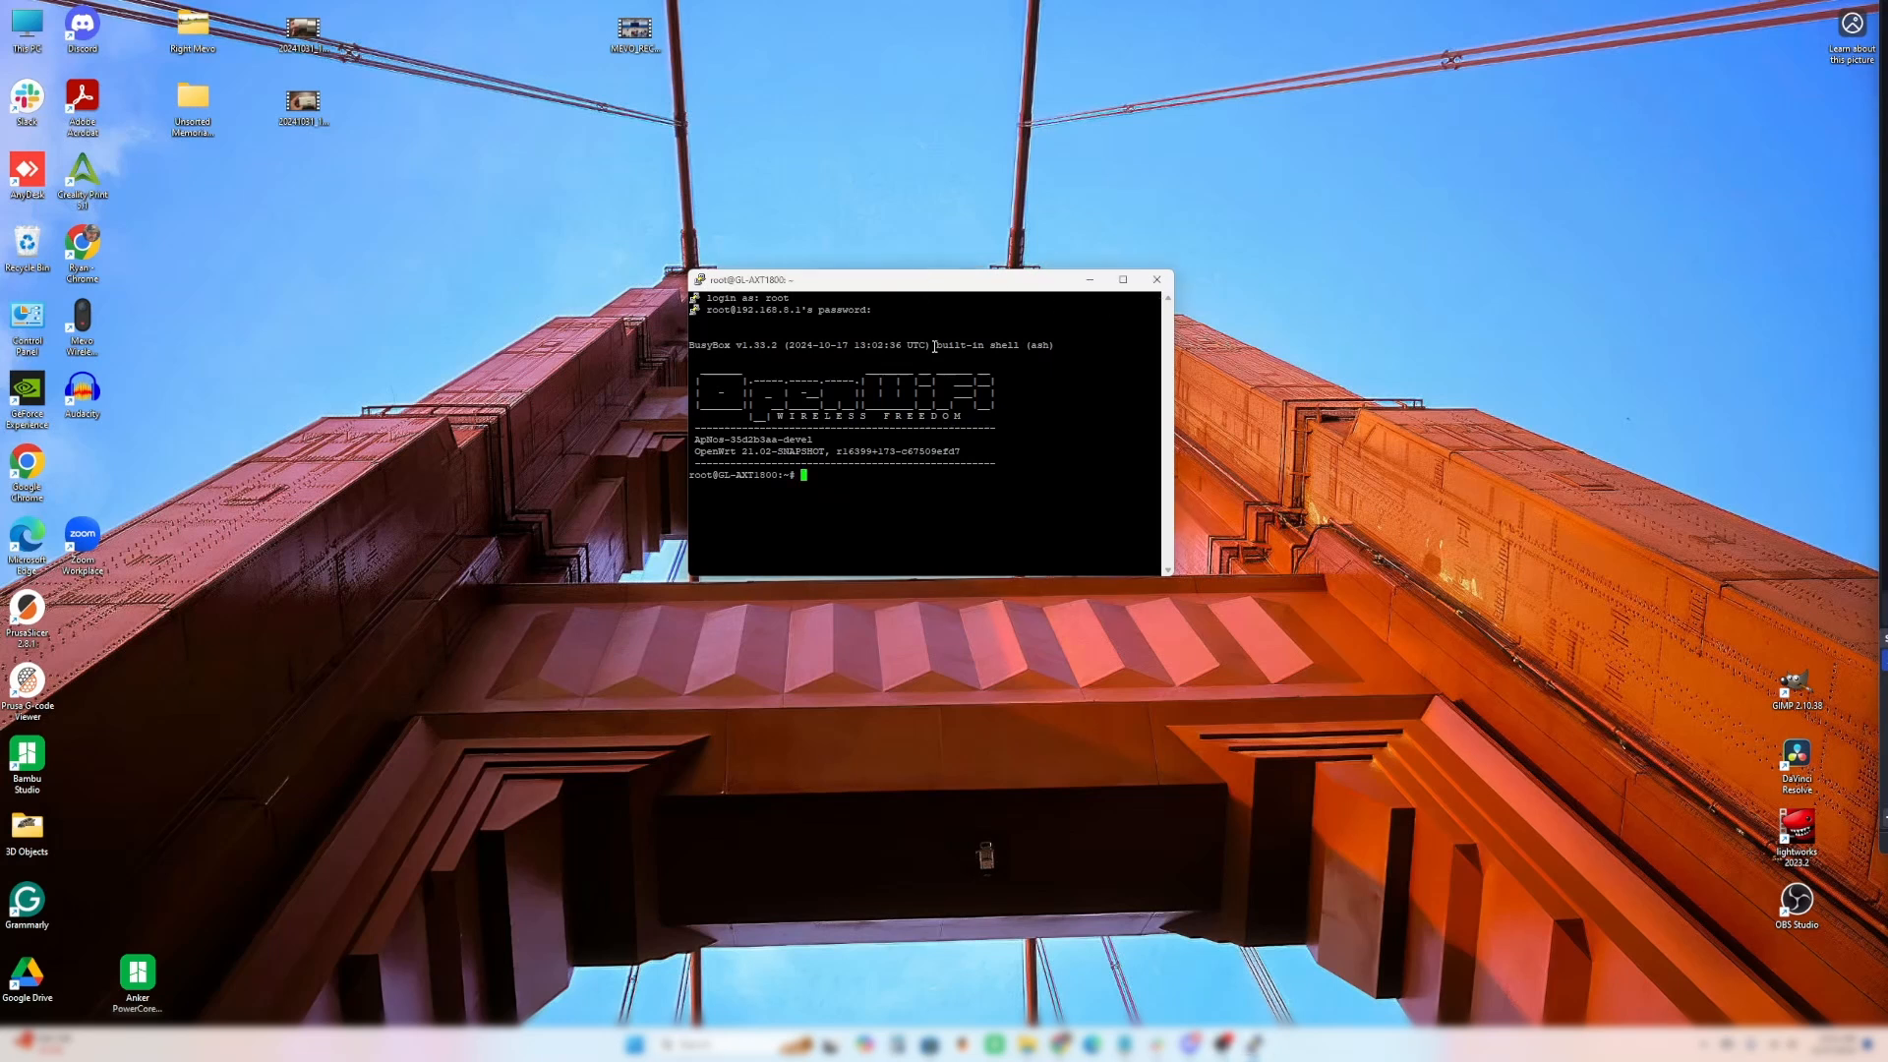
pyautogui.moveTo(917, 503)
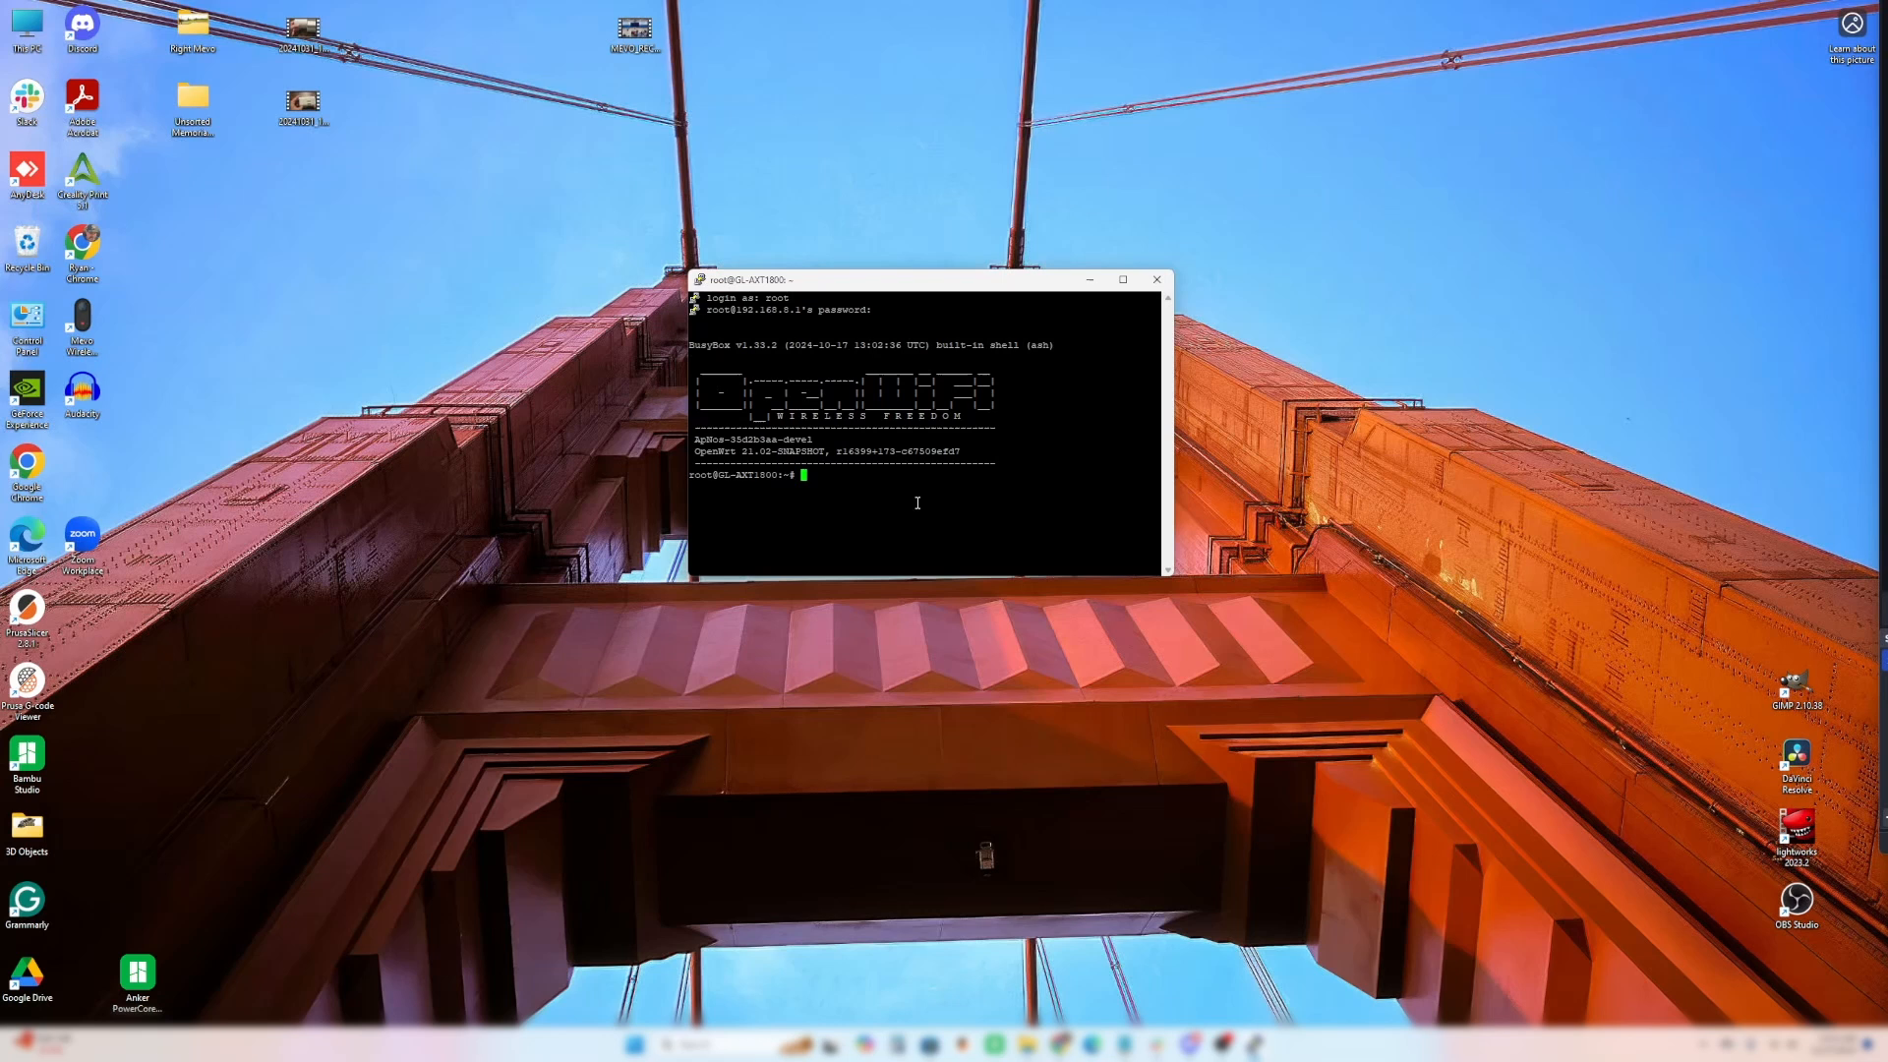
# - Run the wget -qO- get.speedify.com install script piped to sh, then close the session
pyautogui.write('wget')
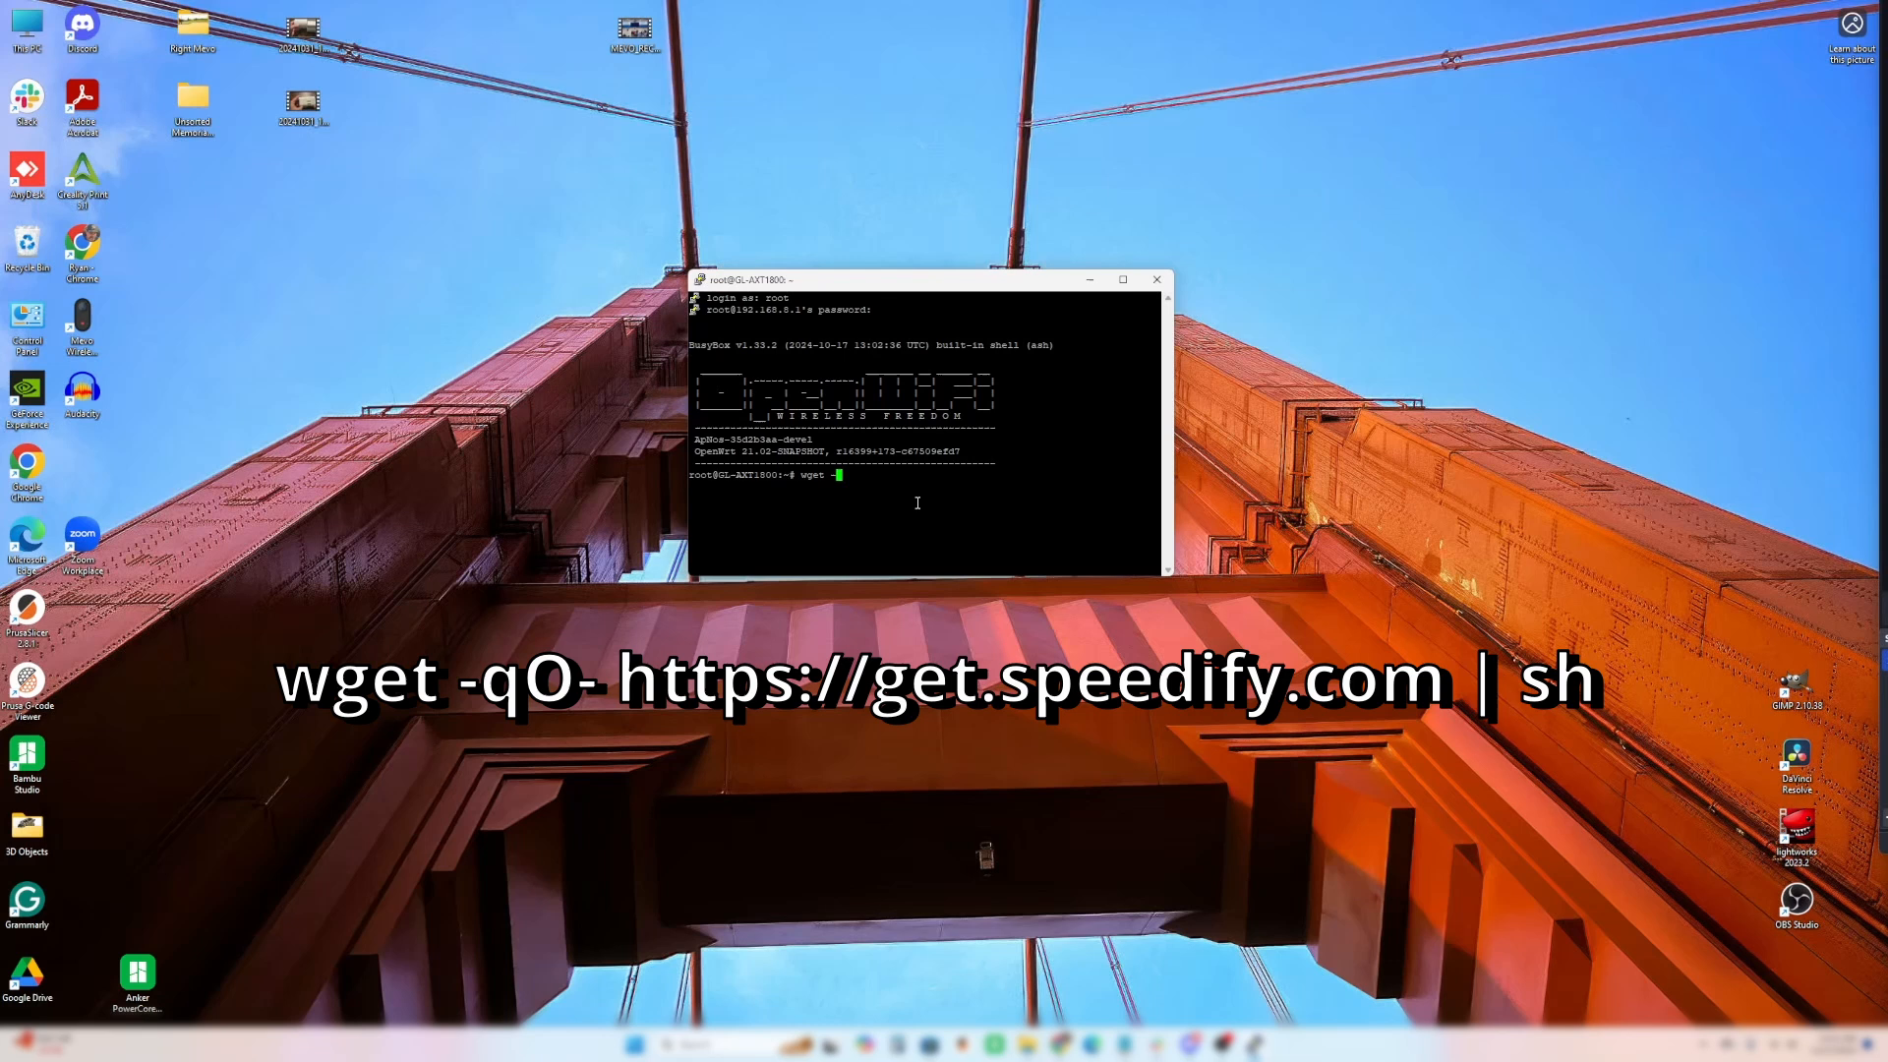
pyautogui.write('-q')
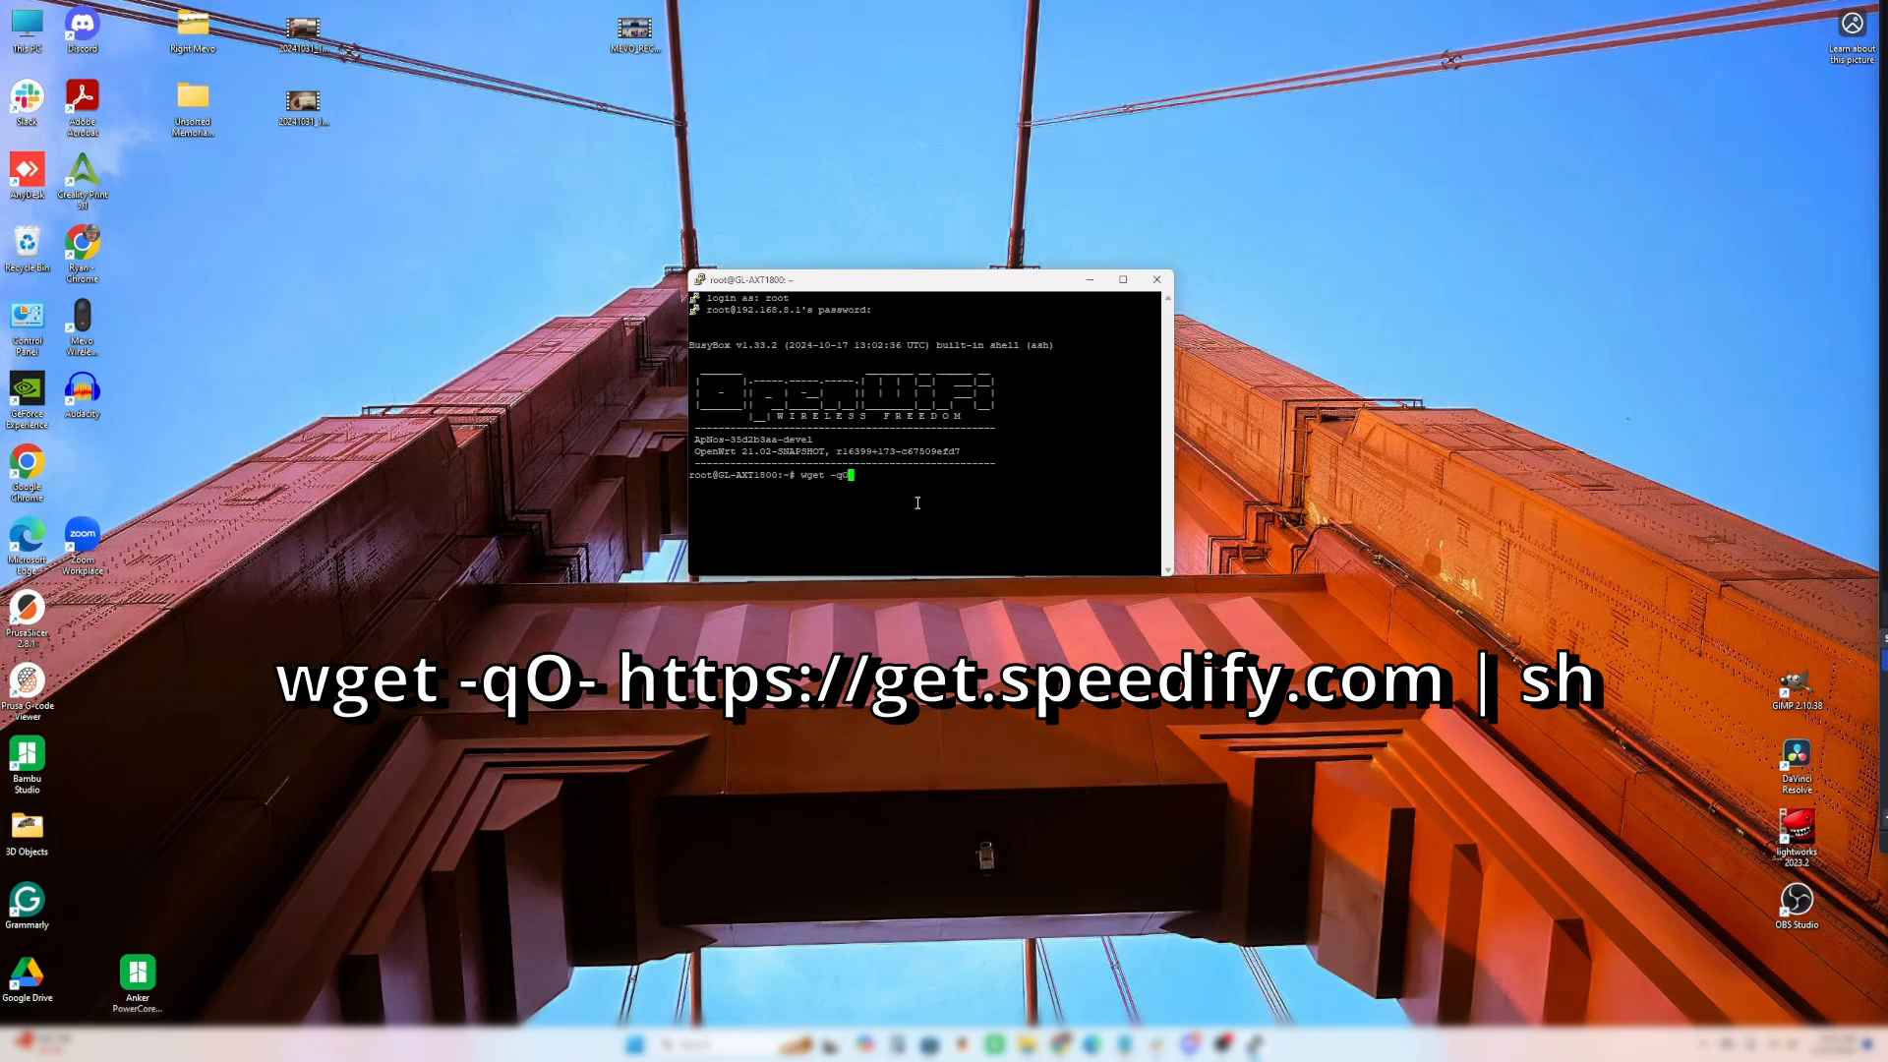
pyautogui.write('O-')
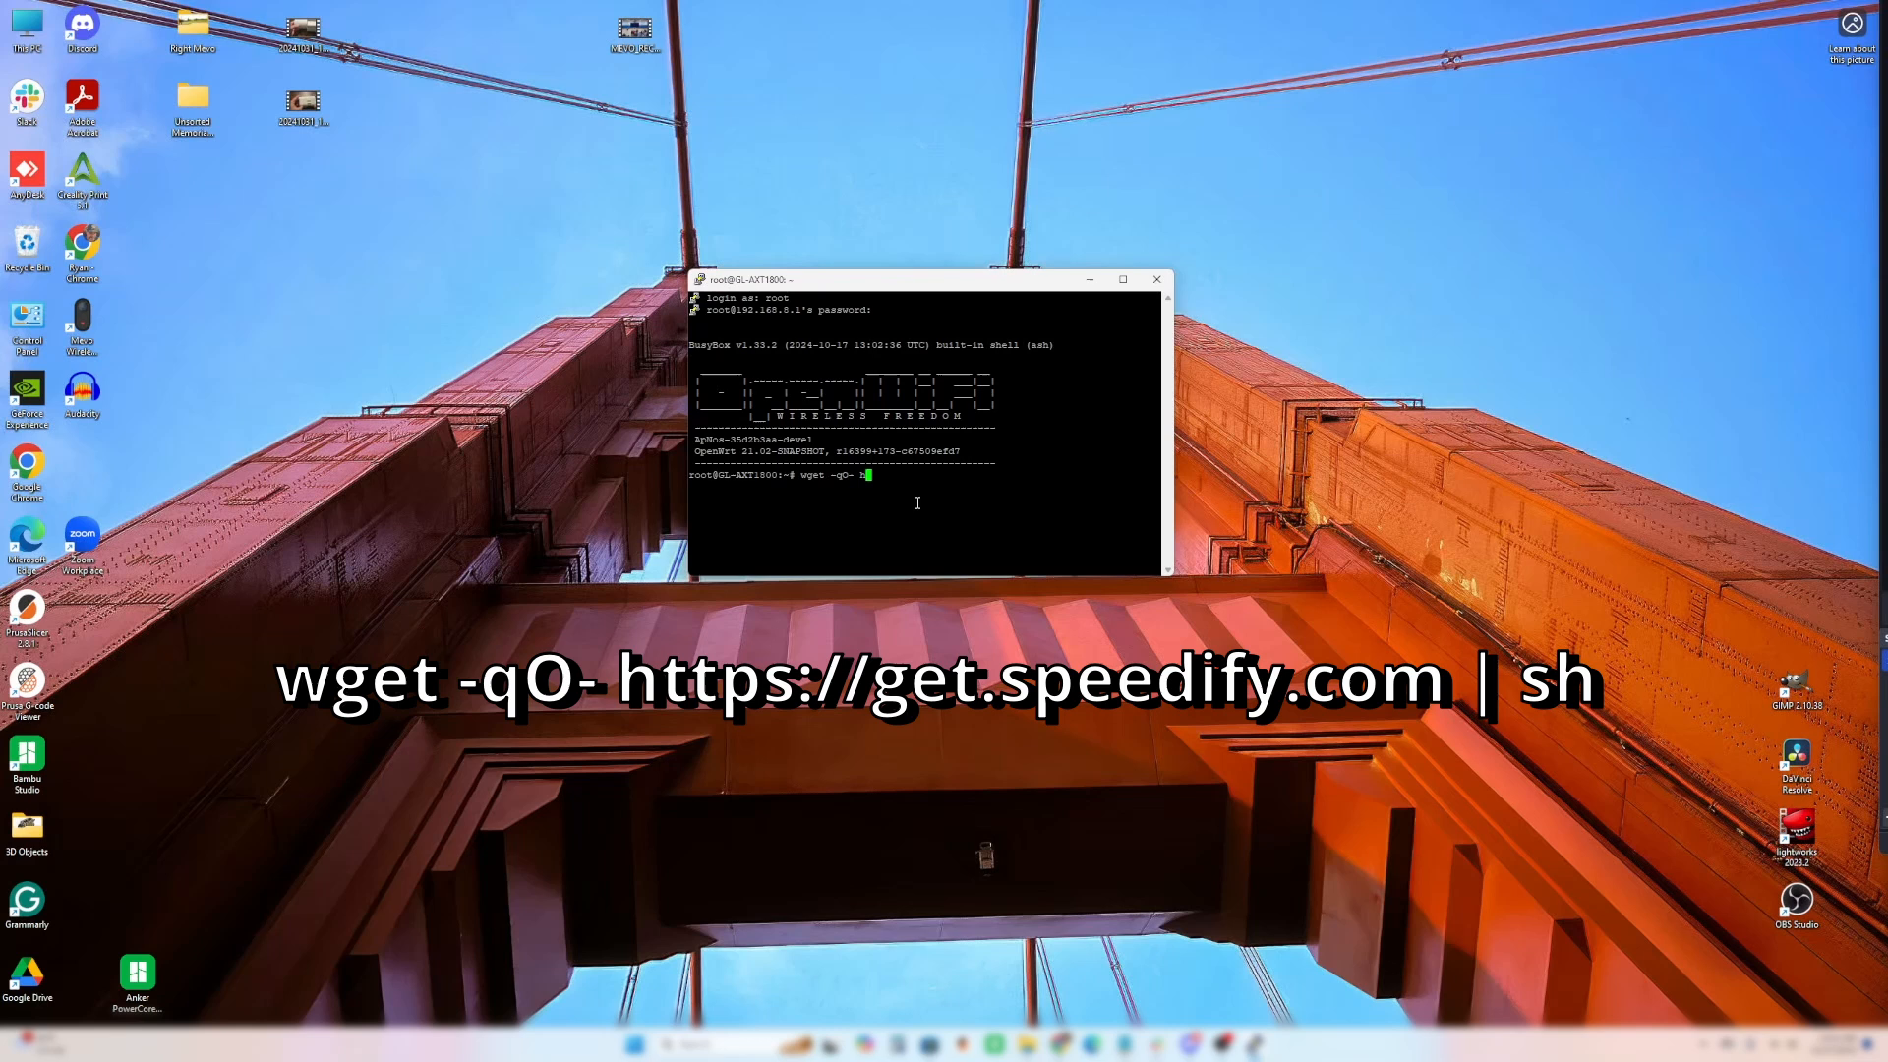
pyautogui.write('https:/')
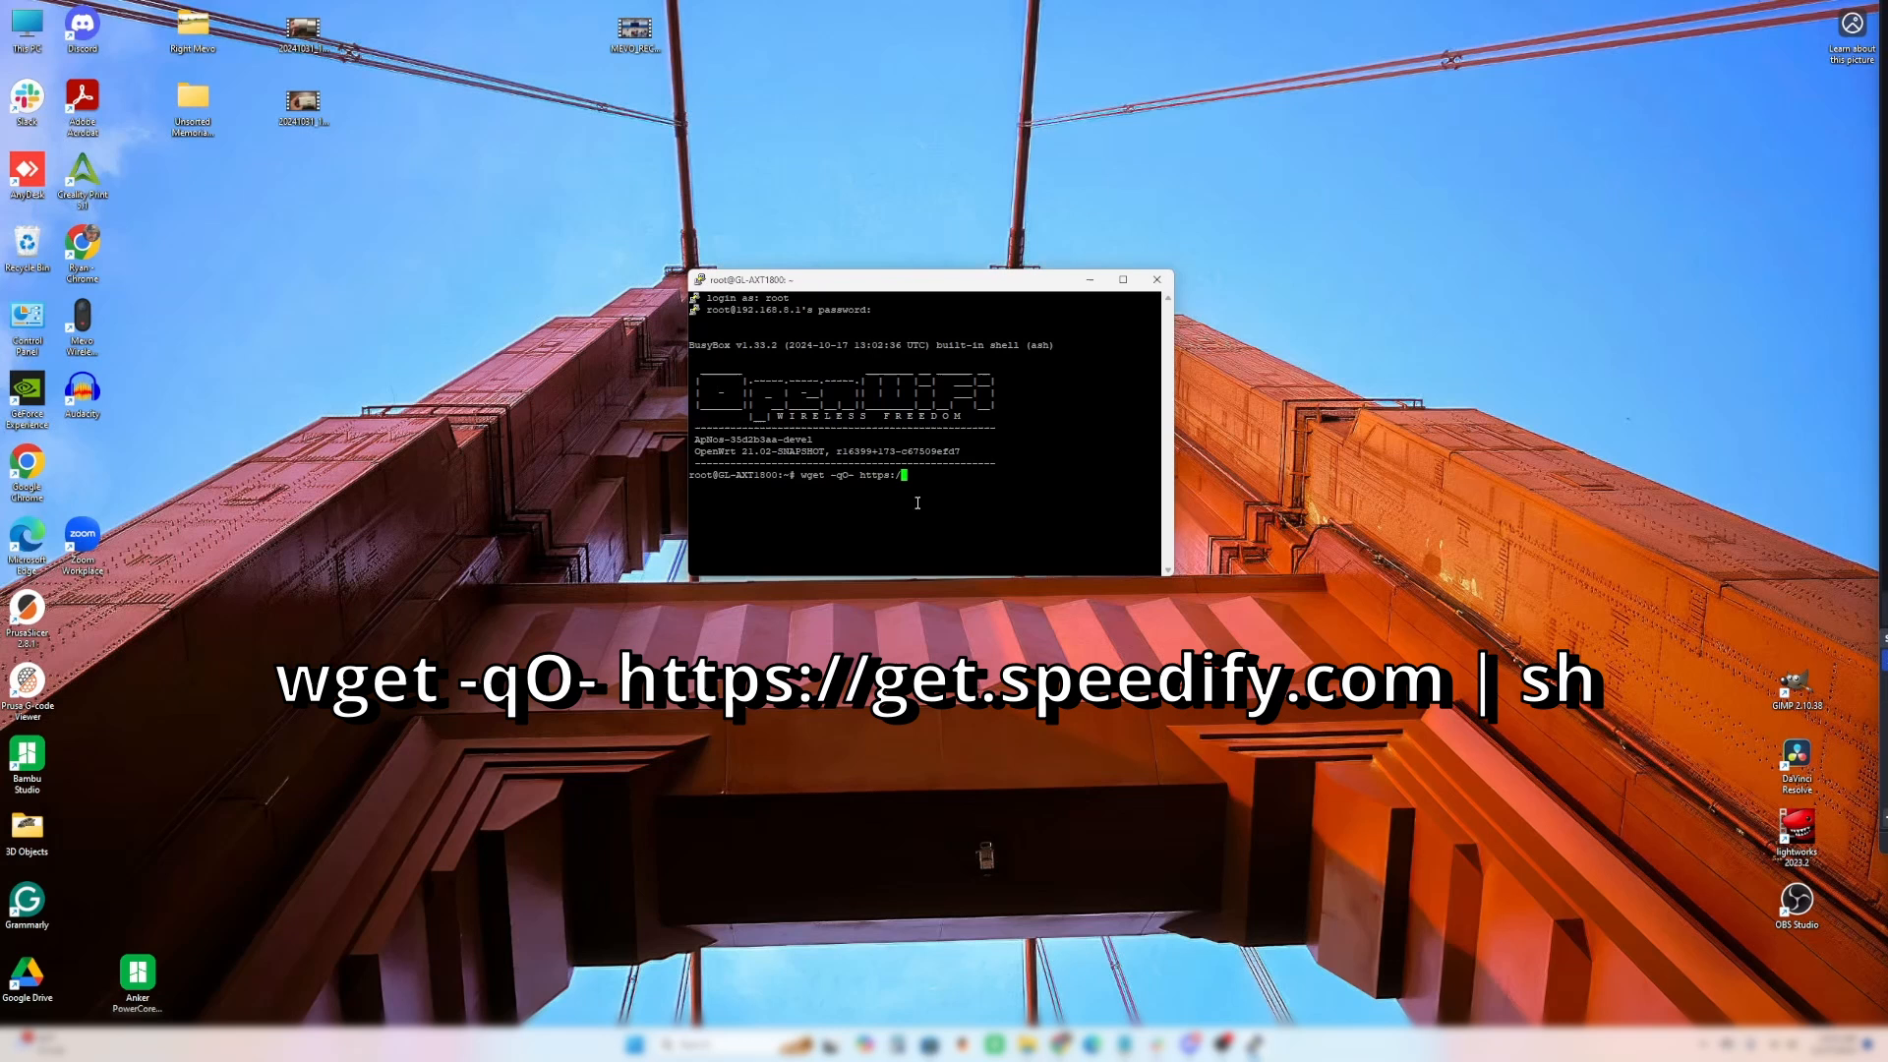
pyautogui.write('get.')
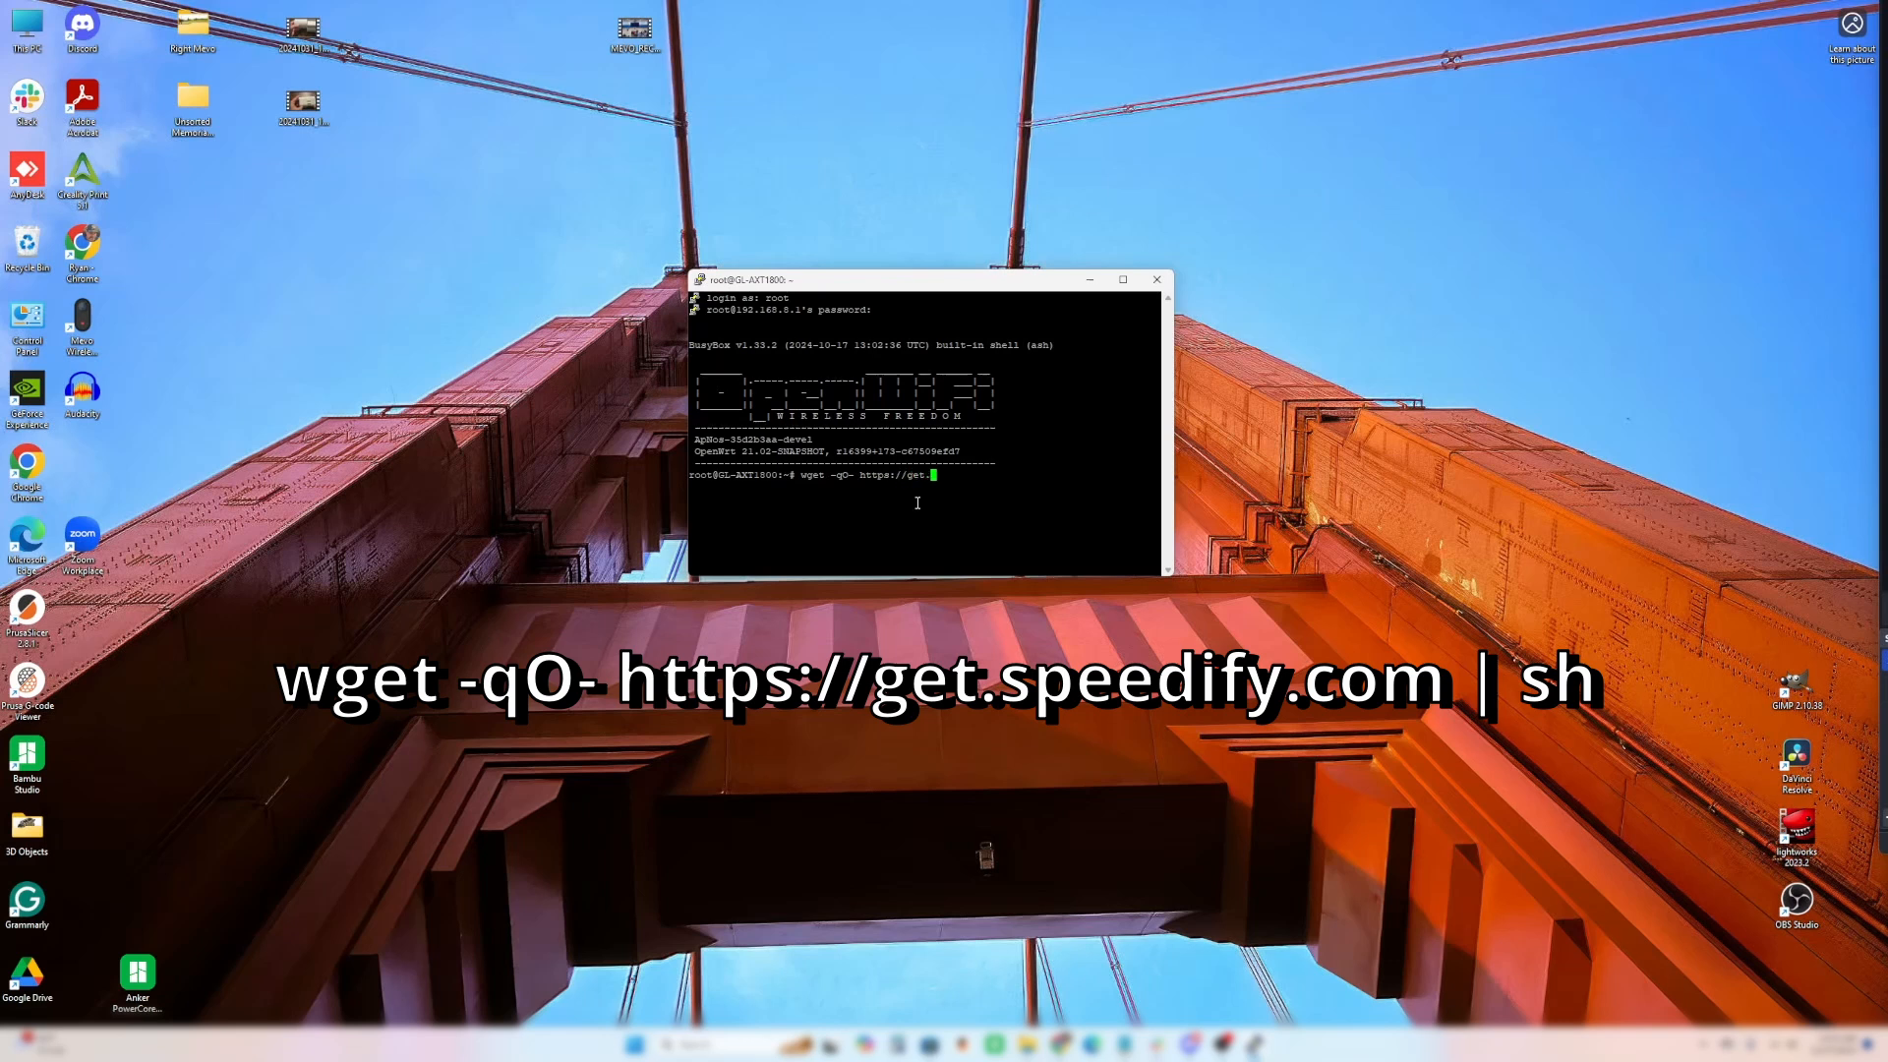
pyautogui.write('speedify')
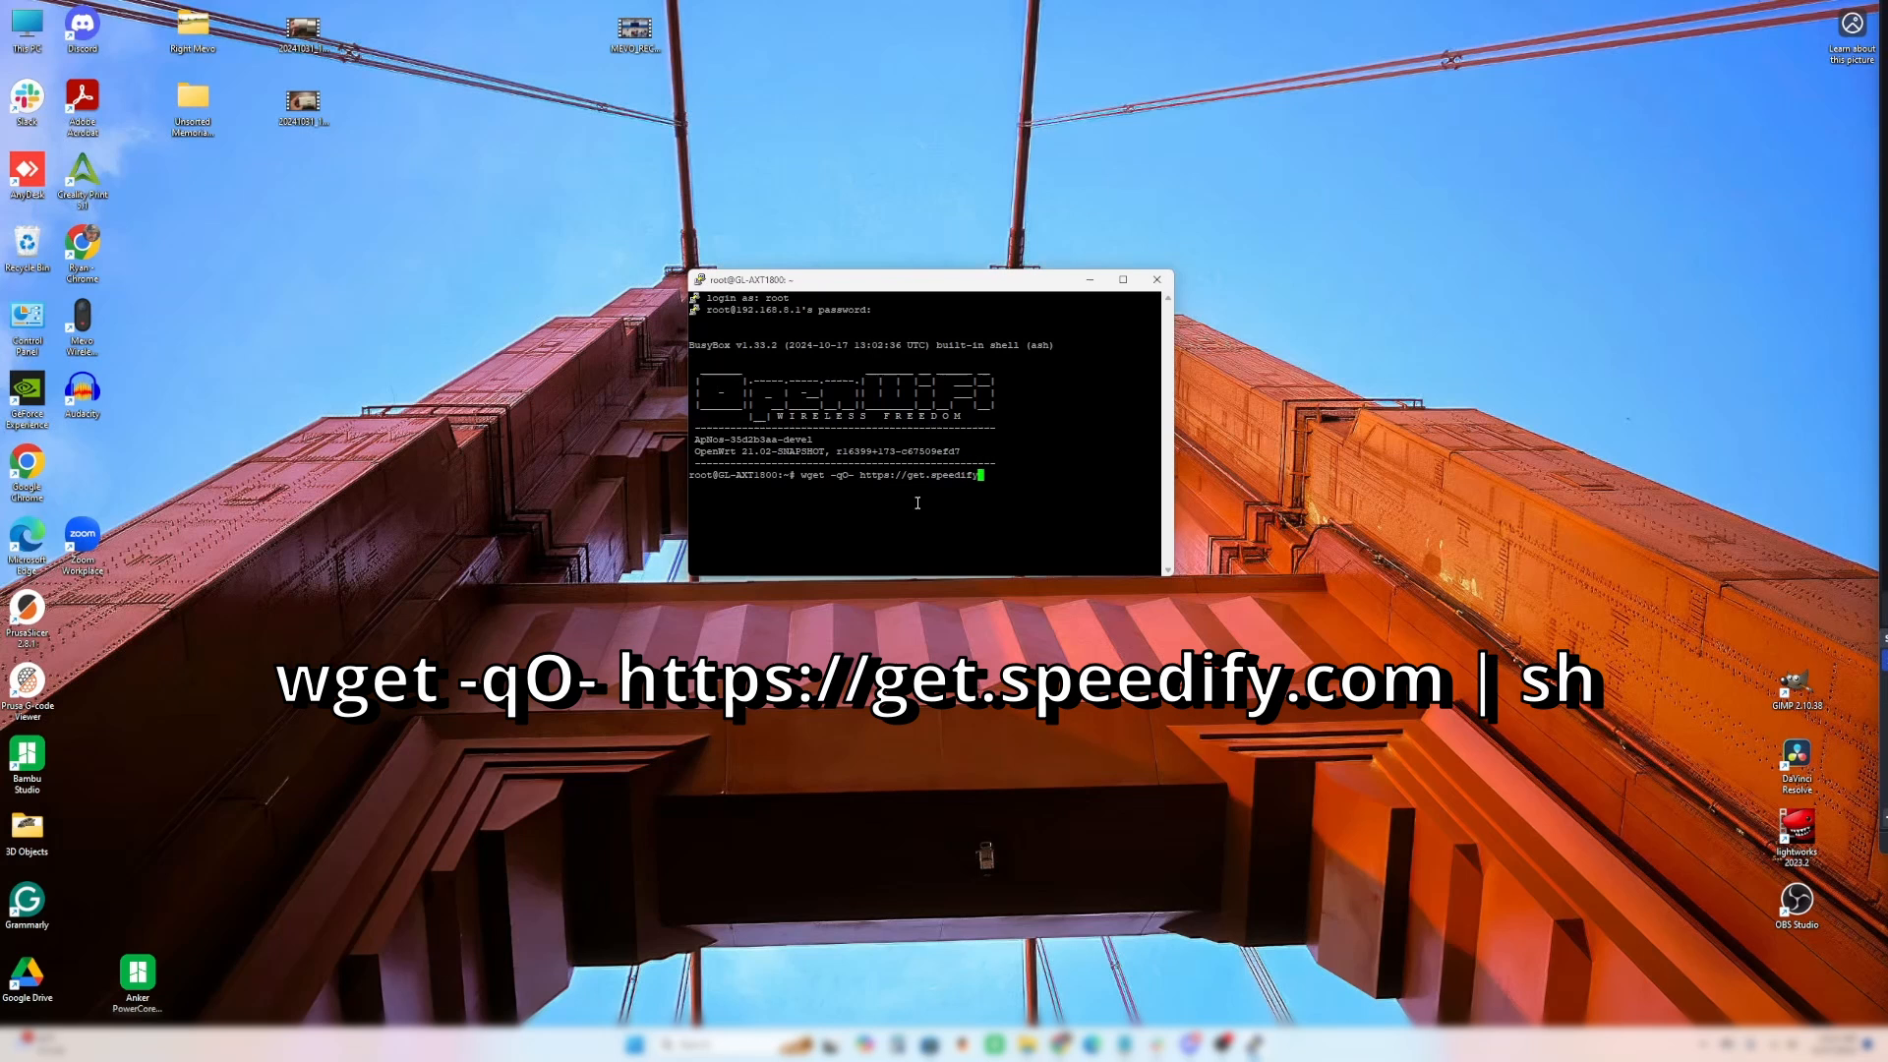
pyautogui.write('com |')
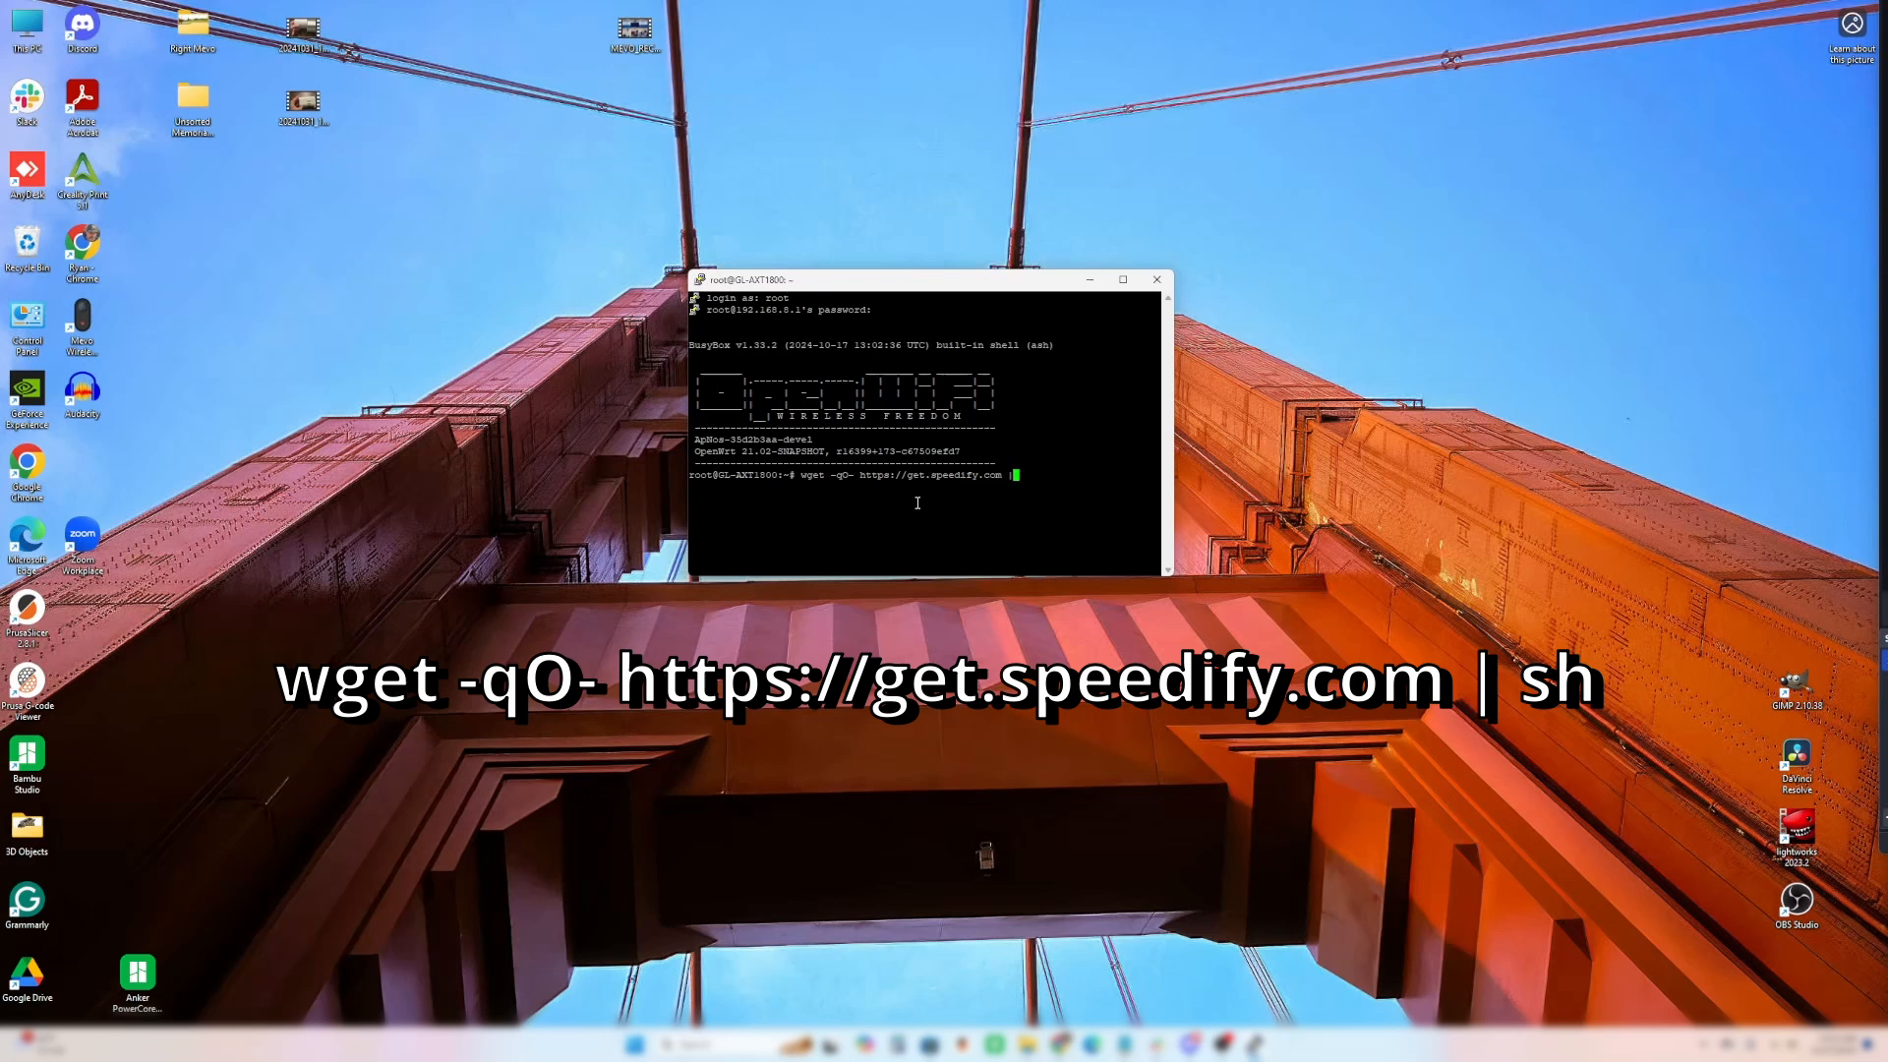
pyautogui.write('sh')
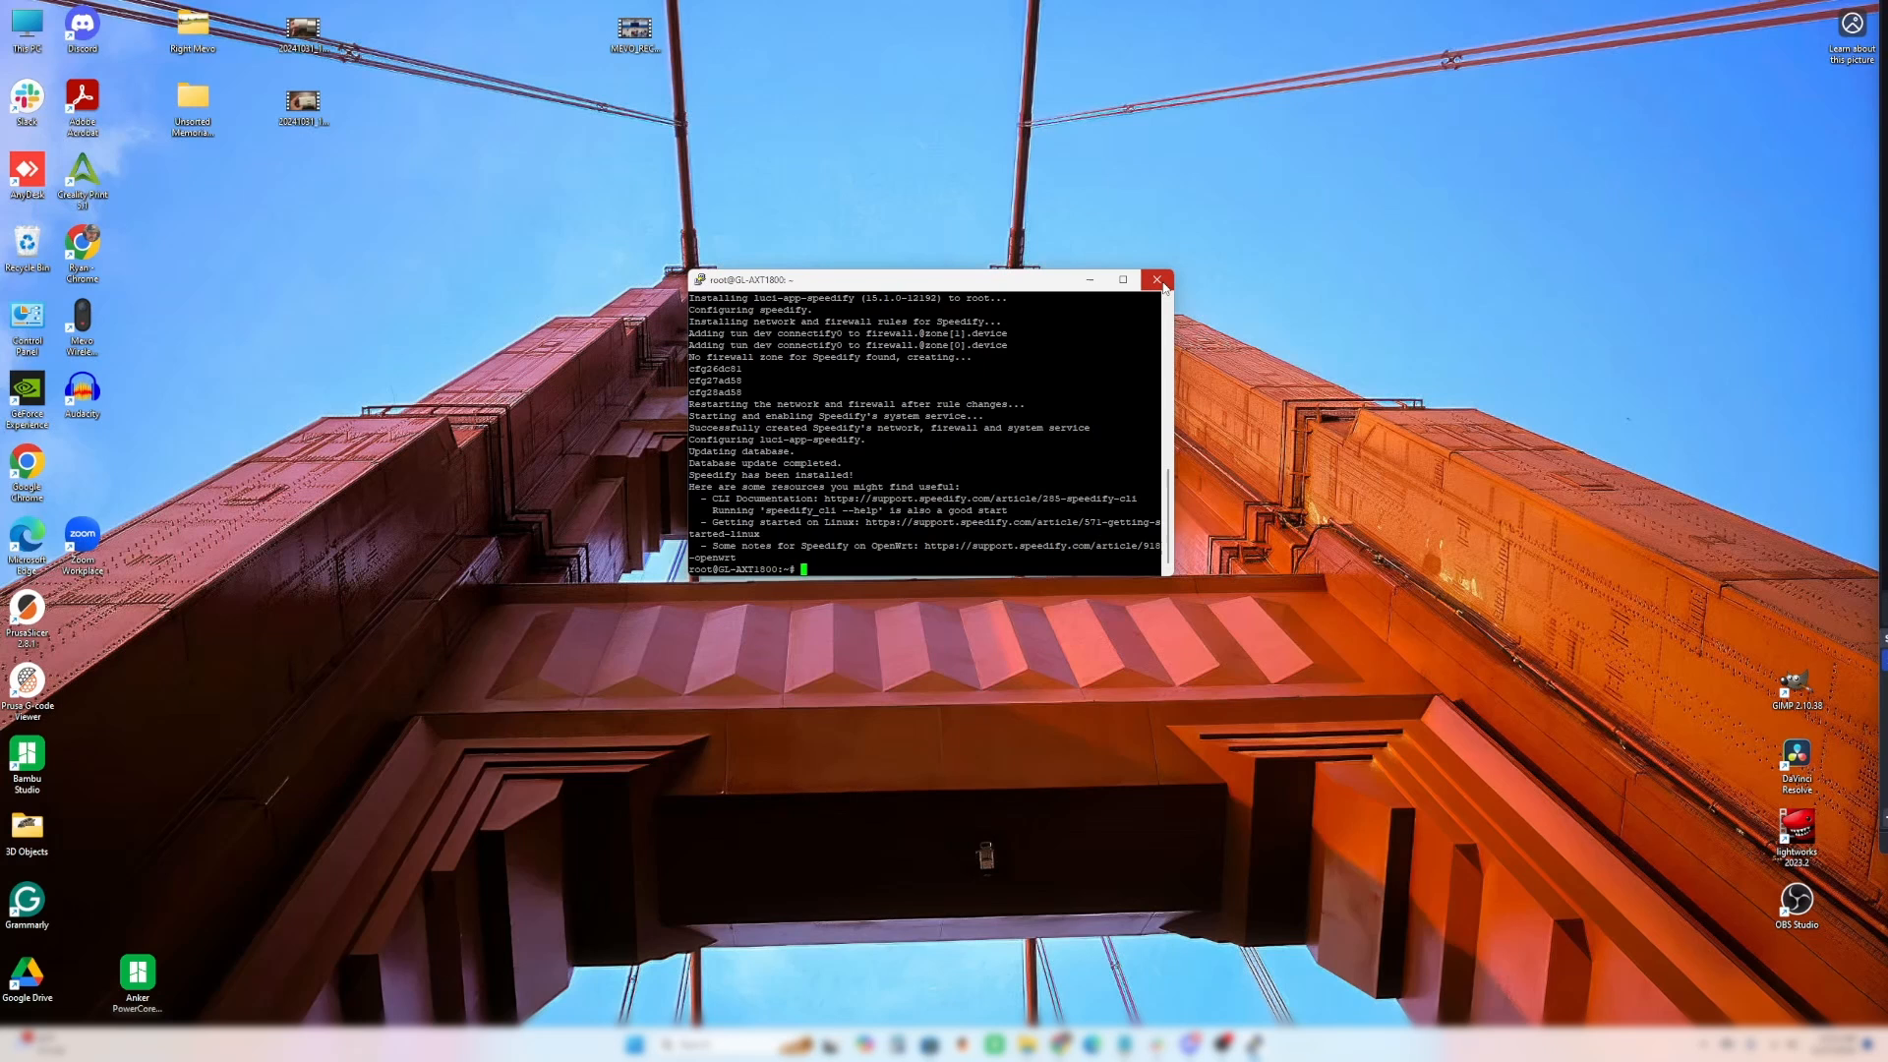
pyautogui.click(1158, 279)
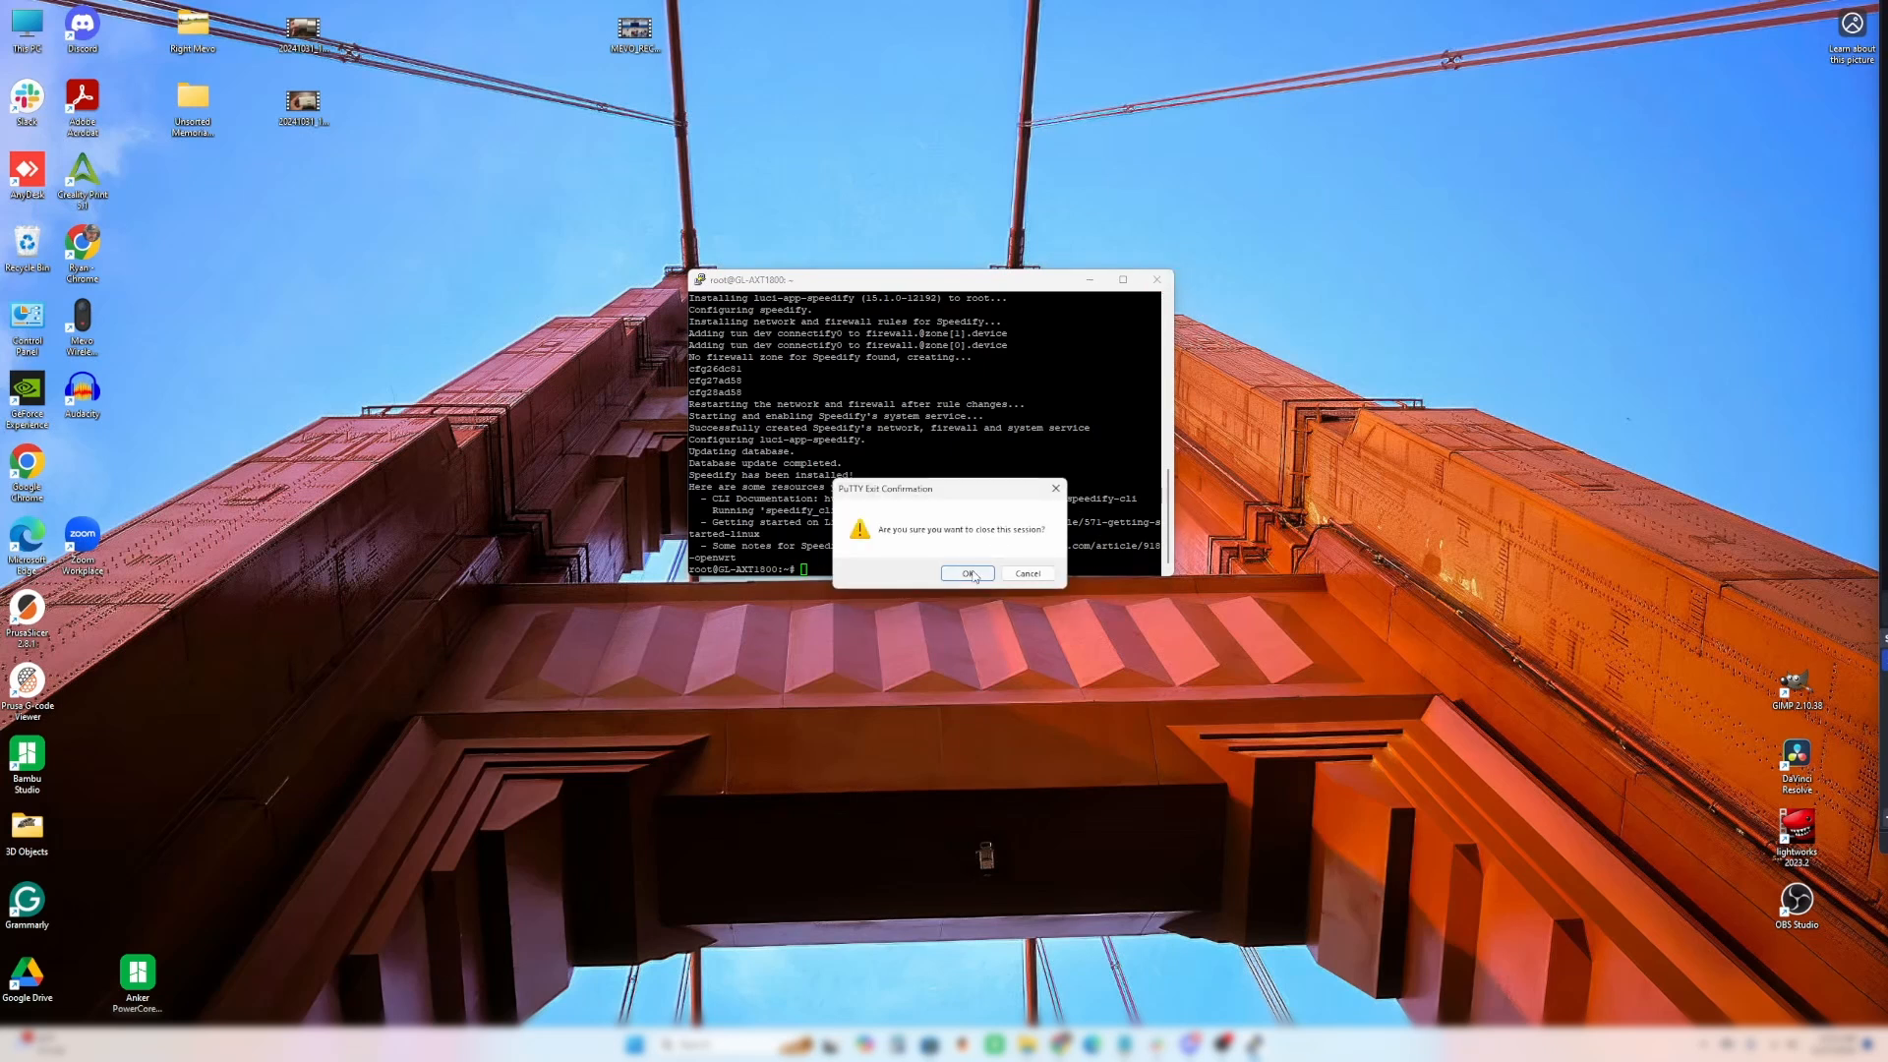
pyautogui.click(968, 573)
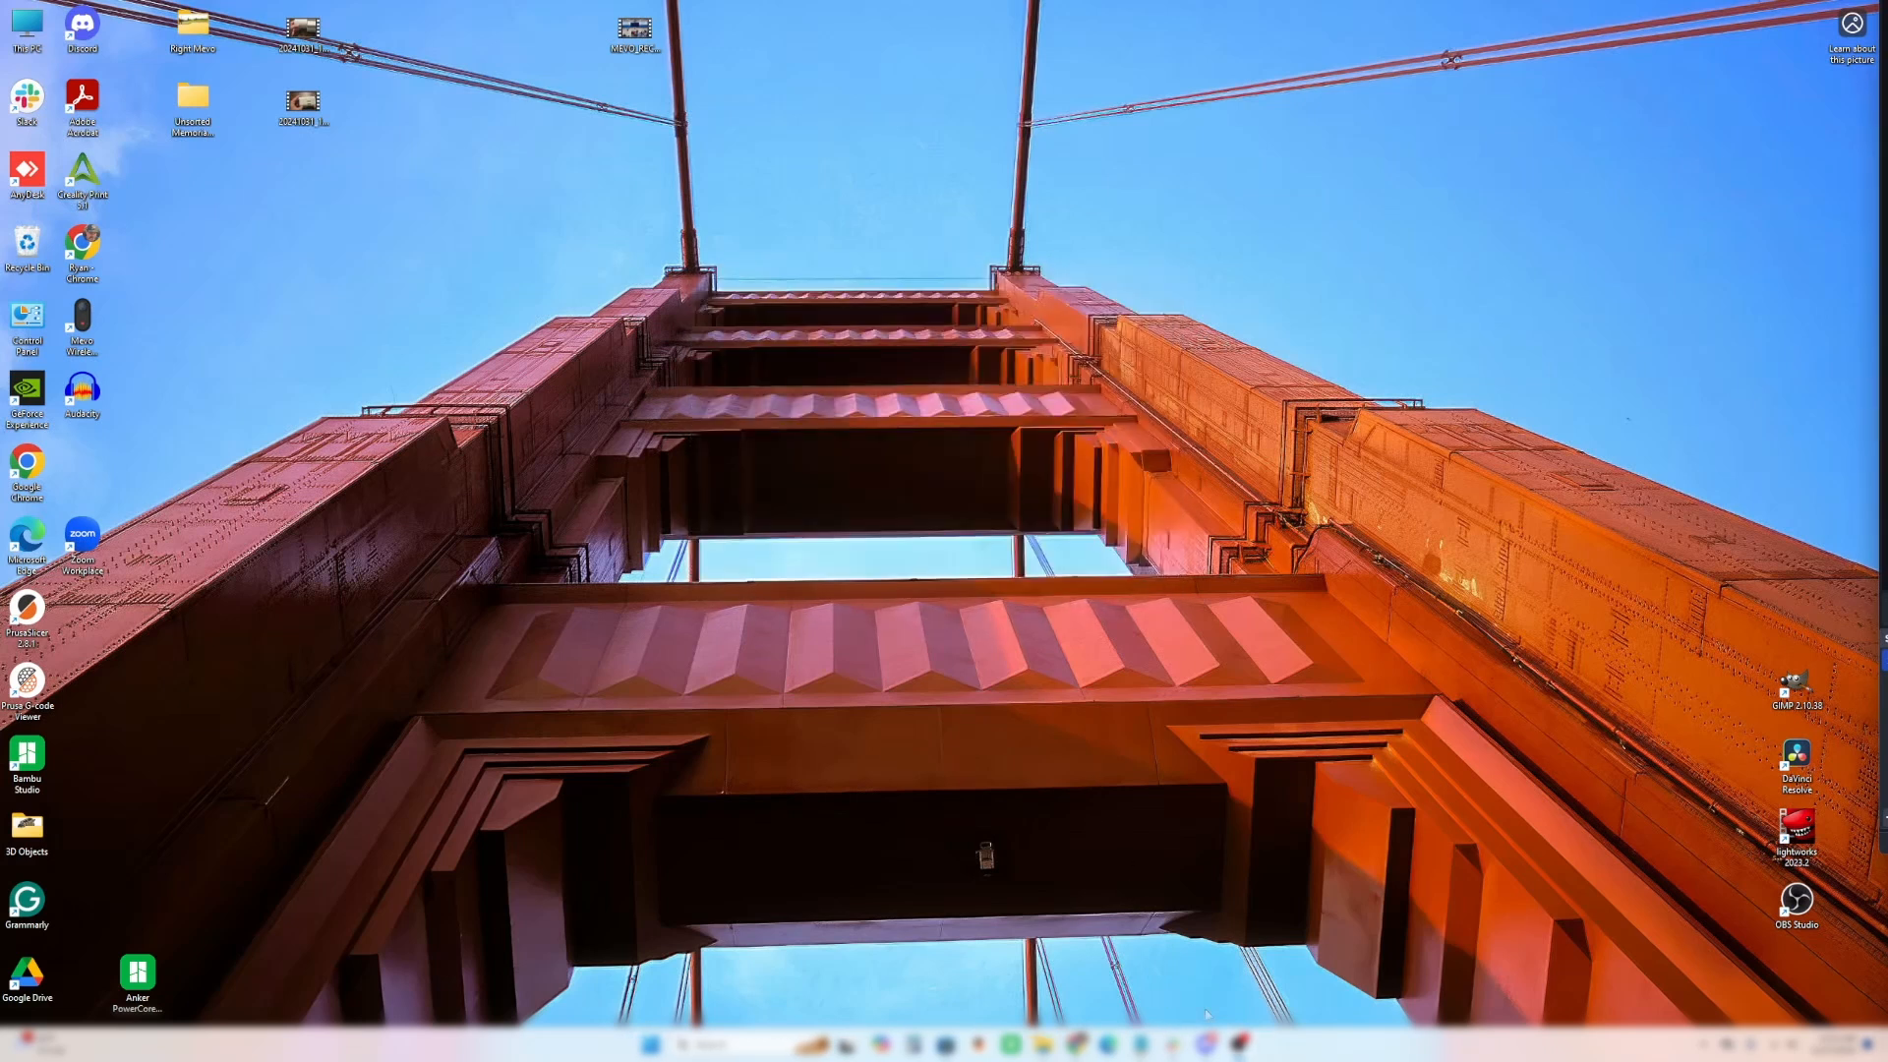
pyautogui.moveTo(1079, 1042)
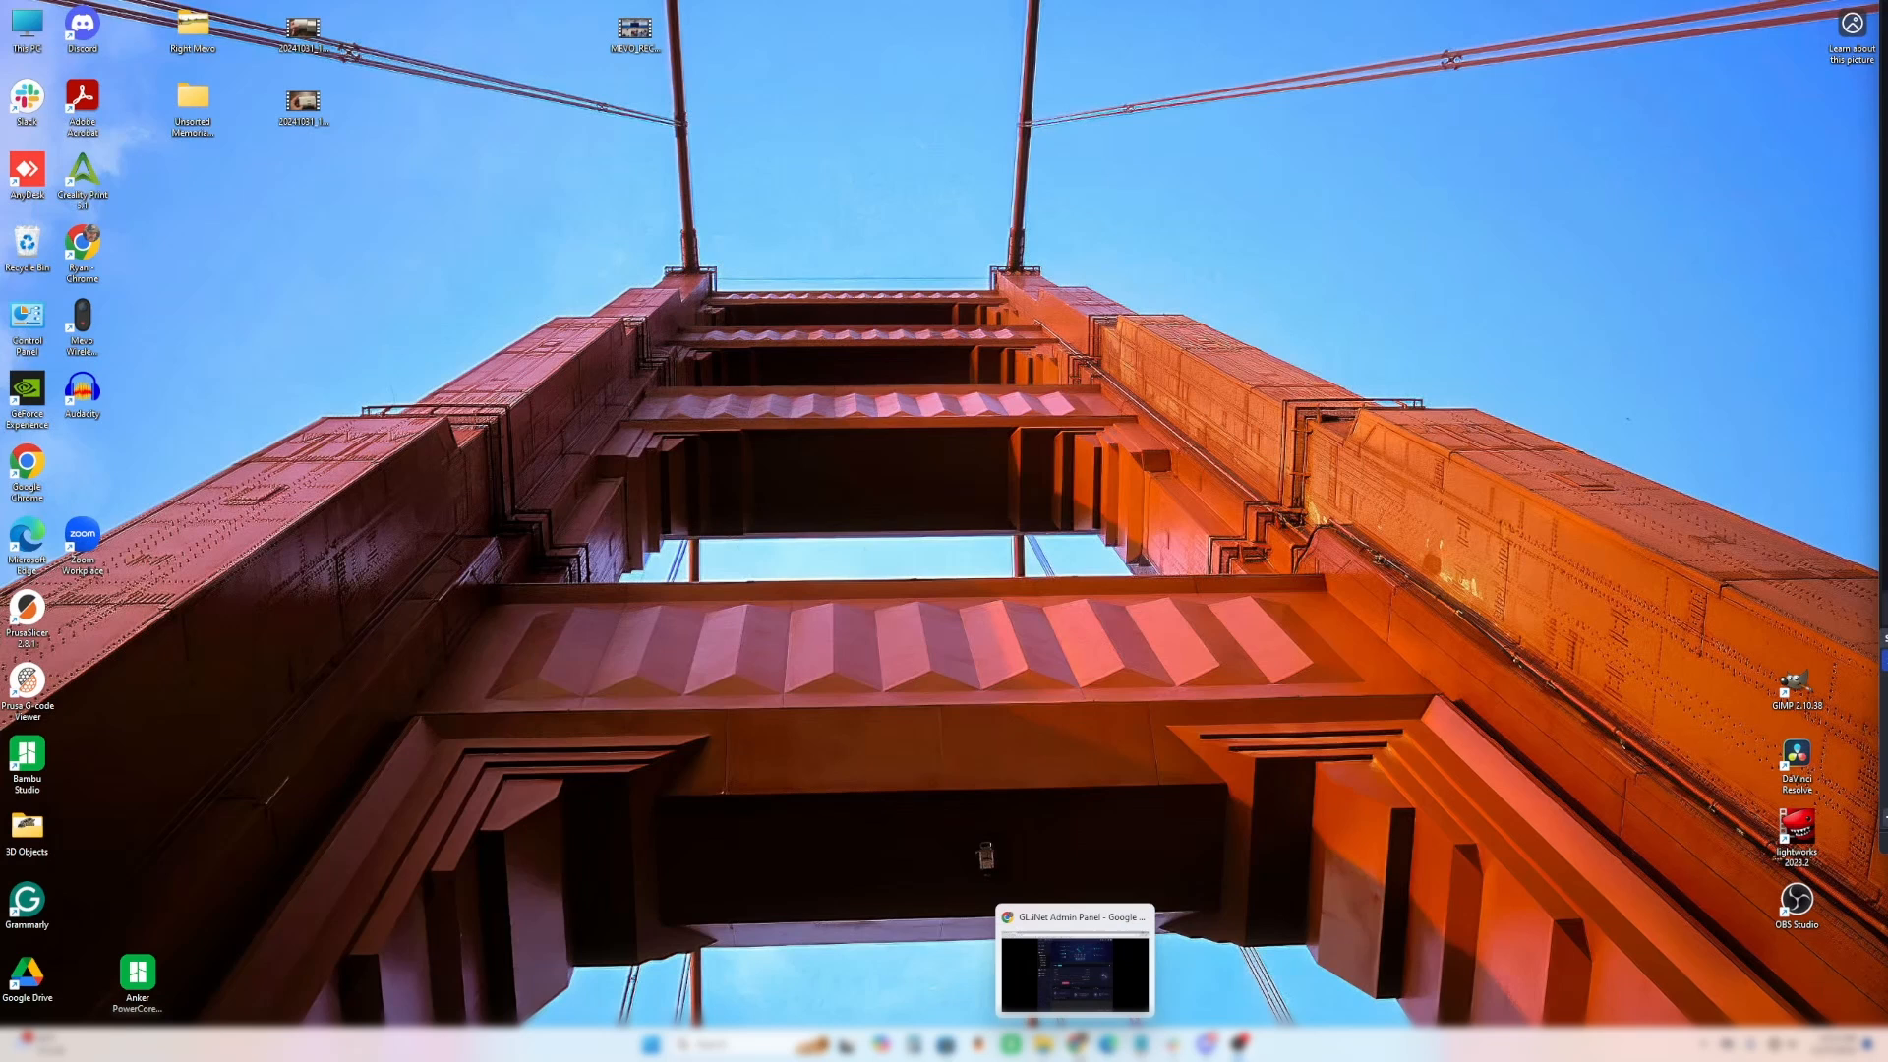
# - Return to the router admin page, check available Wi-Fi networks, and expand VPN options
pyautogui.click(1073, 964)
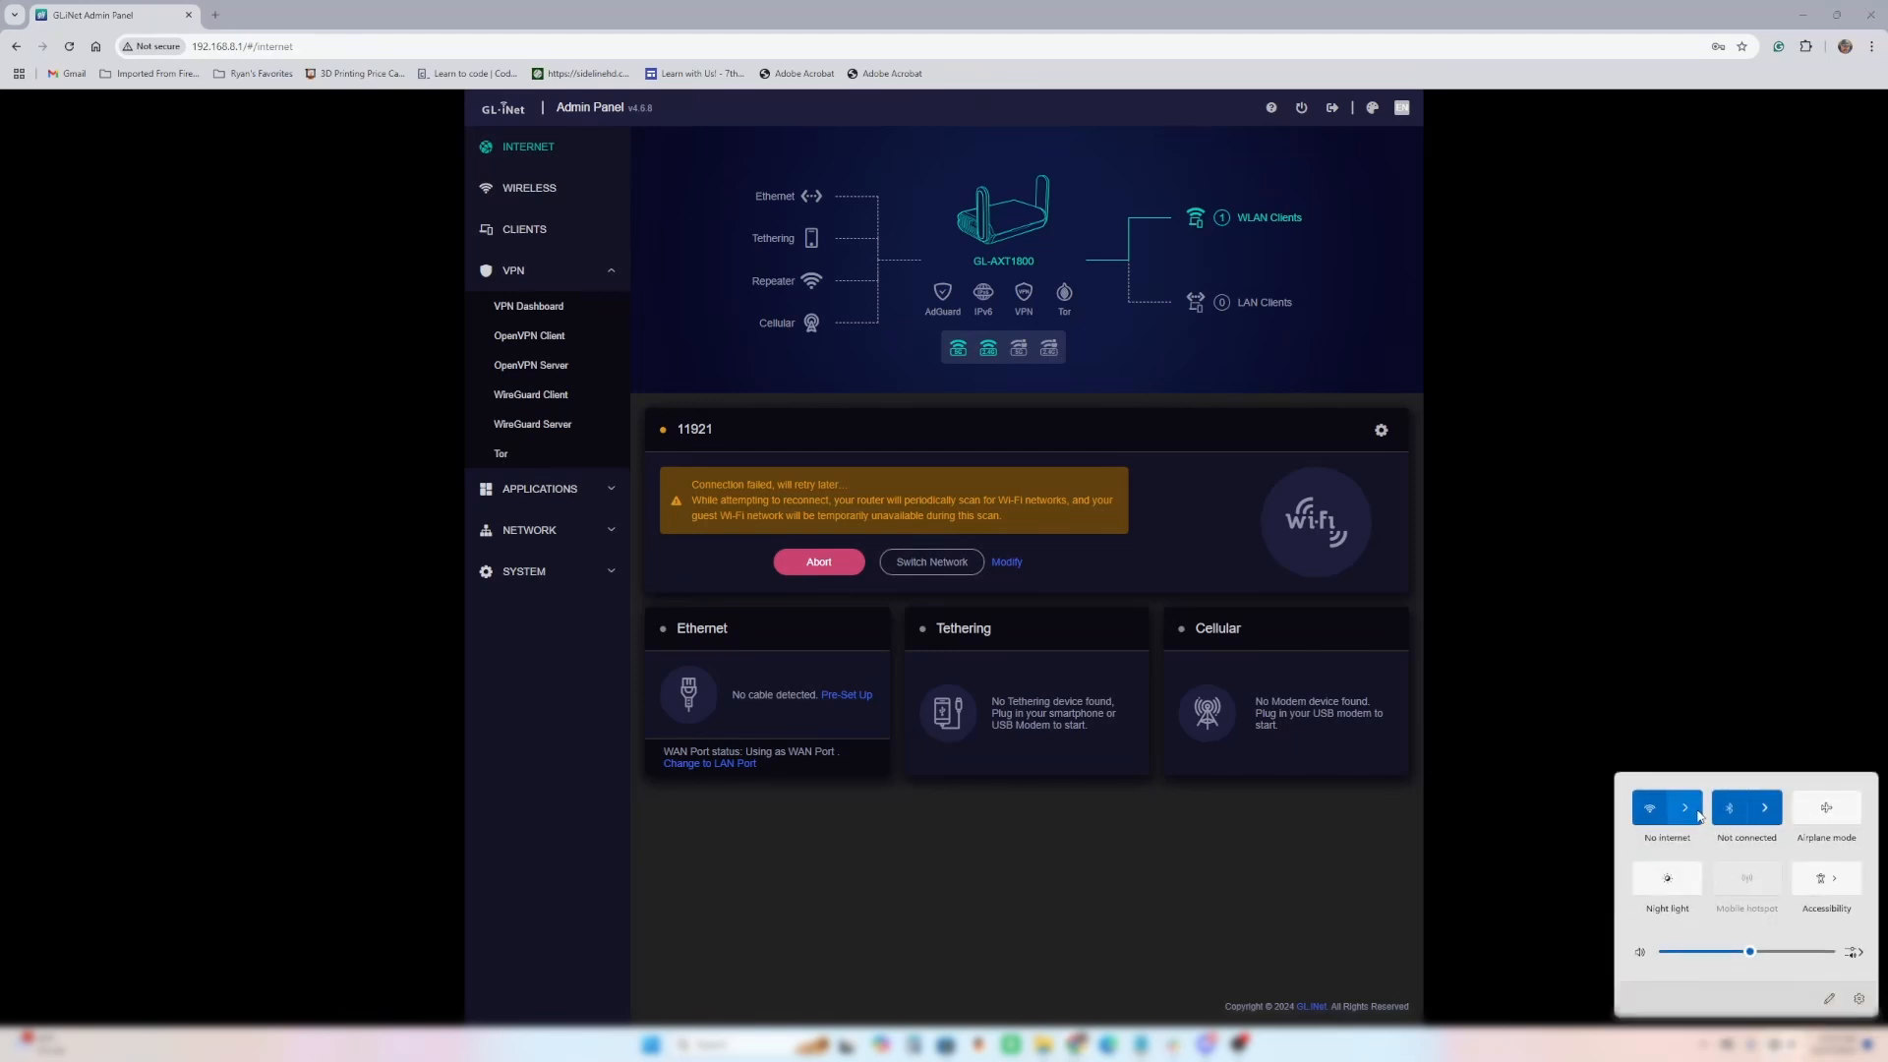
pyautogui.click(1684, 806)
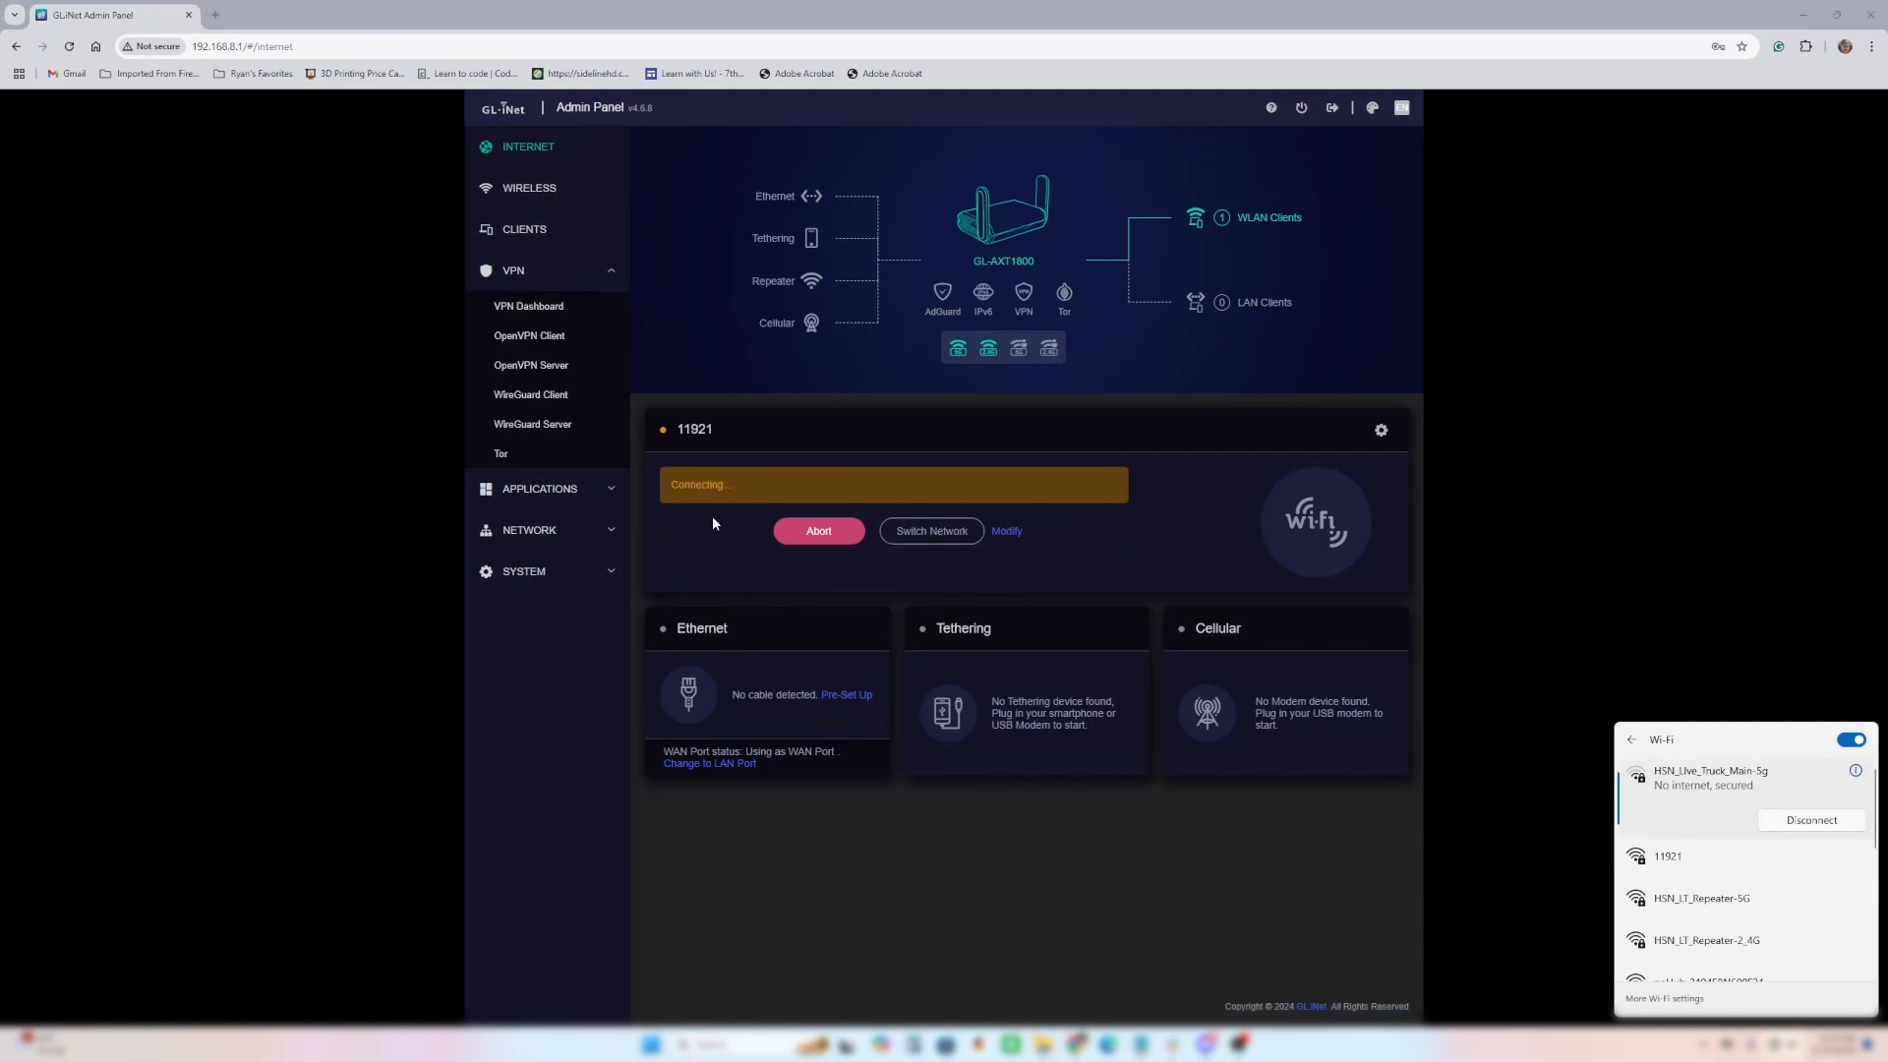
pyautogui.moveTo(428, 413)
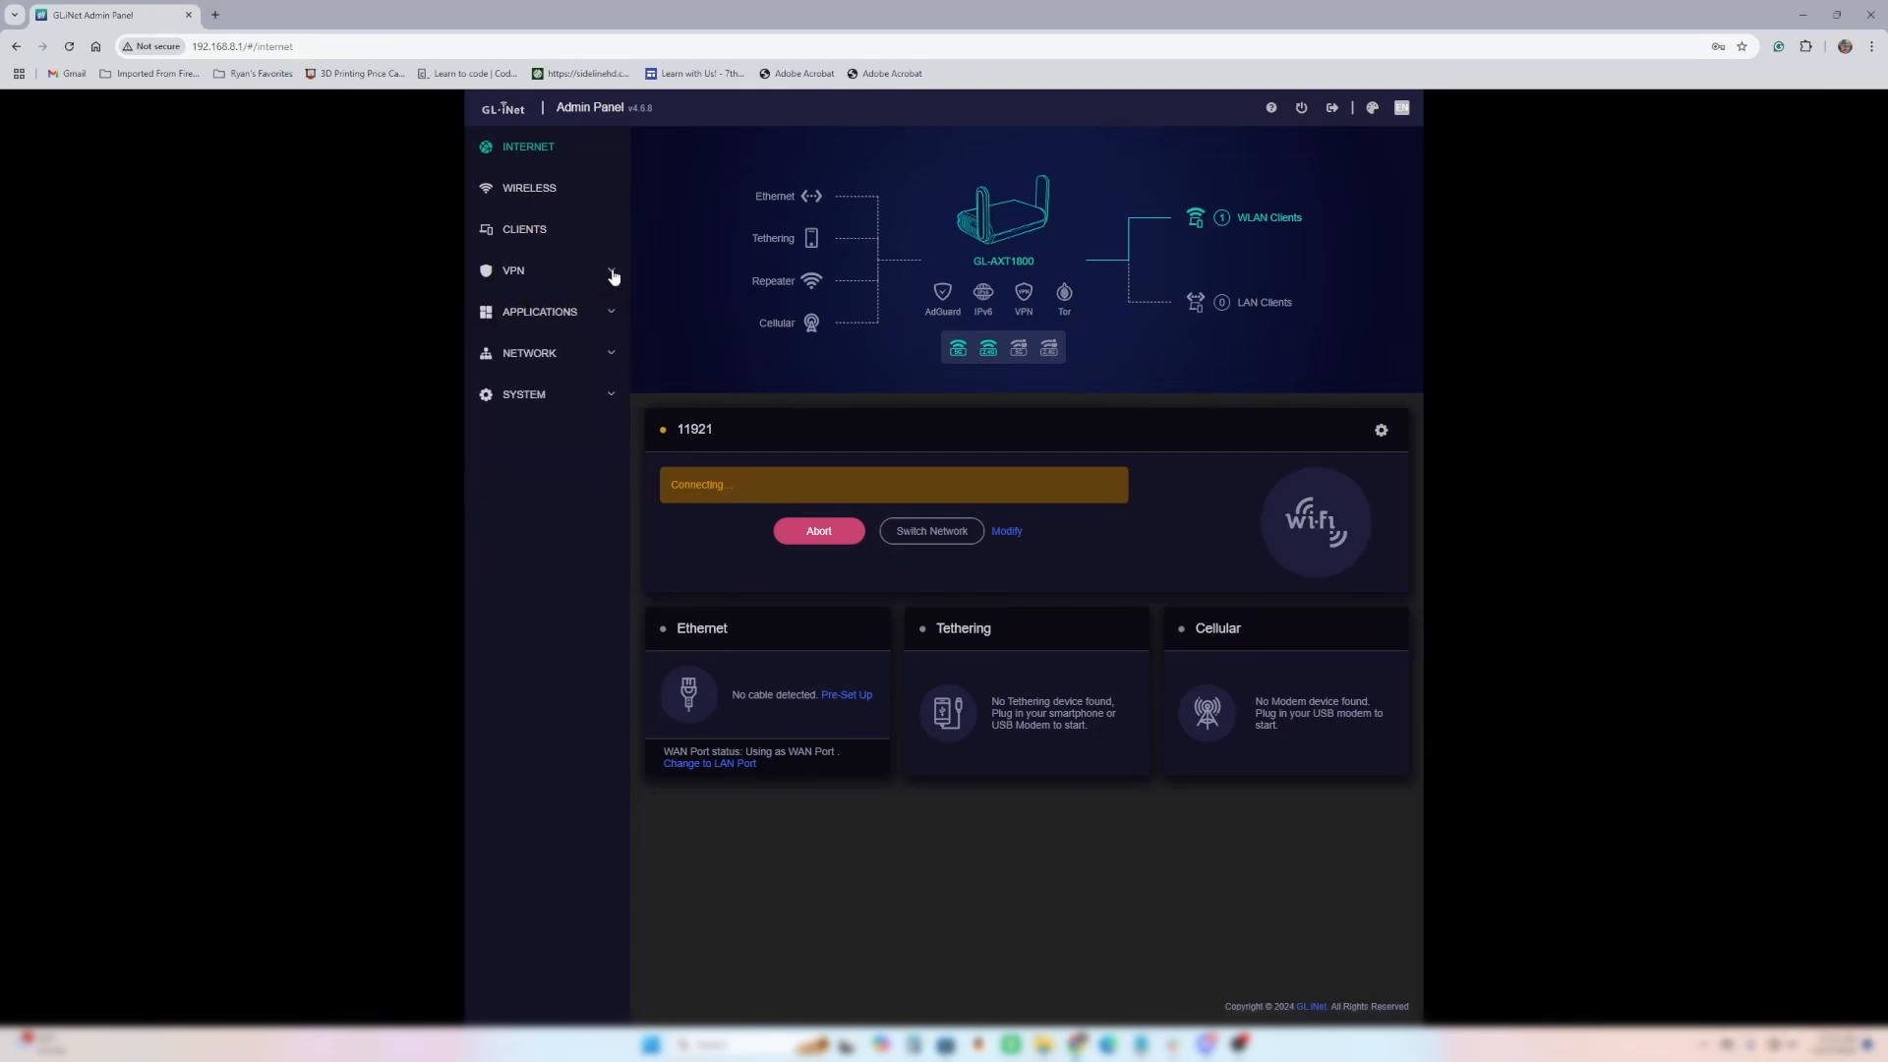
pyautogui.click(513, 270)
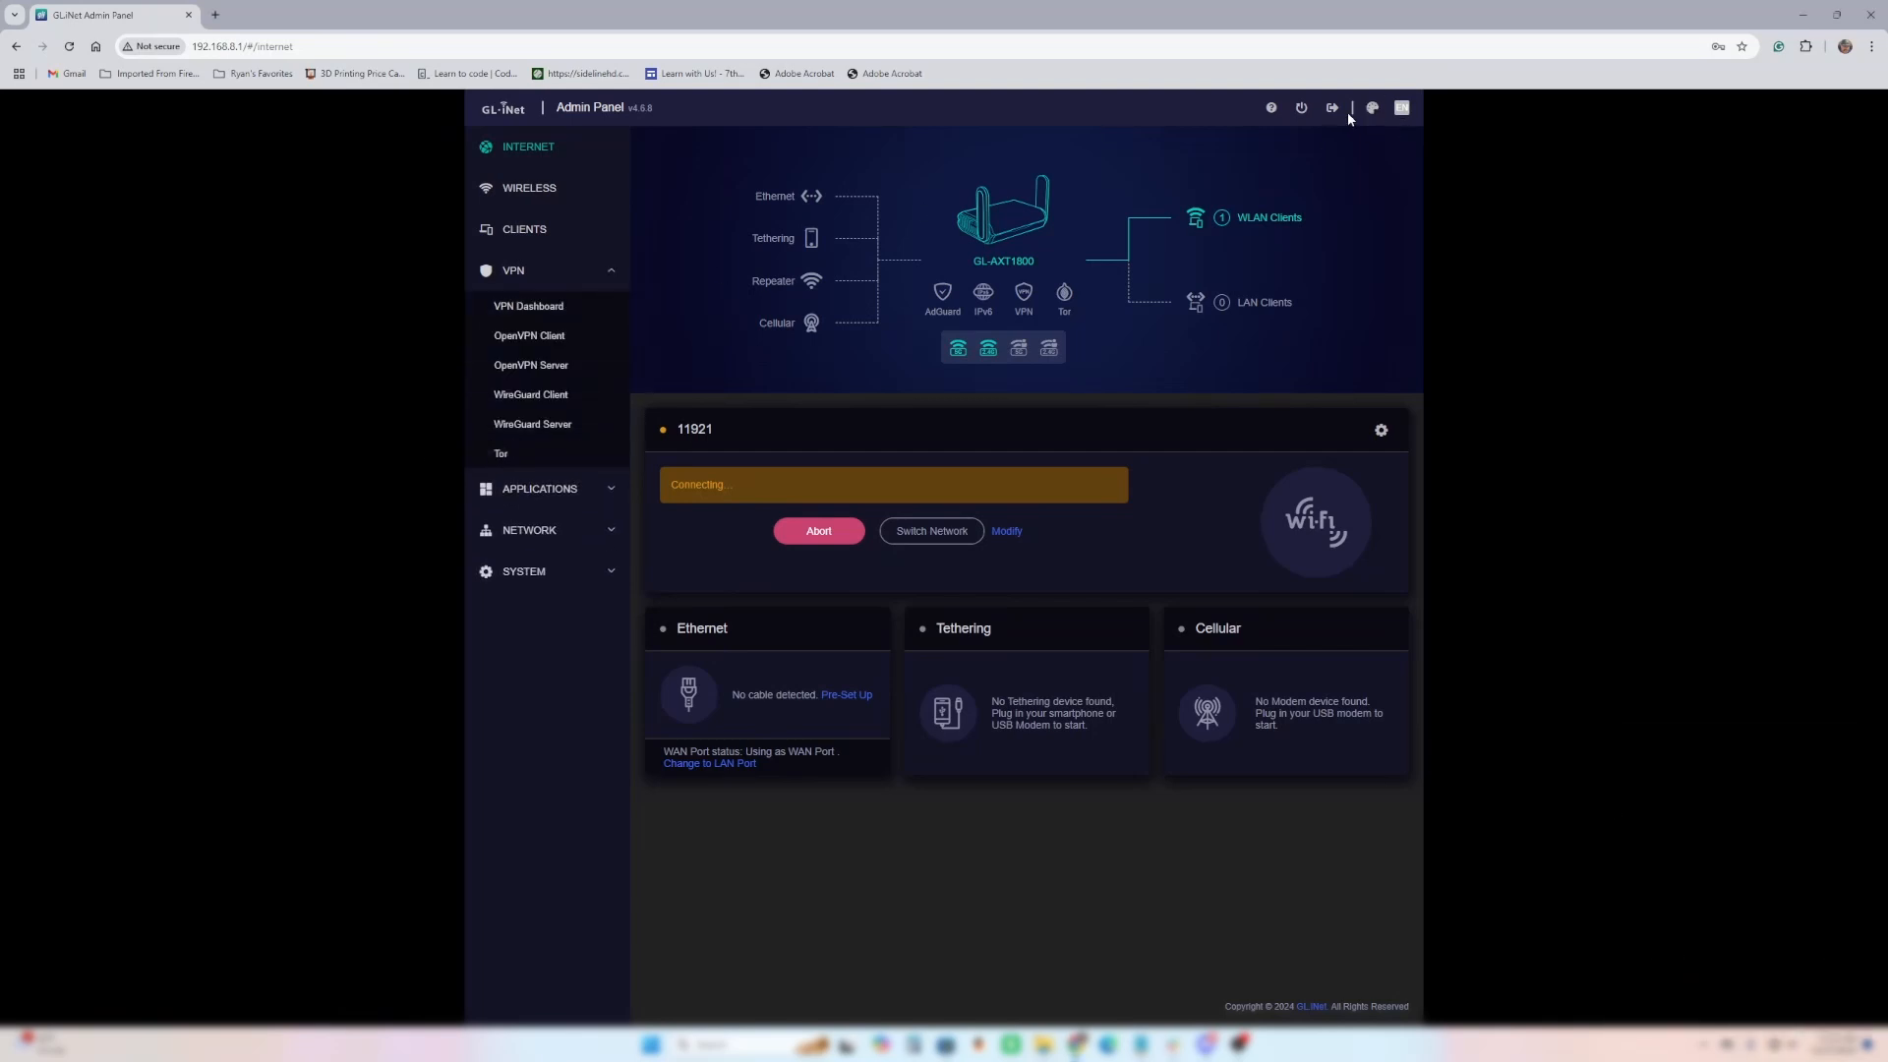
pyautogui.moveTo(1331, 107)
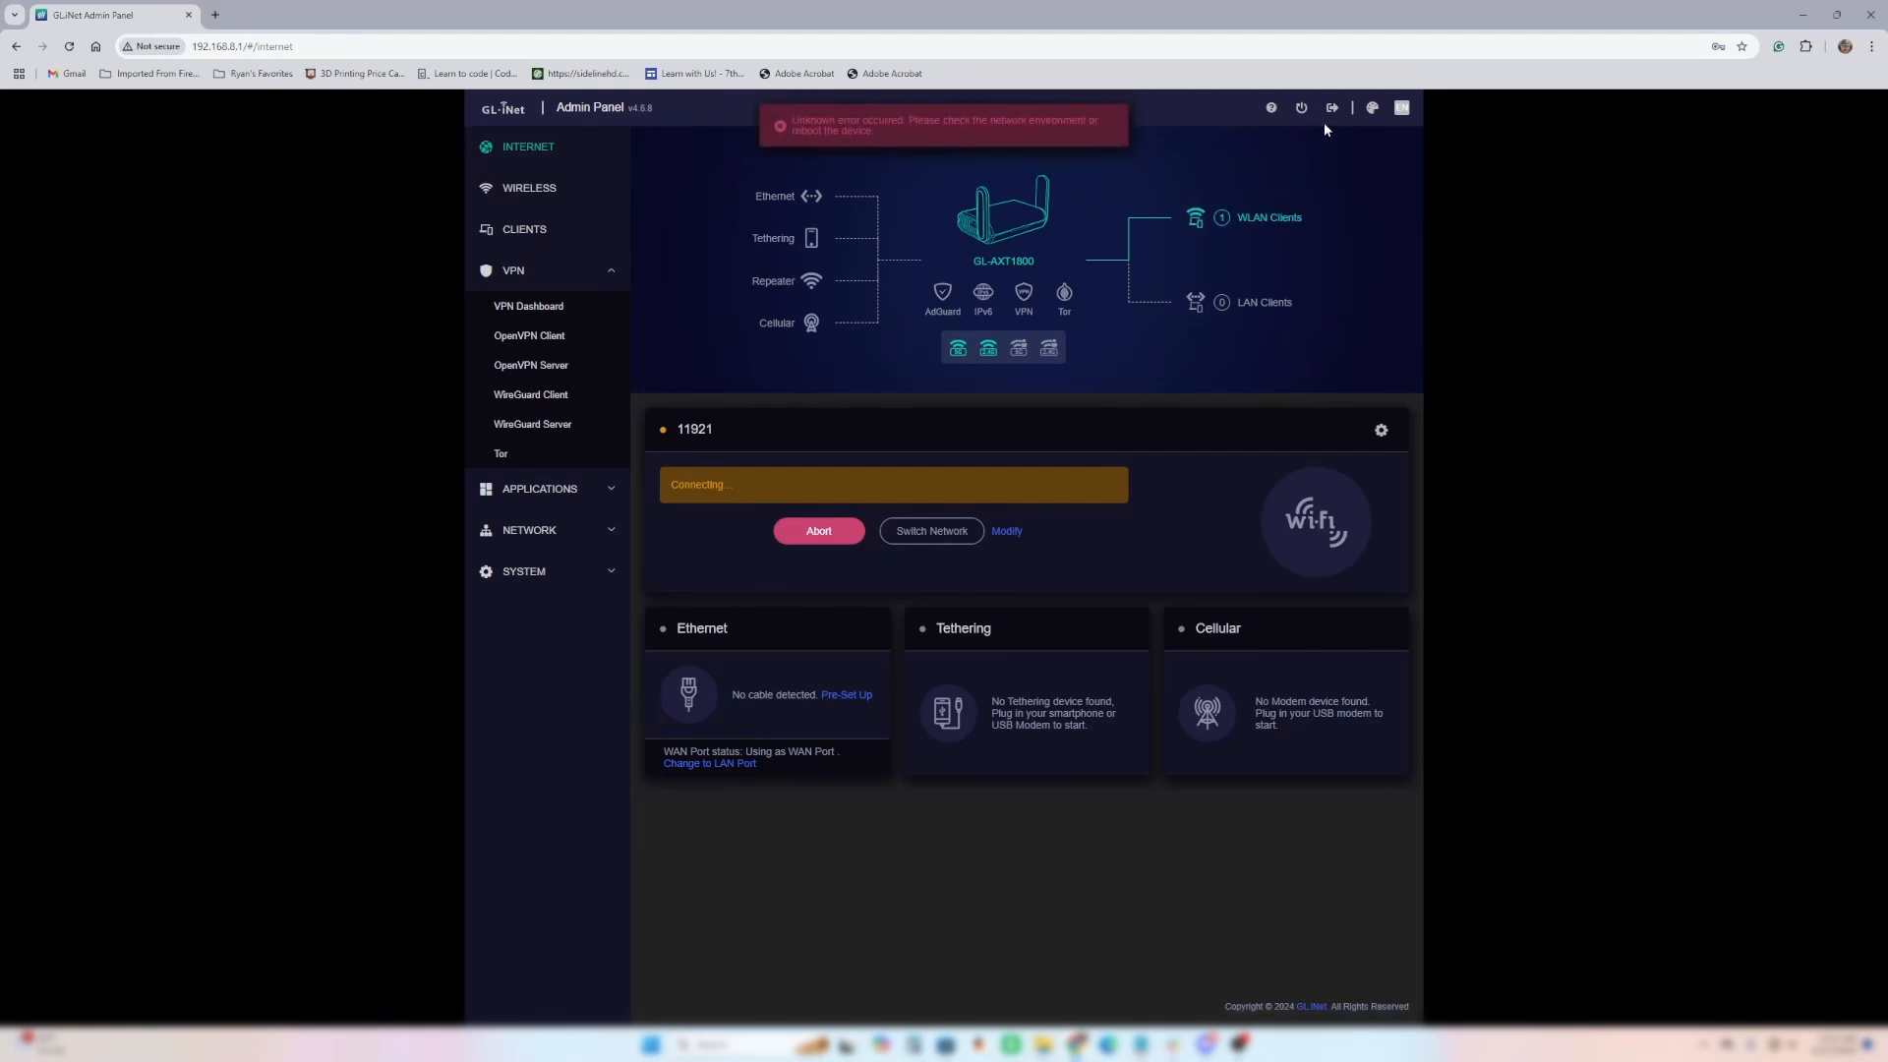
pyautogui.moveTo(1331, 108)
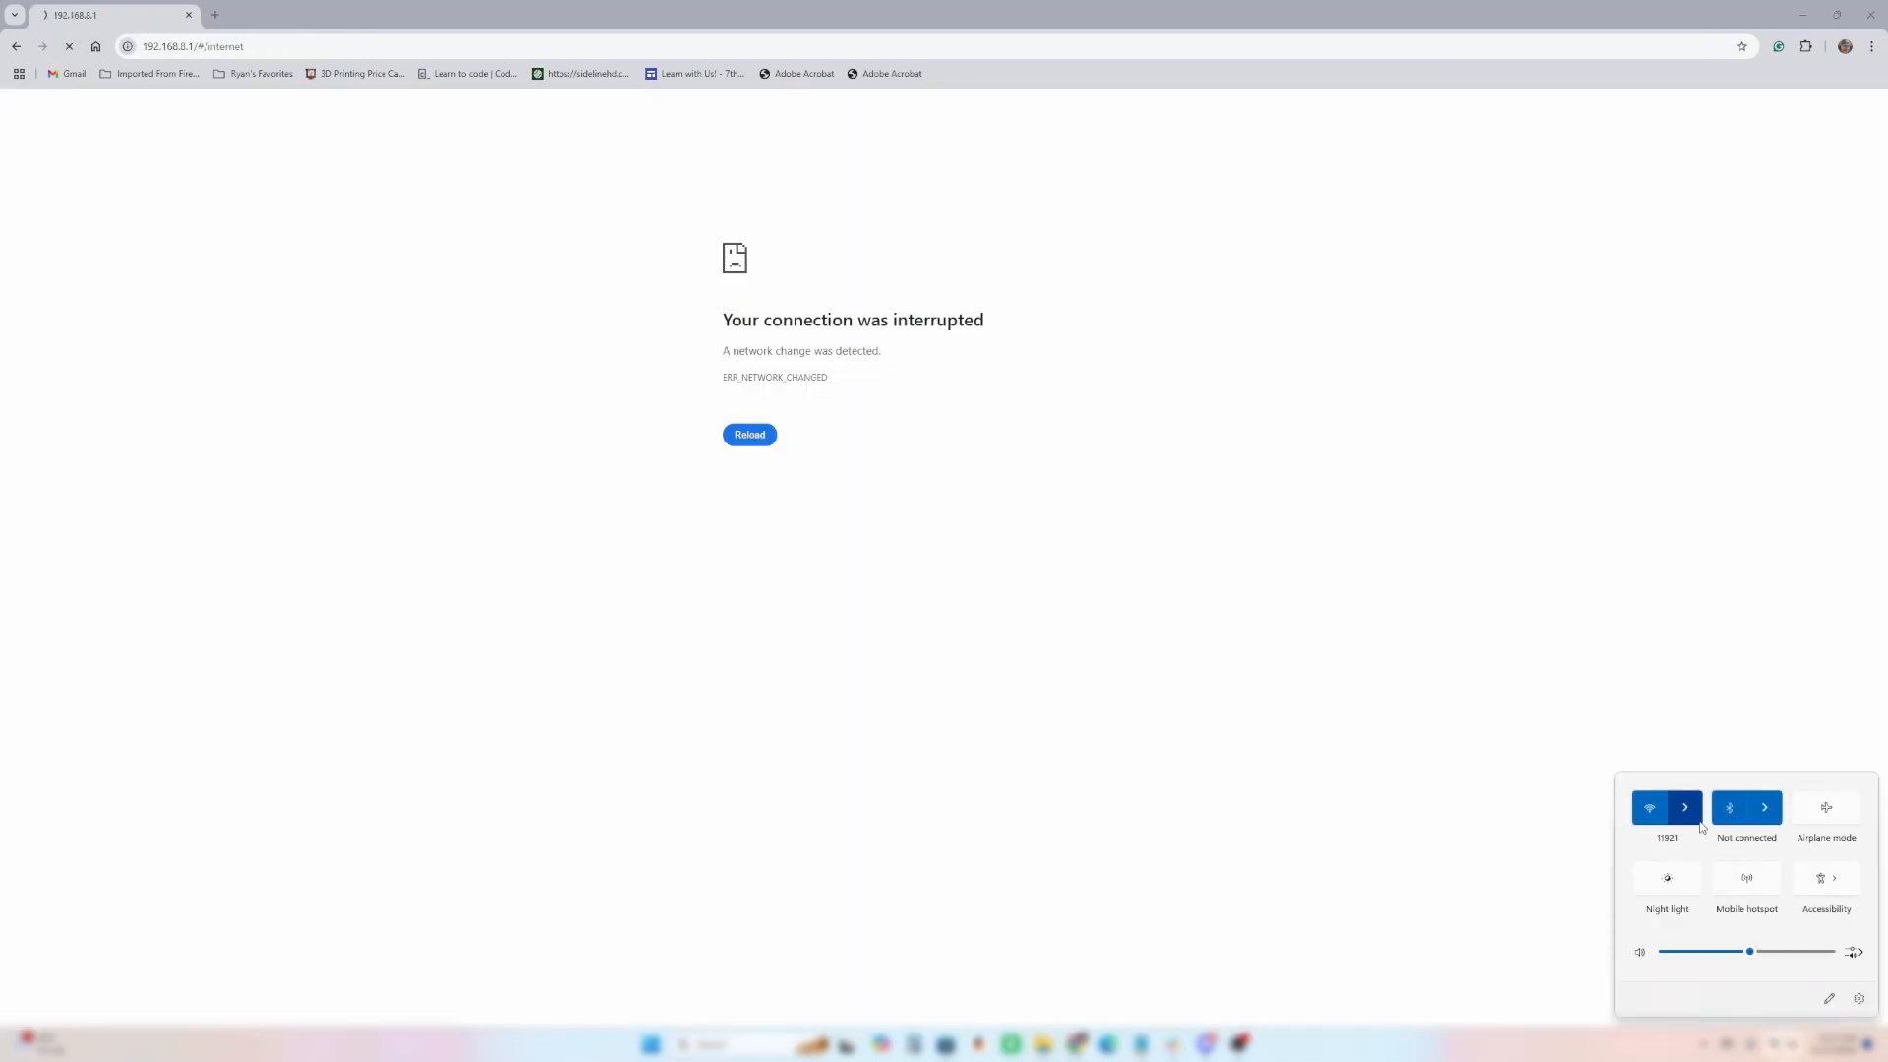
# - Reconnect the laptop to HSN_Live_Truck_Main-5g and reload the router admin page
pyautogui.click(1684, 808)
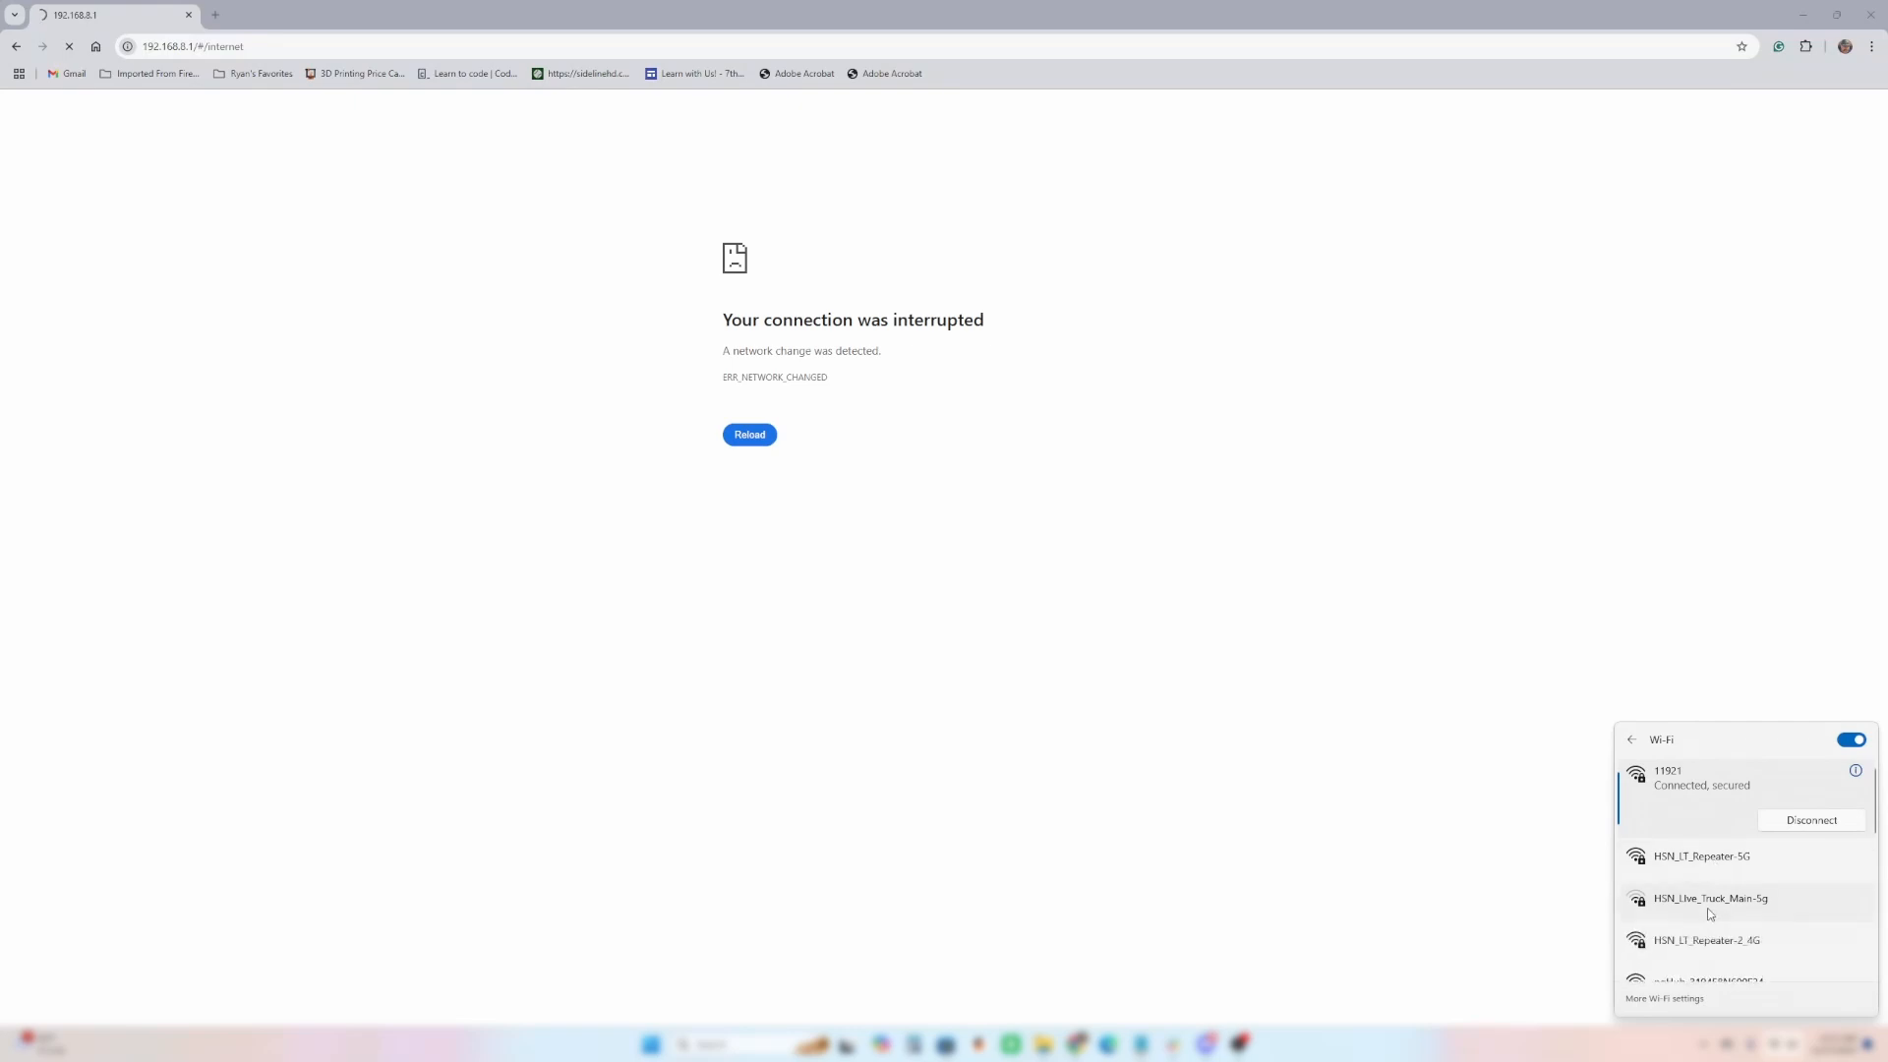
pyautogui.click(1710, 897)
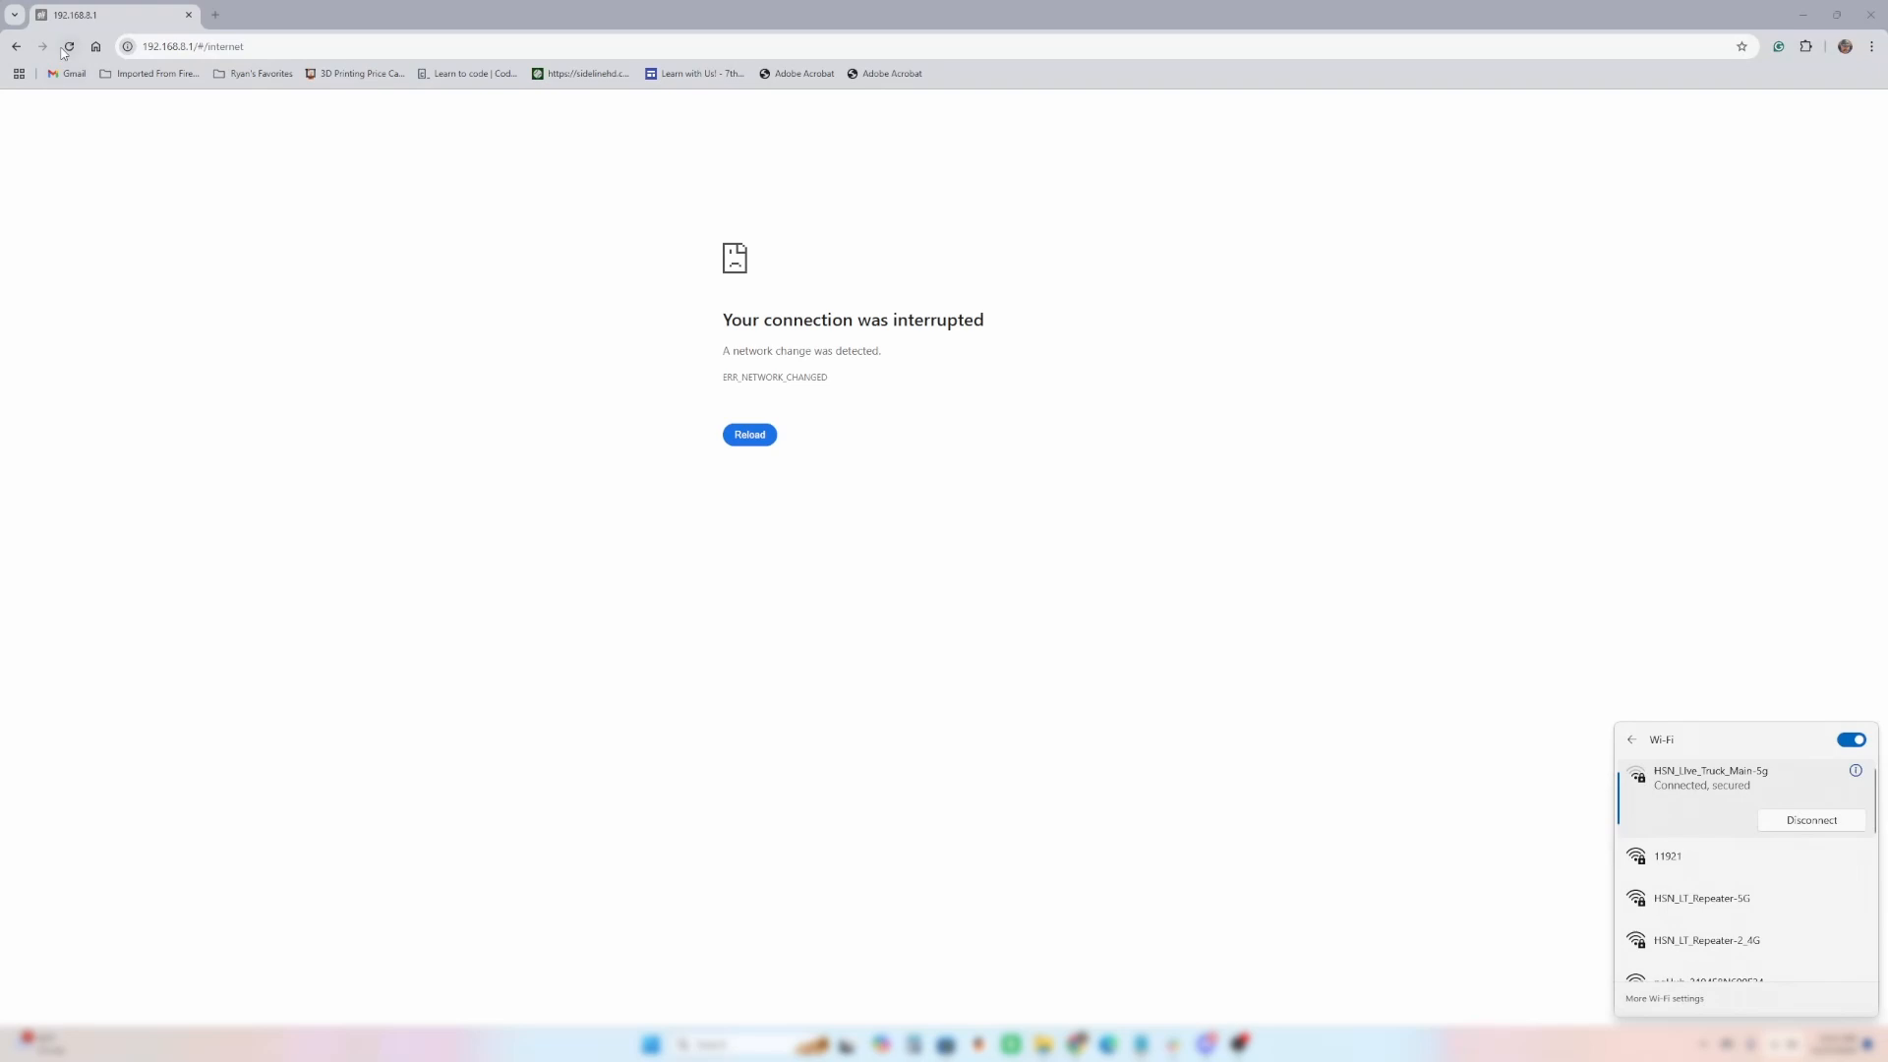
pyautogui.click(749, 435)
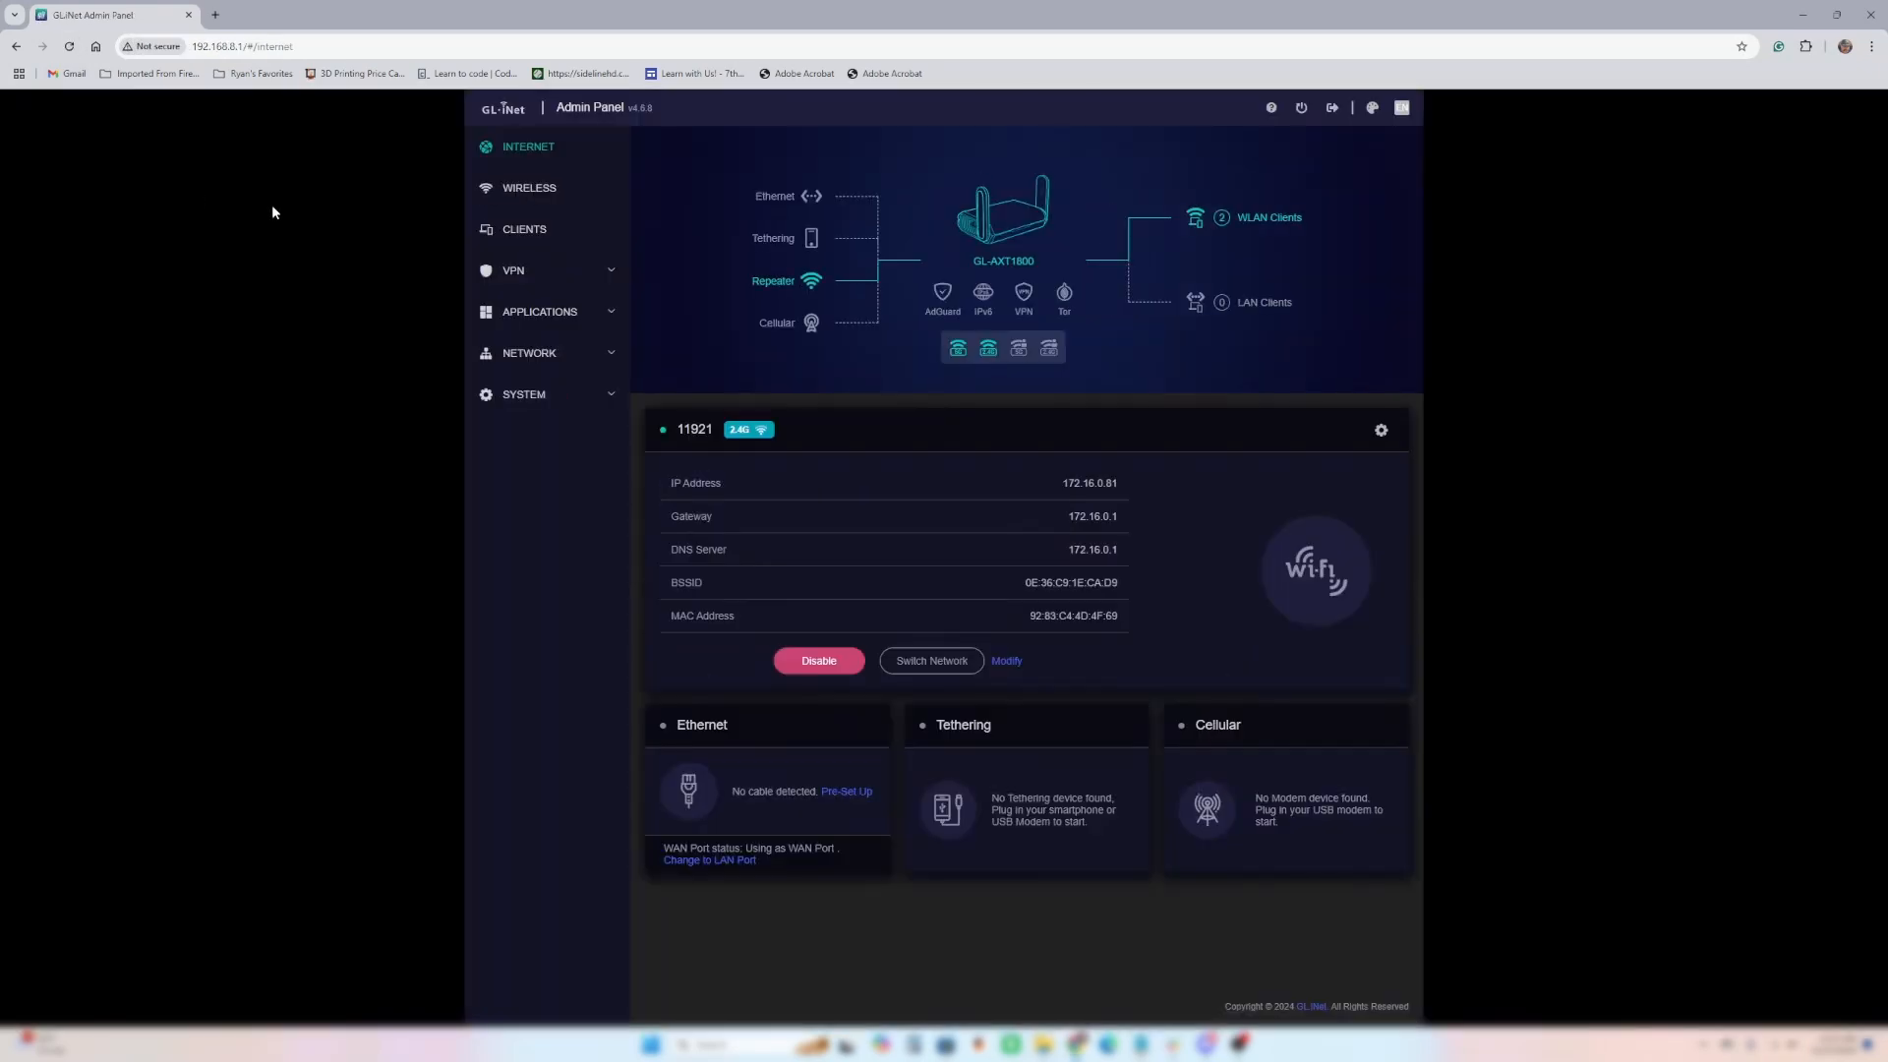
# - Open VPN > Speedify in the admin sidebar to see the Atlanta connection
pyautogui.click(513, 269)
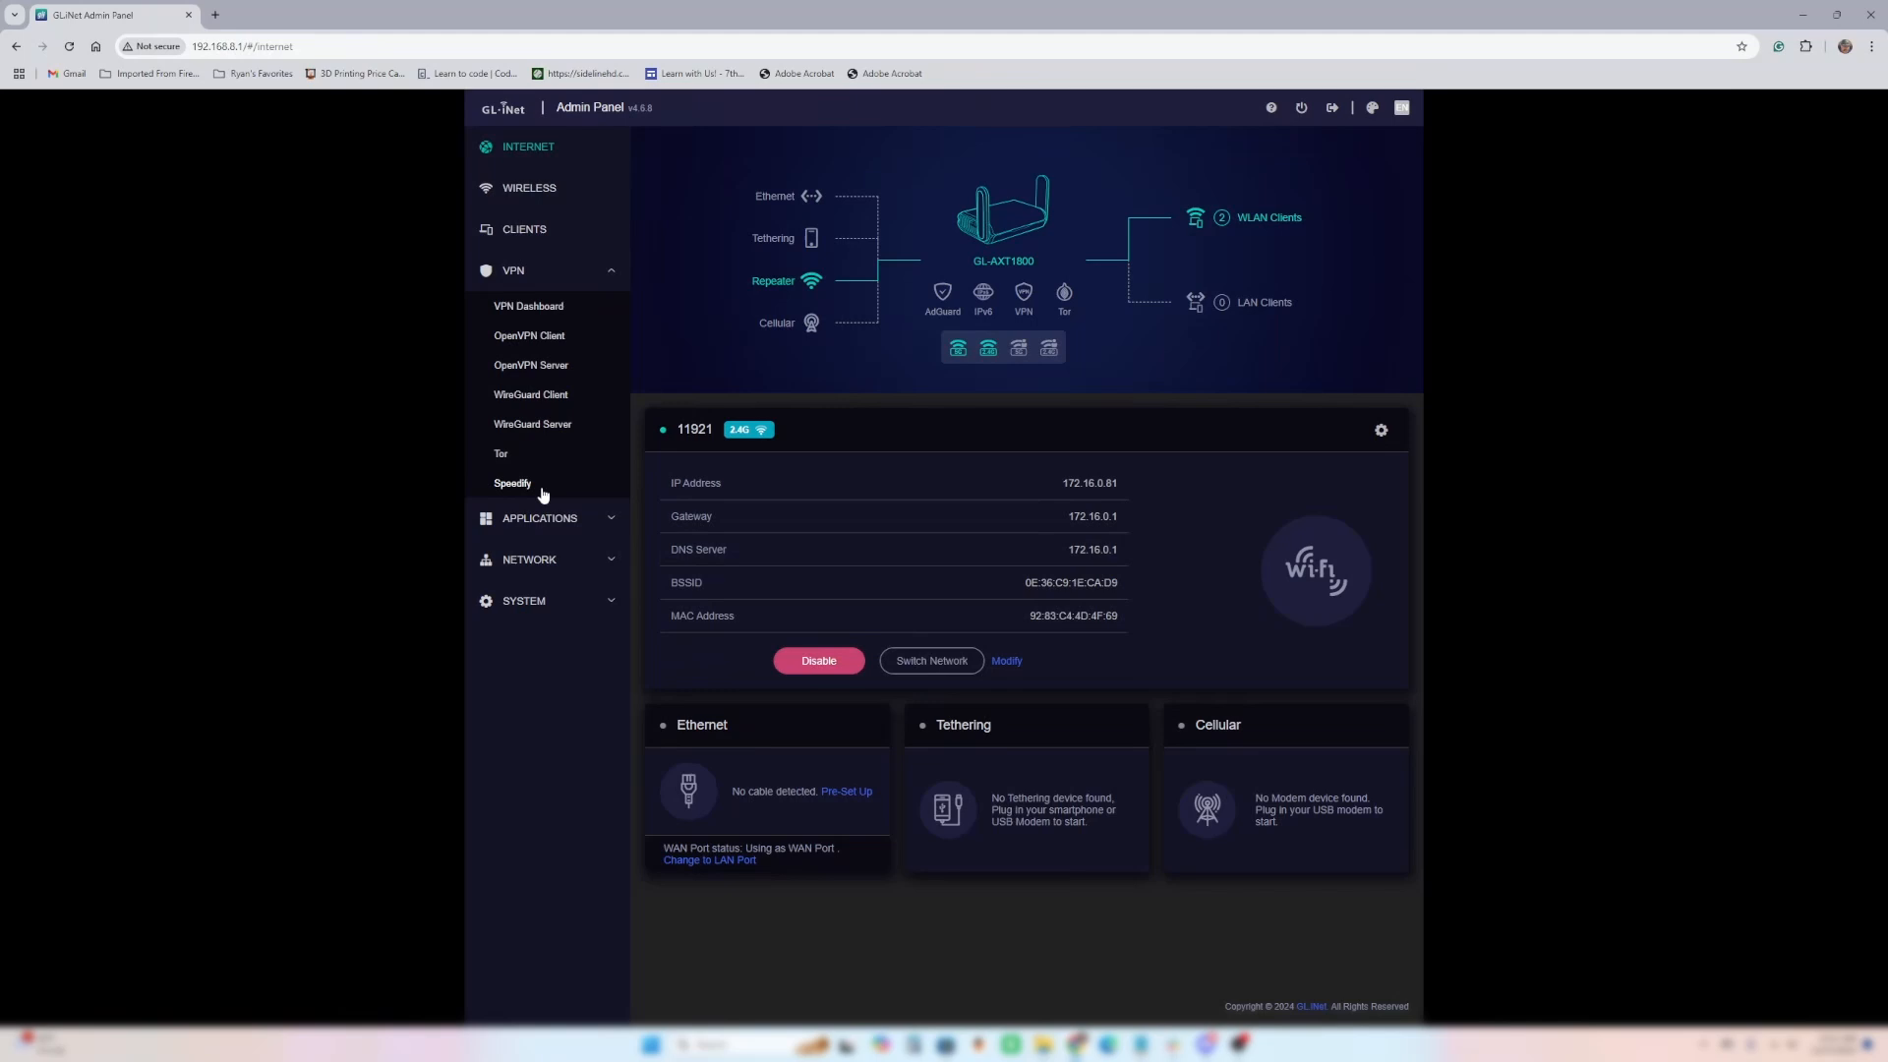
pyautogui.click(511, 483)
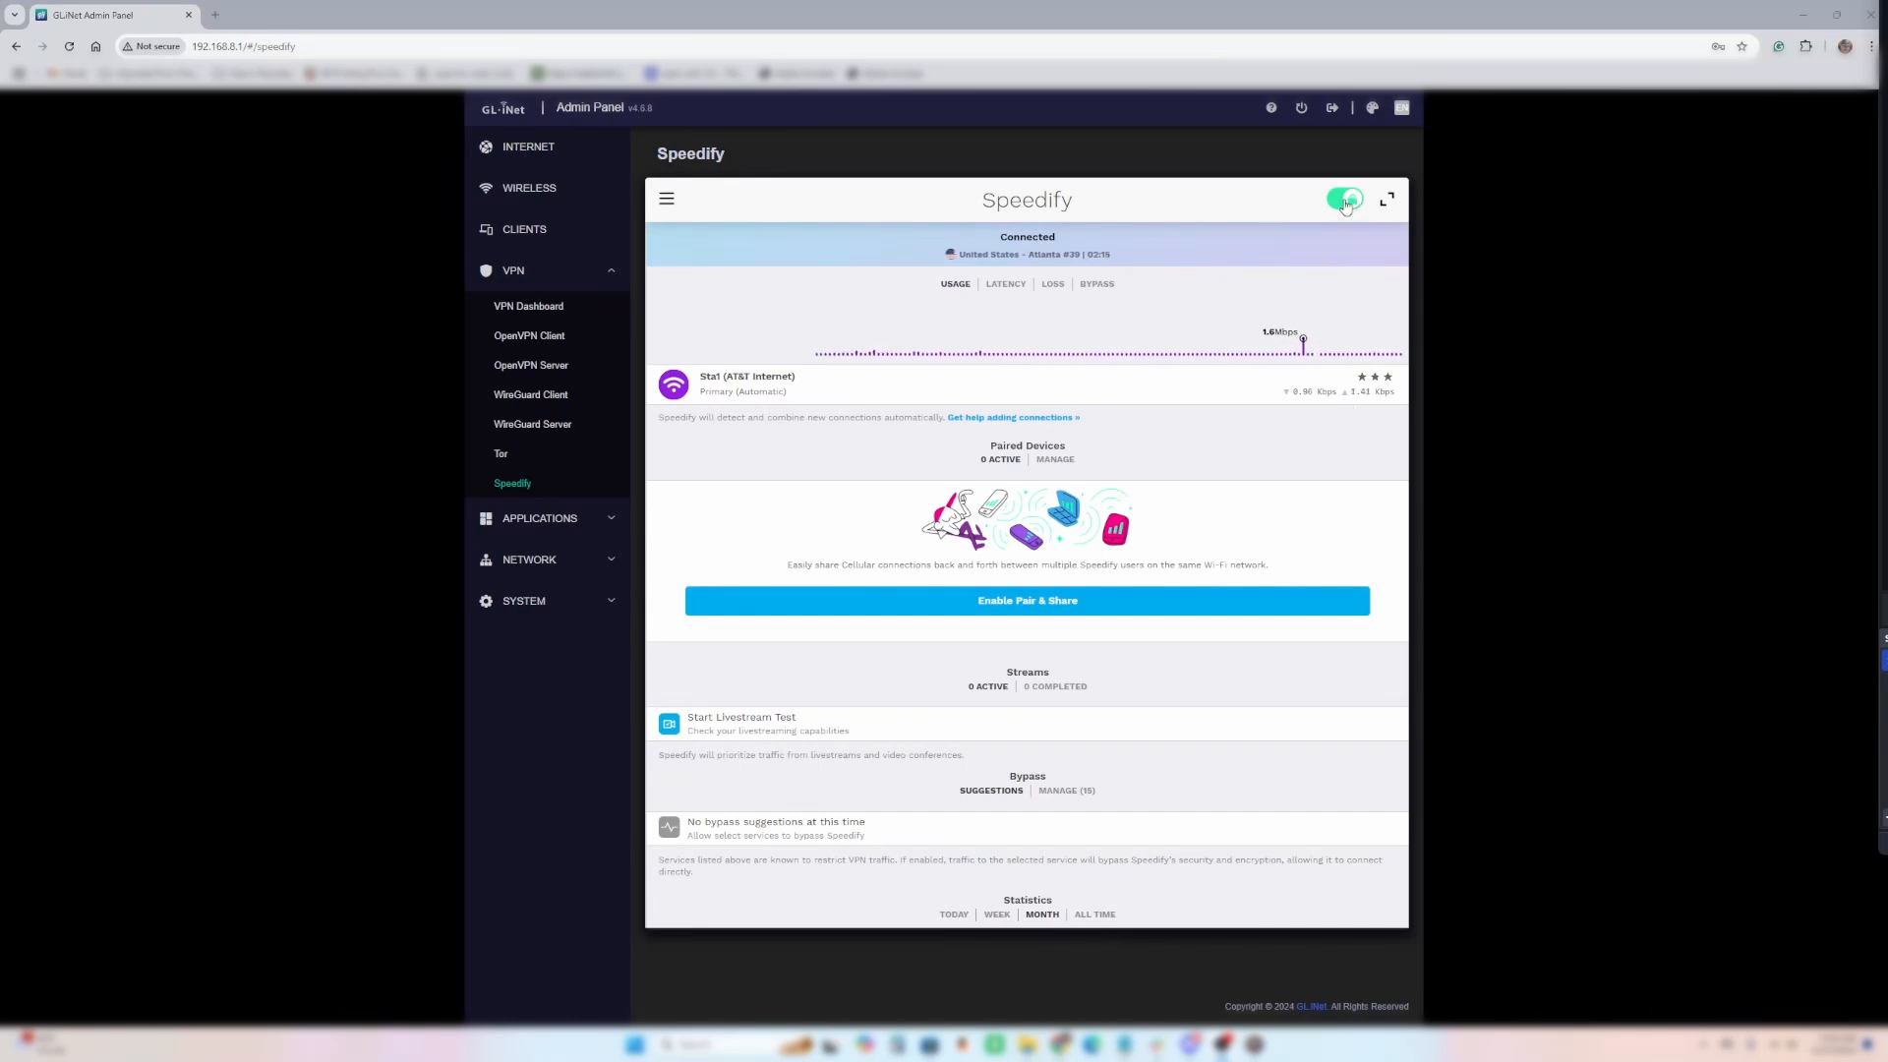
# - Switch the Speedify connection toggle off so it reads Disconnected
pyautogui.click(1344, 200)
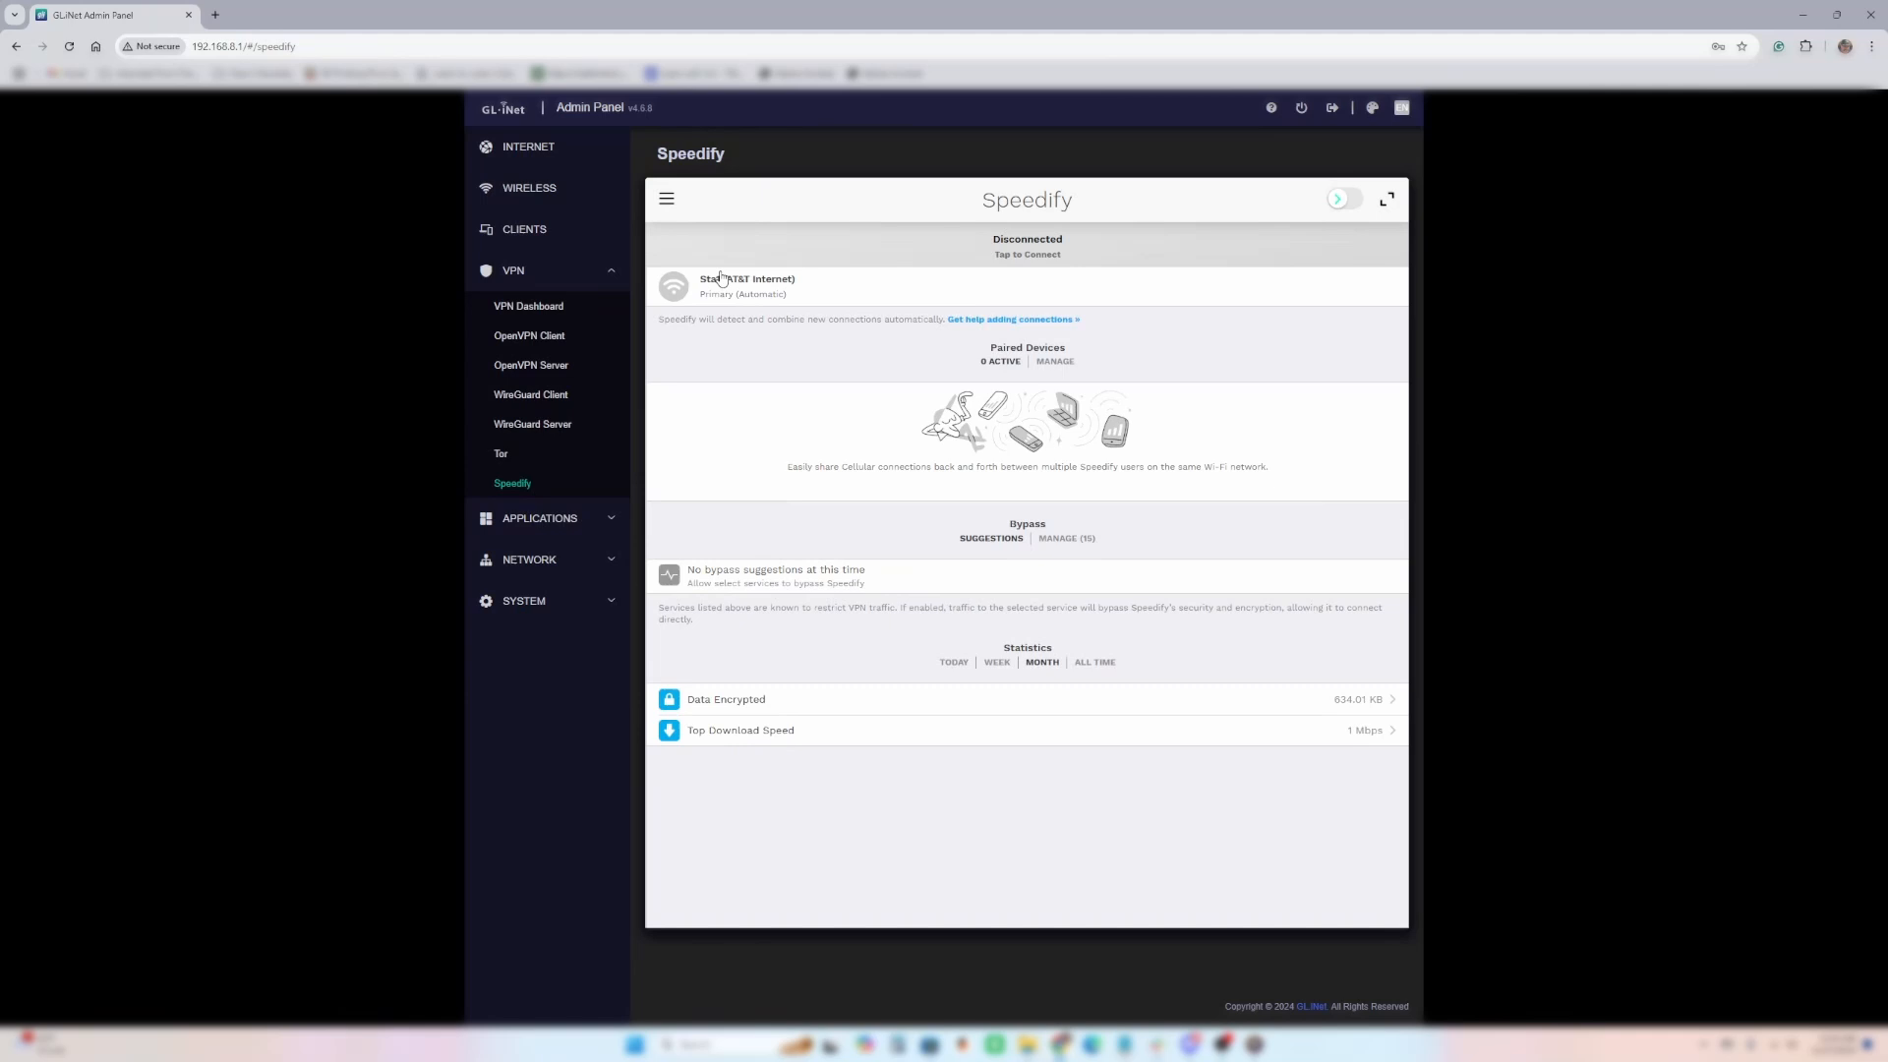
pyautogui.moveTo(666, 203)
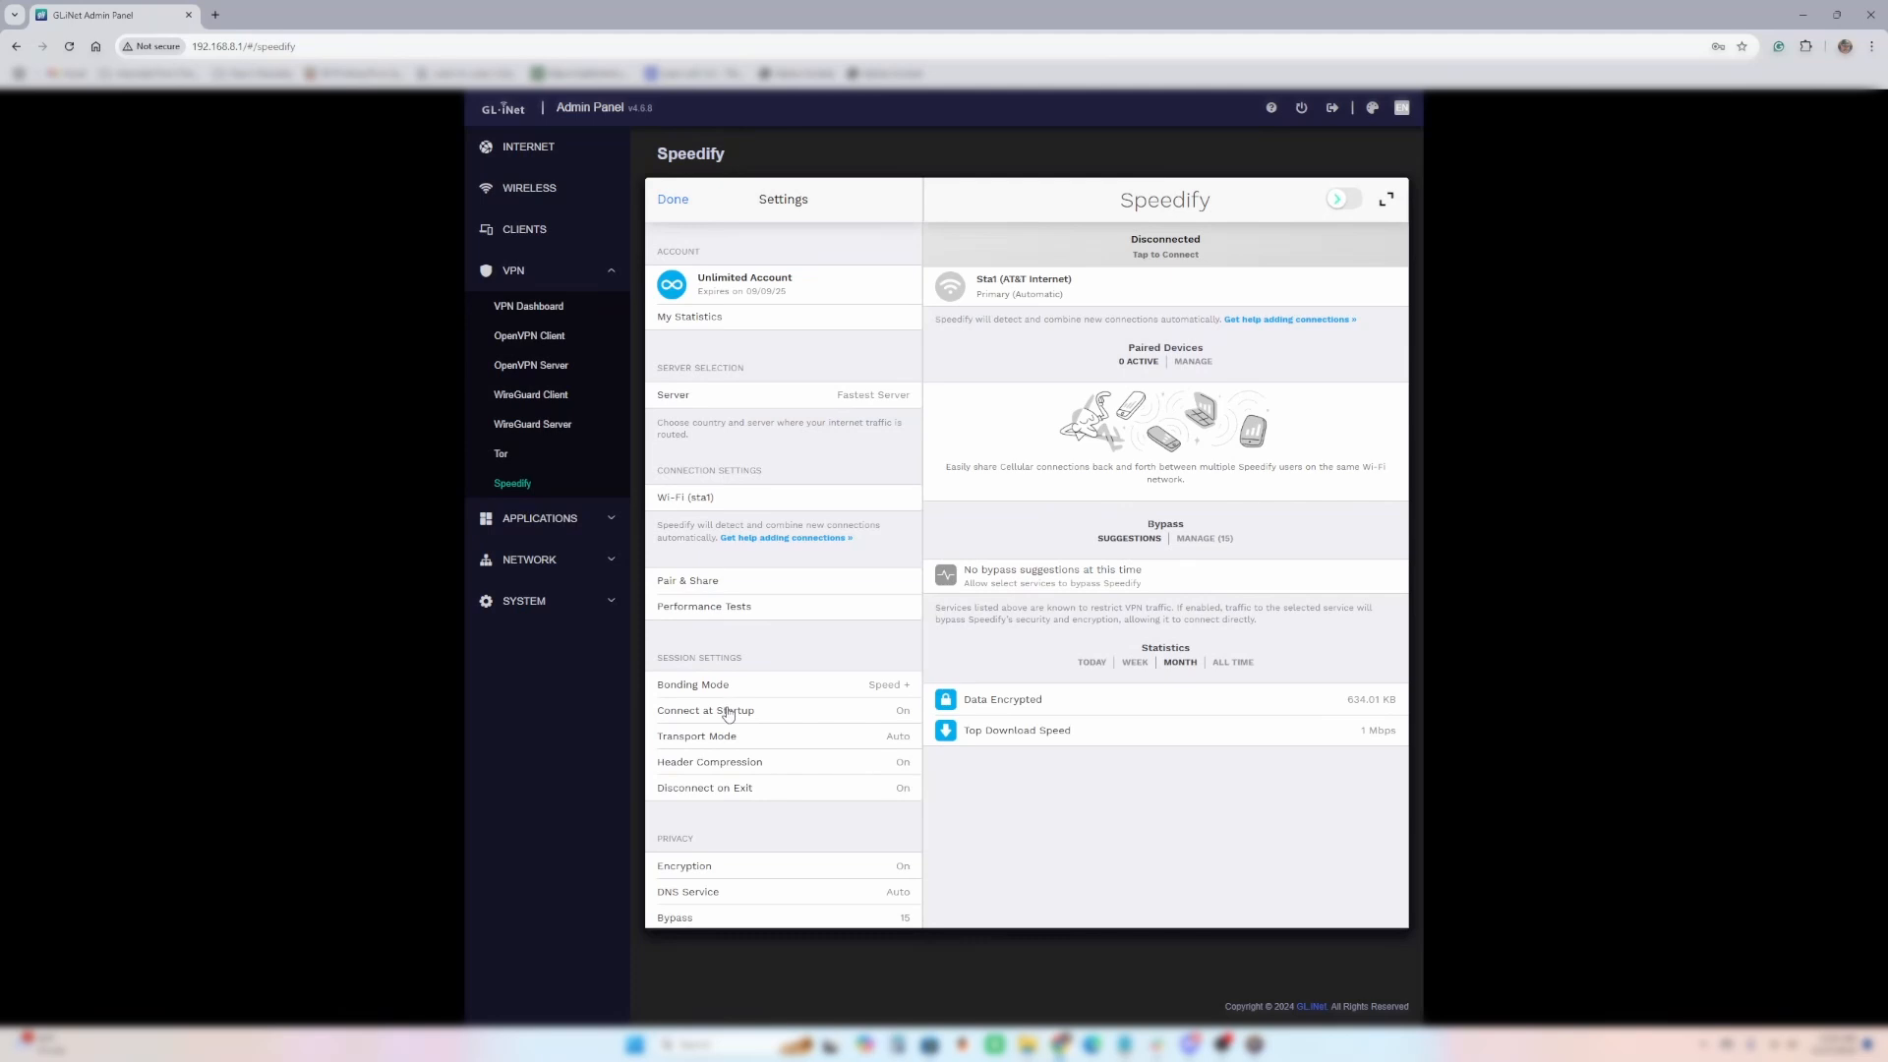
pyautogui.moveTo(737, 720)
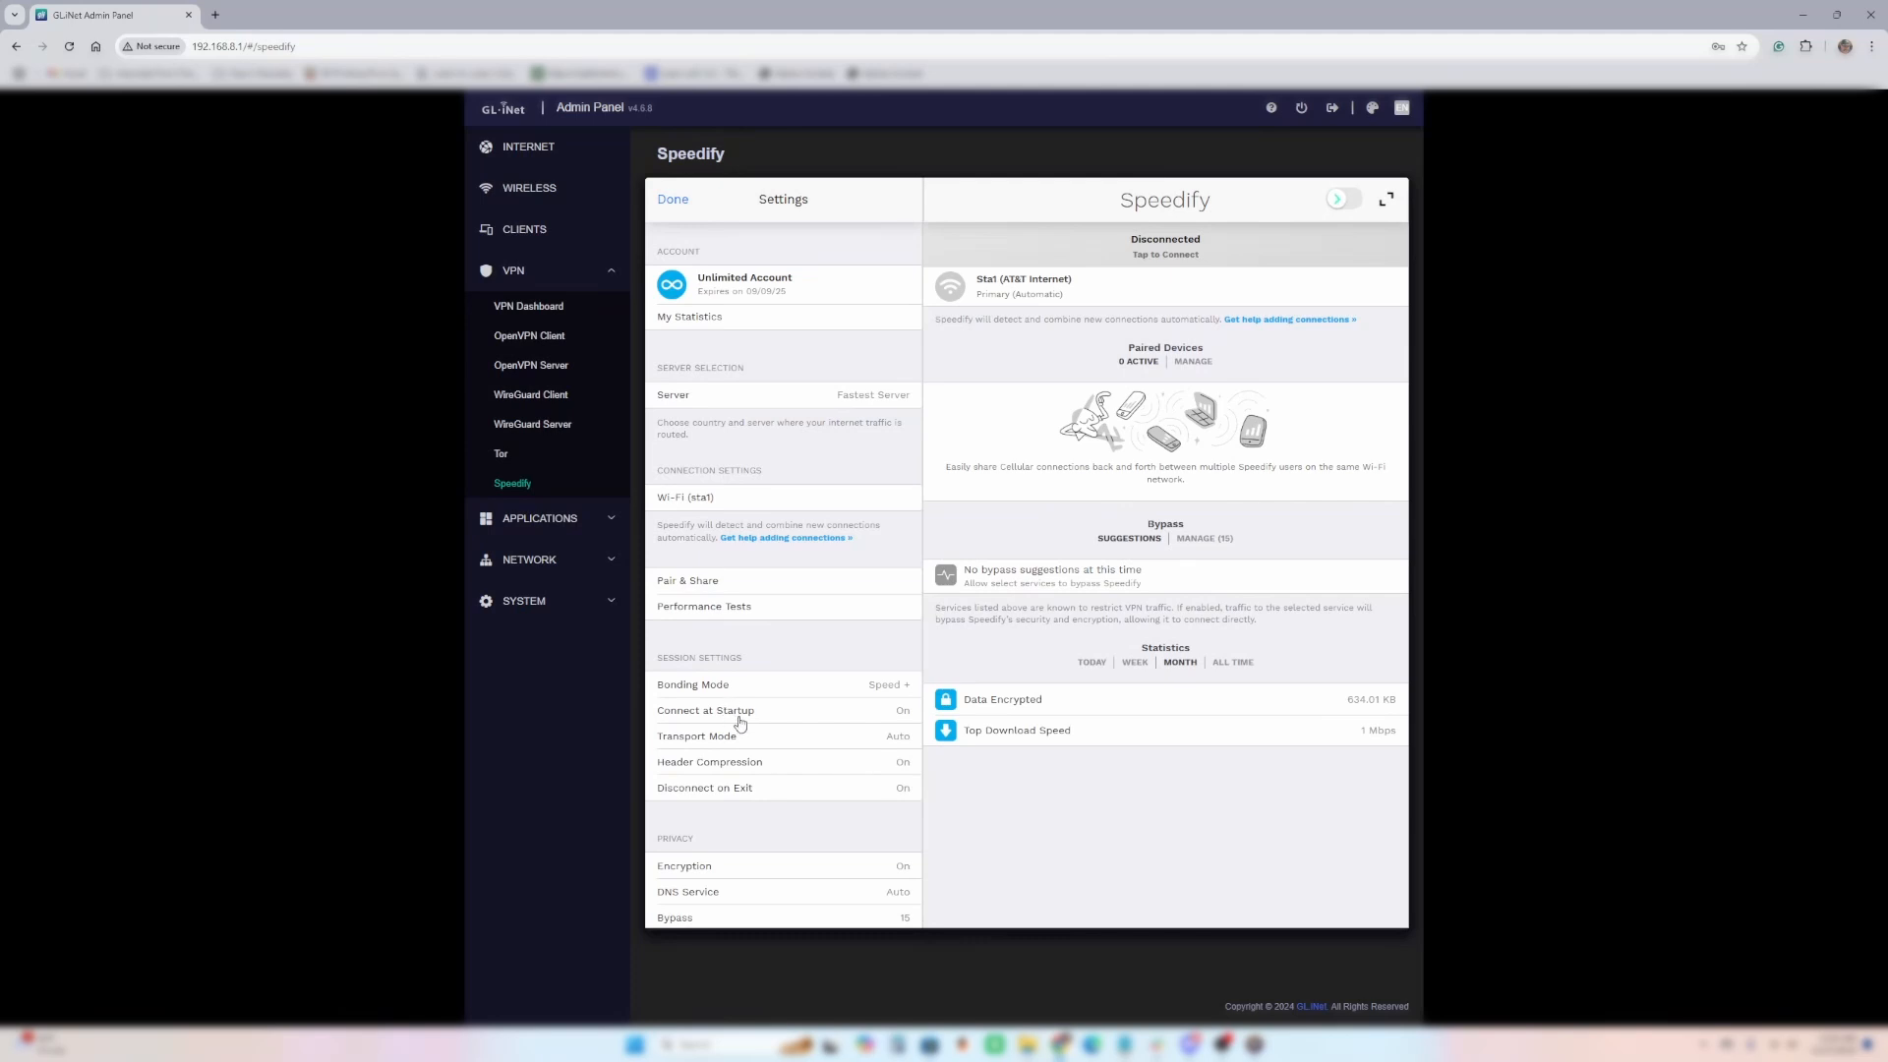
# - Set Speedify's Connect at Startup option to Off and return to the settings list
pyautogui.click(671, 199)
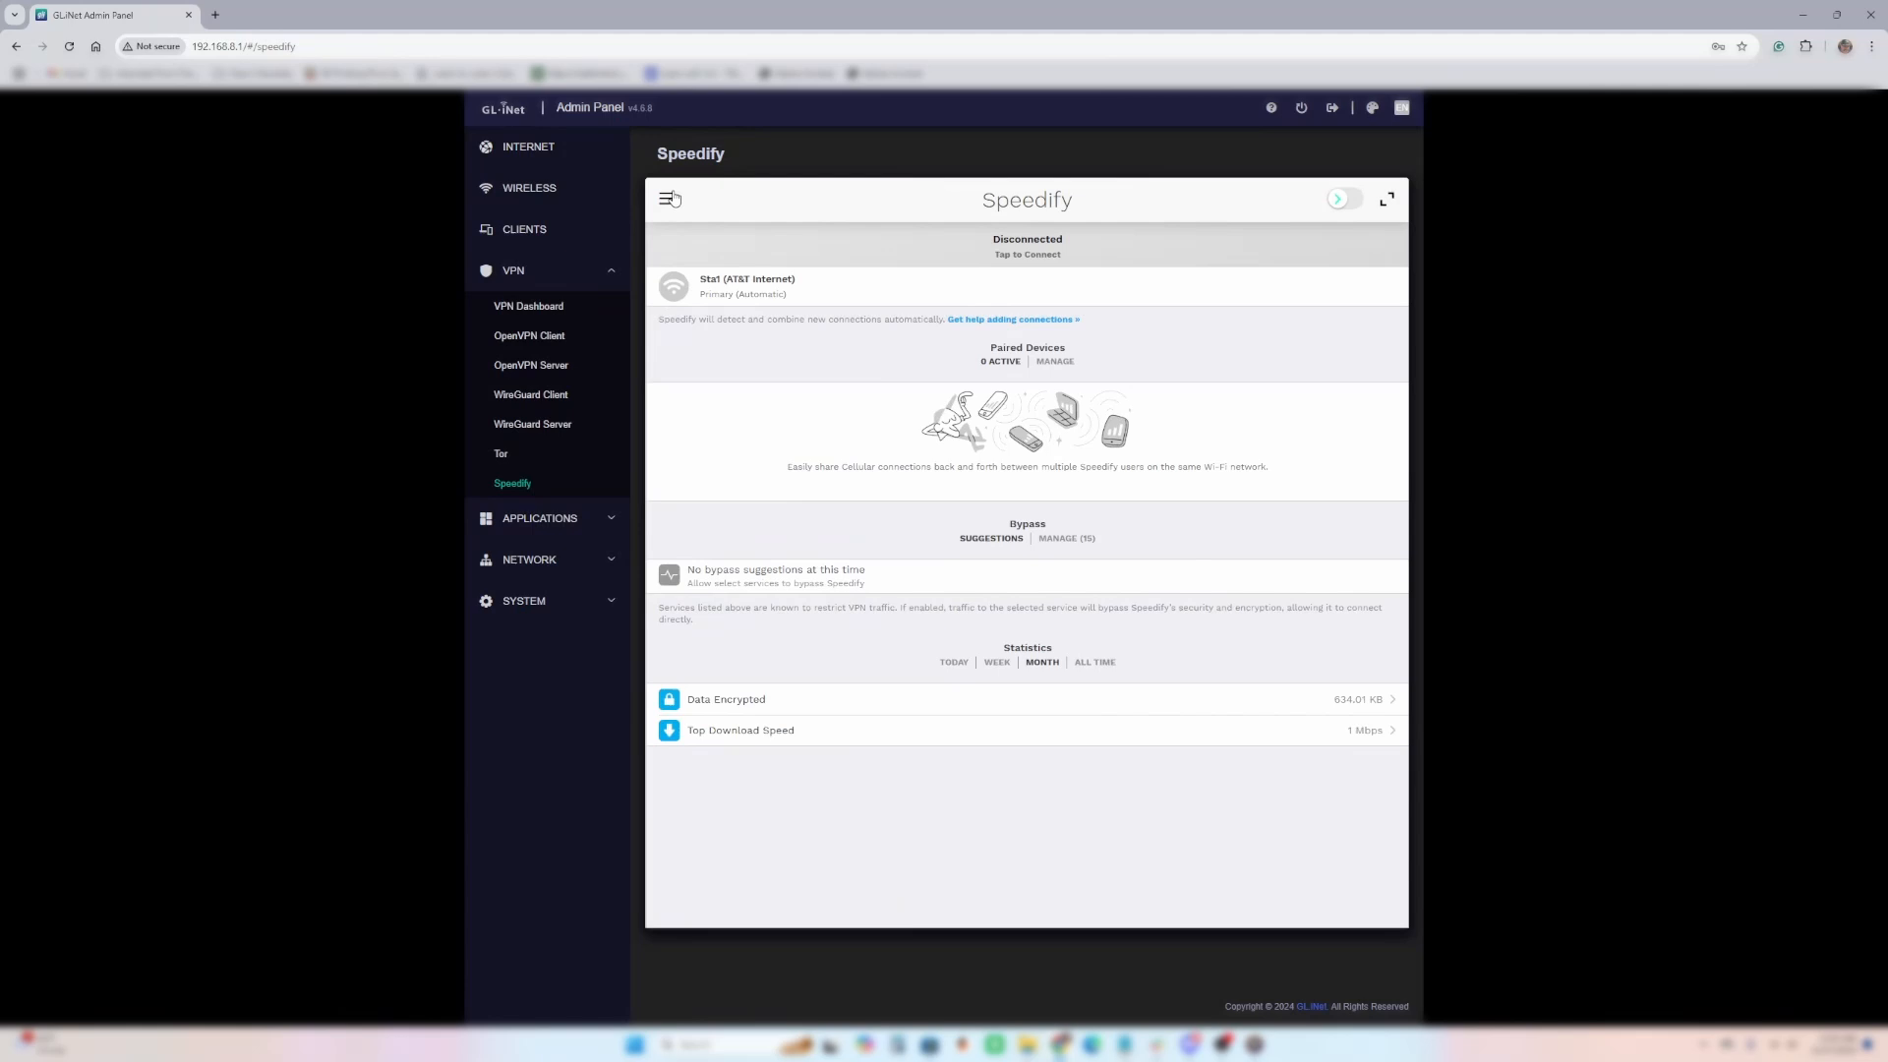
pyautogui.click(669, 199)
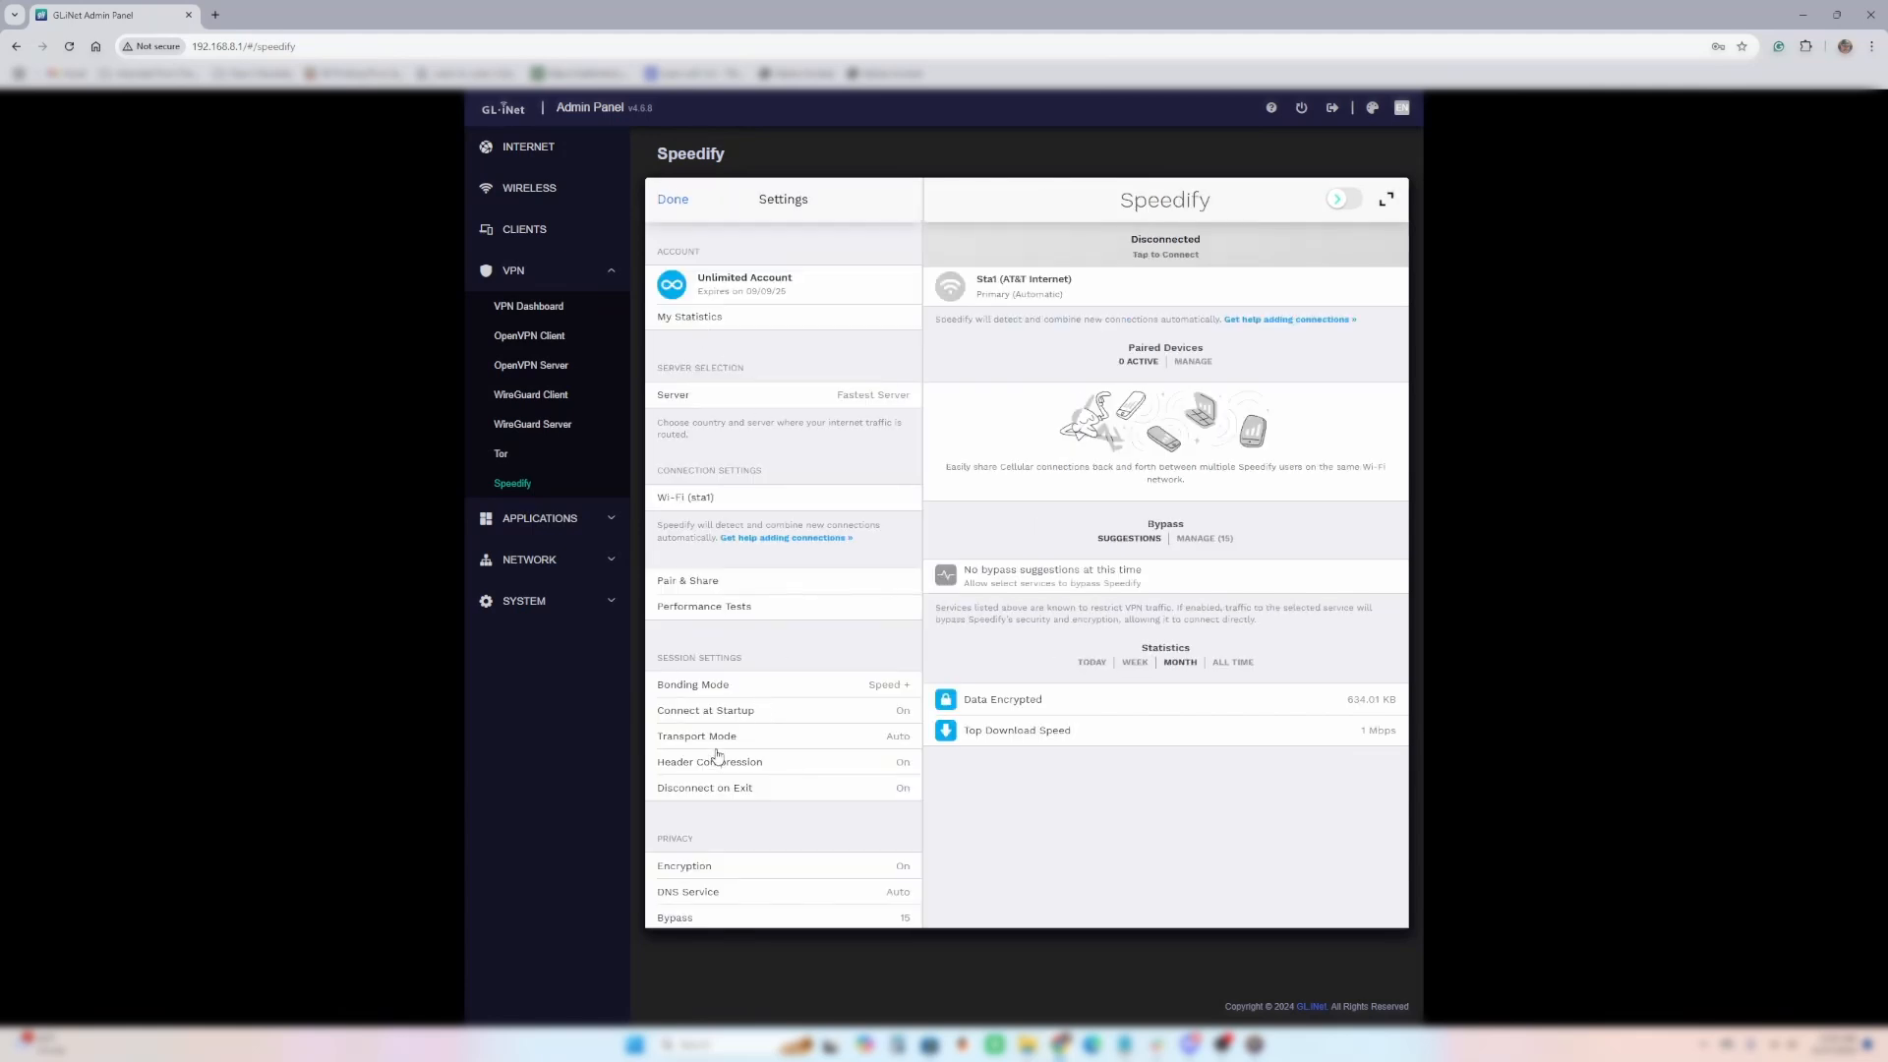
pyautogui.click(706, 709)
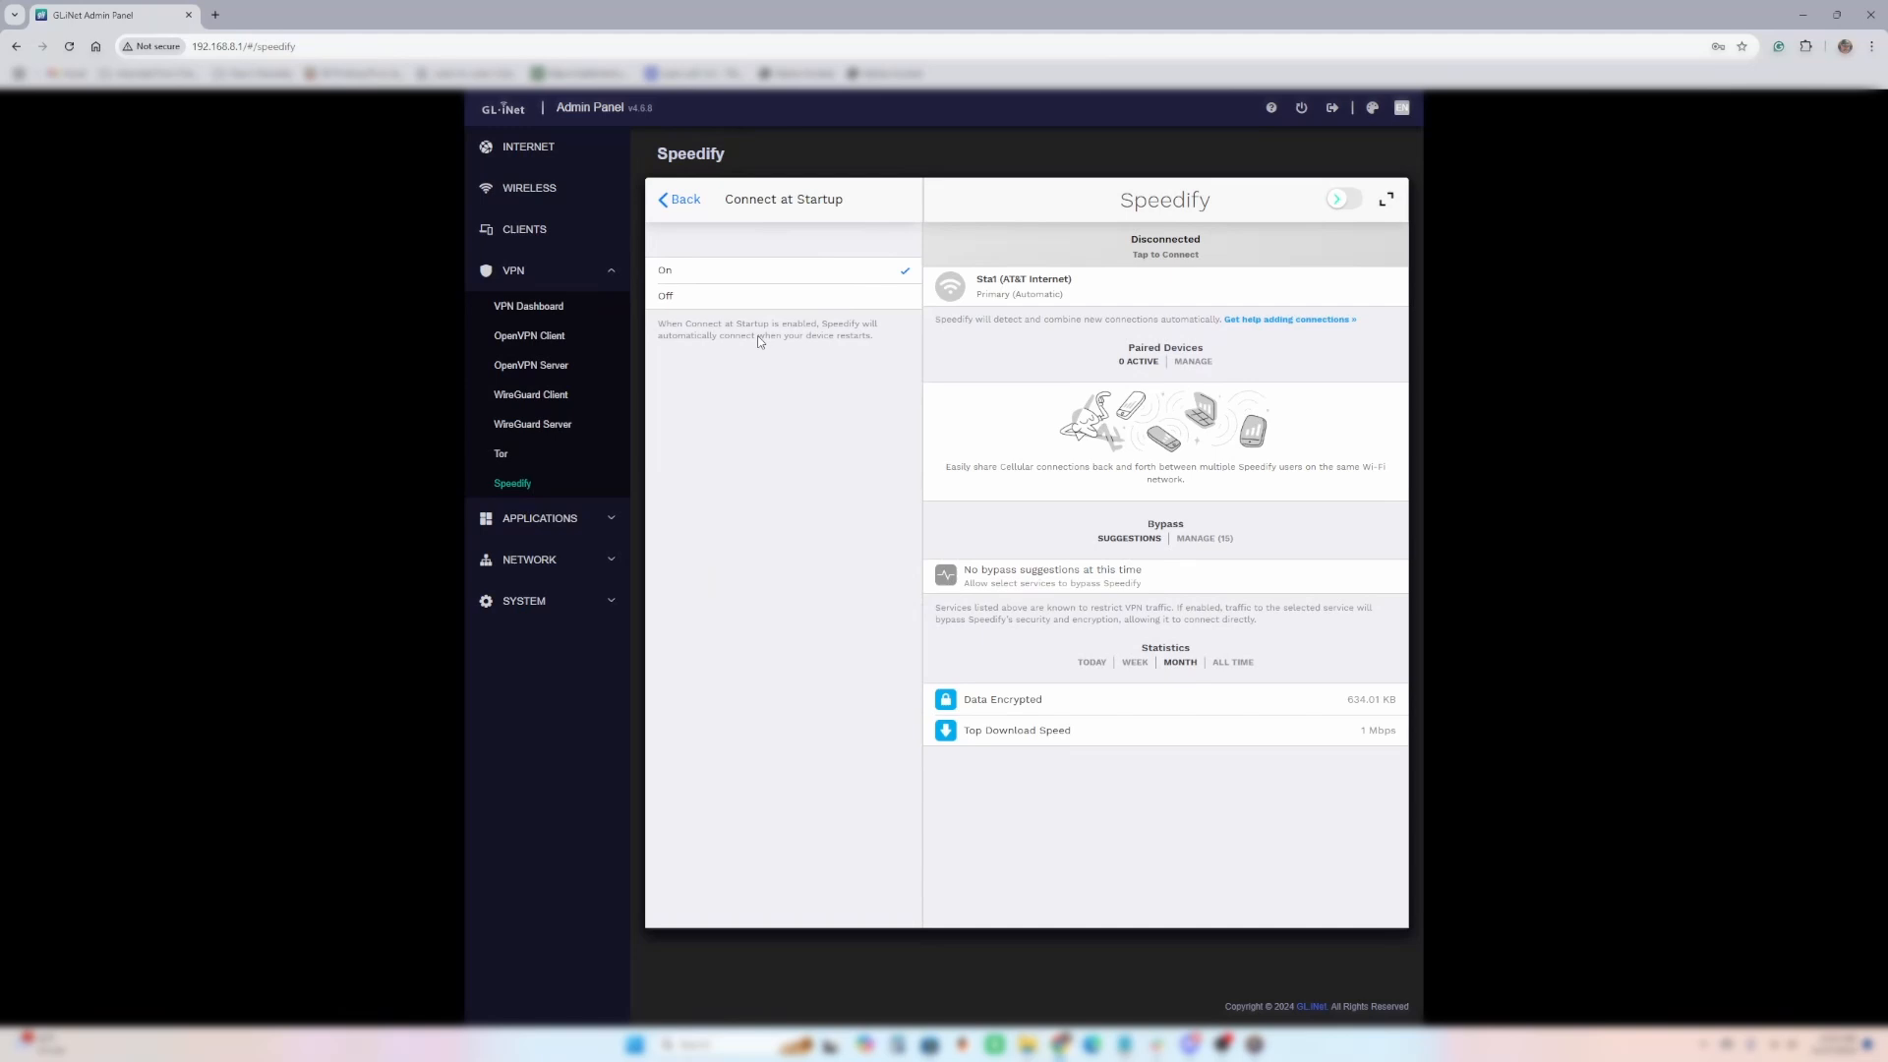
pyautogui.click(666, 295)
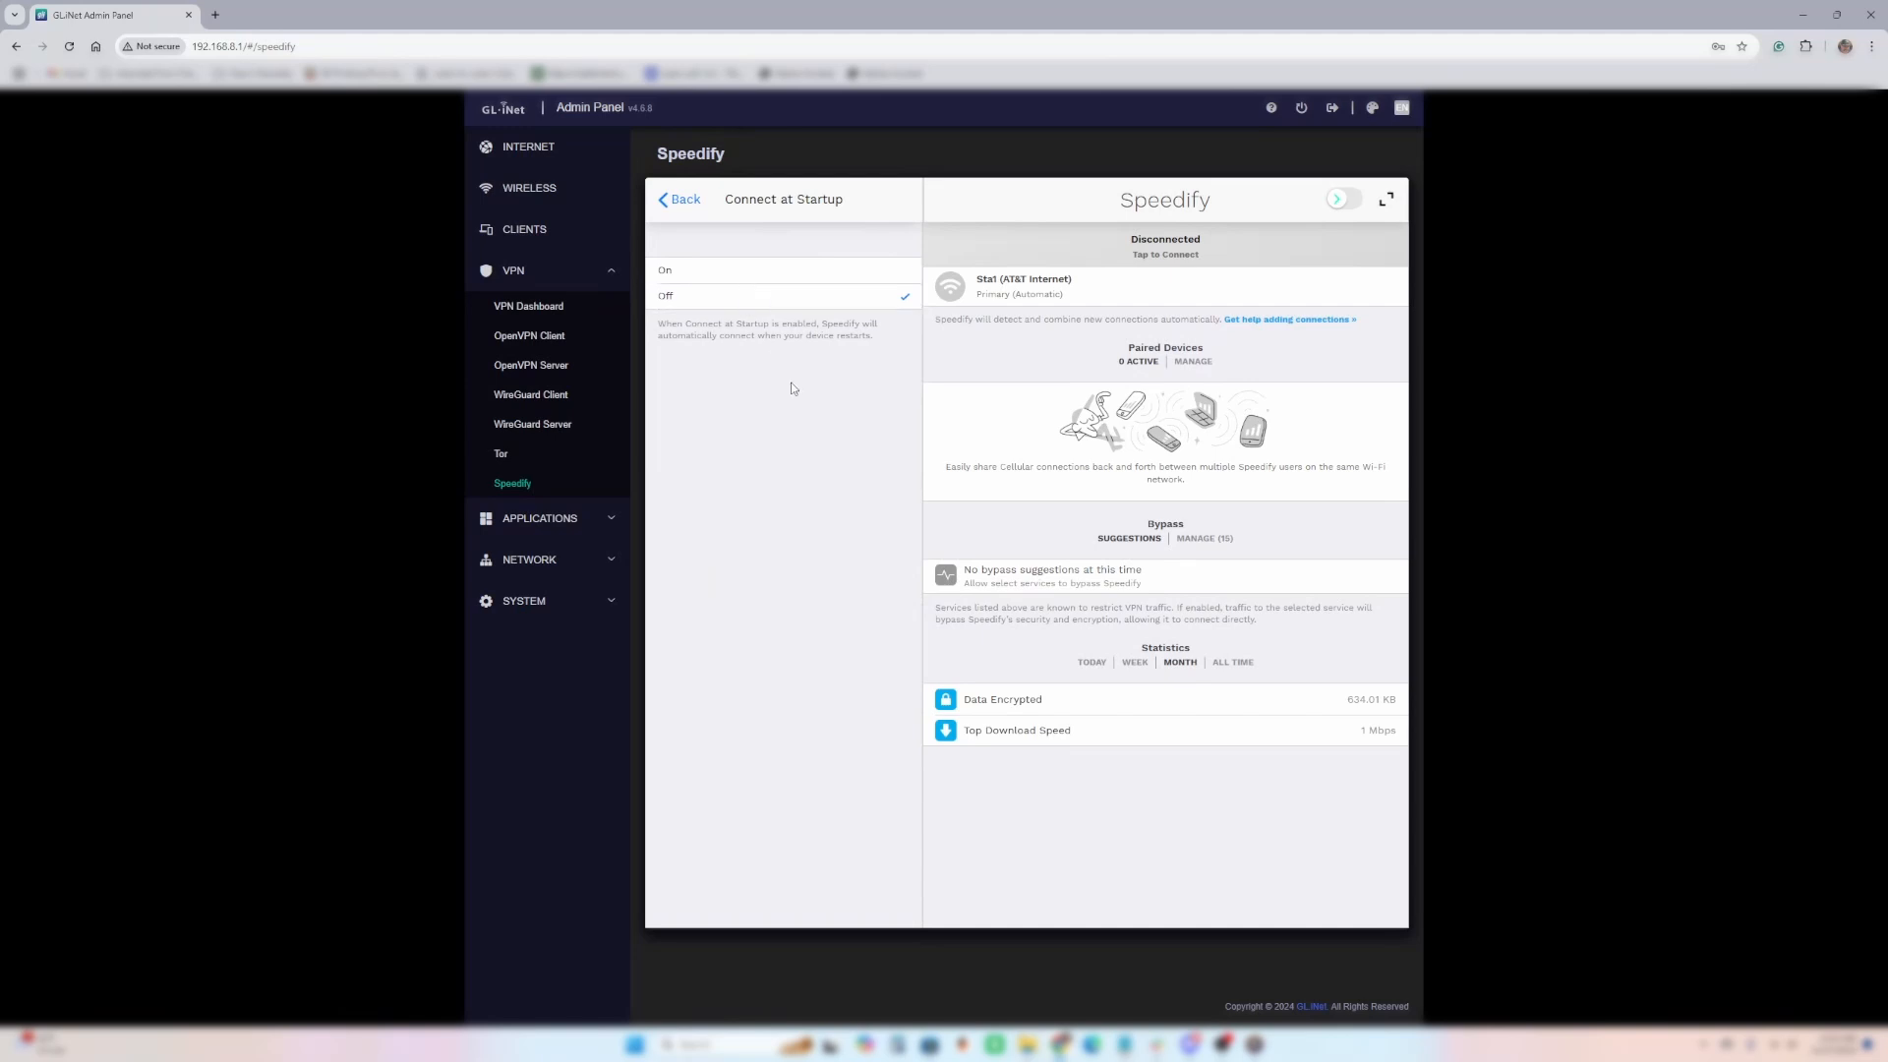
pyautogui.click(683, 199)
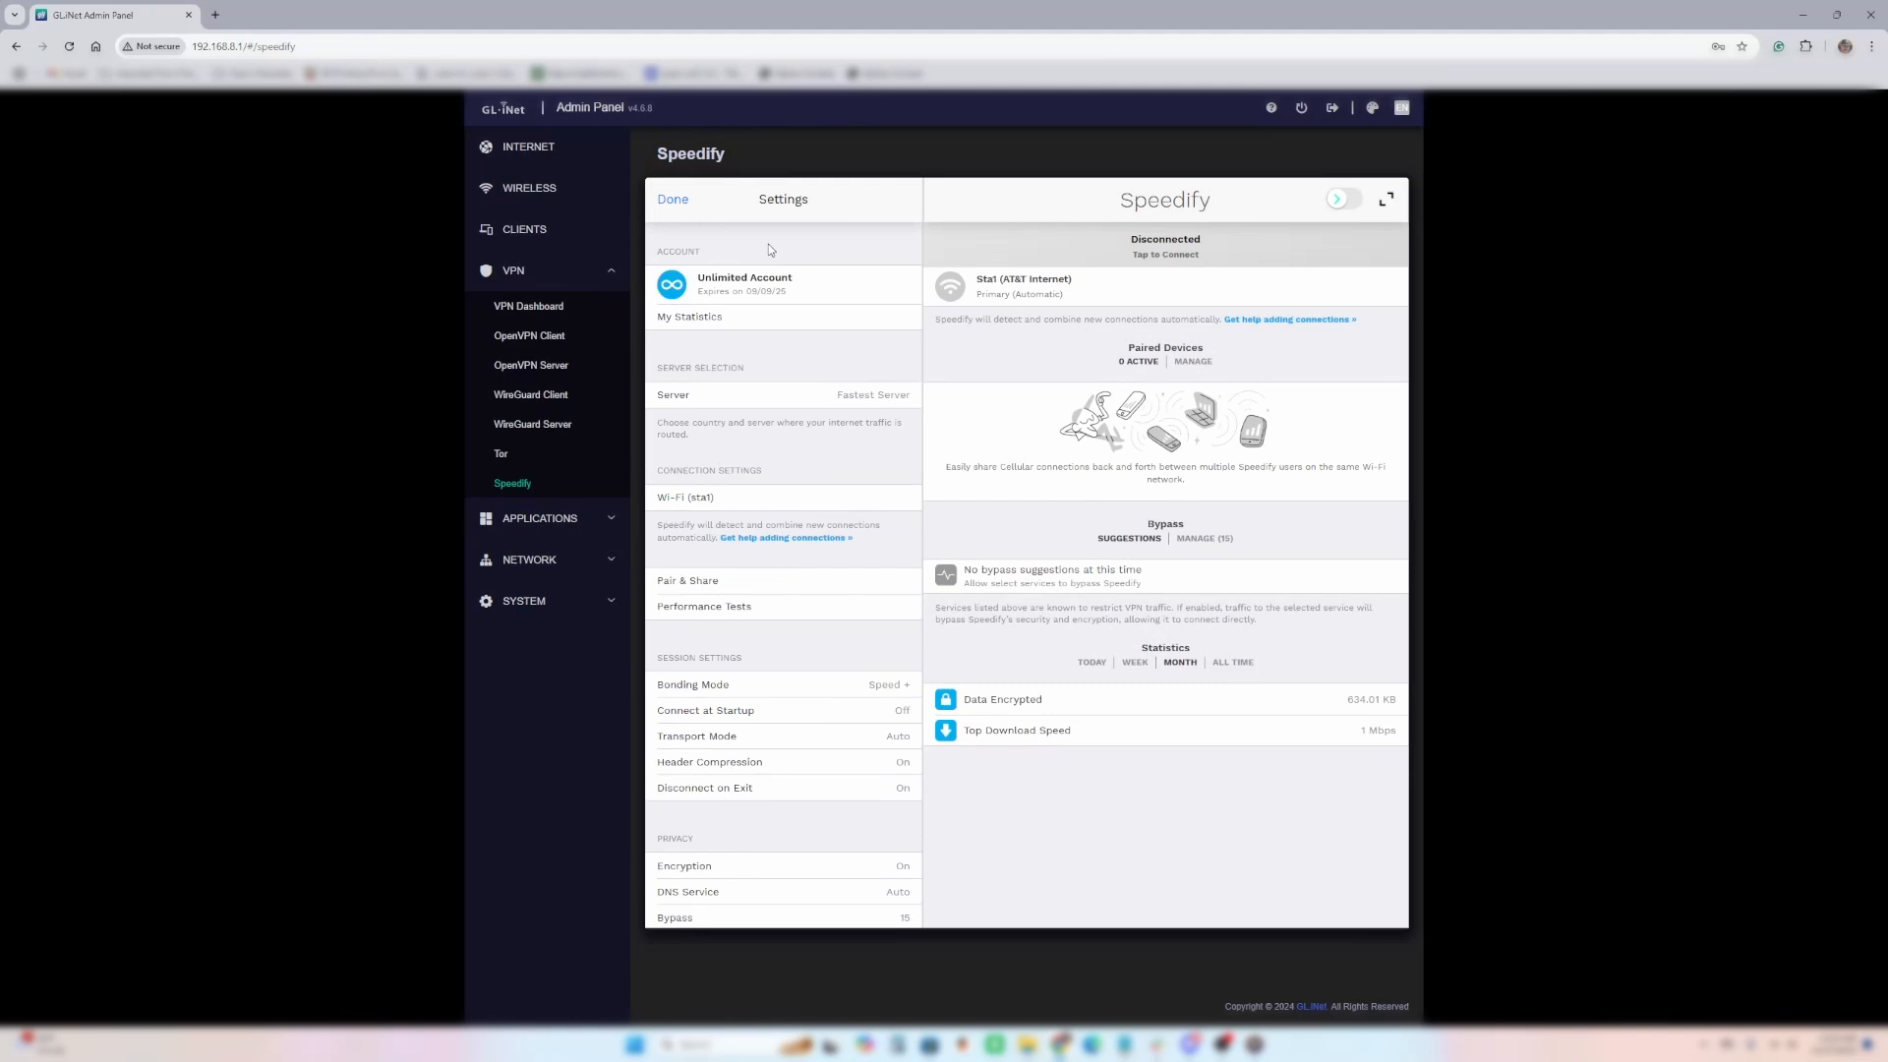
# - Close Speedify settings and reconnect Speedify to the United States – Atlanta server
pyautogui.click(671, 199)
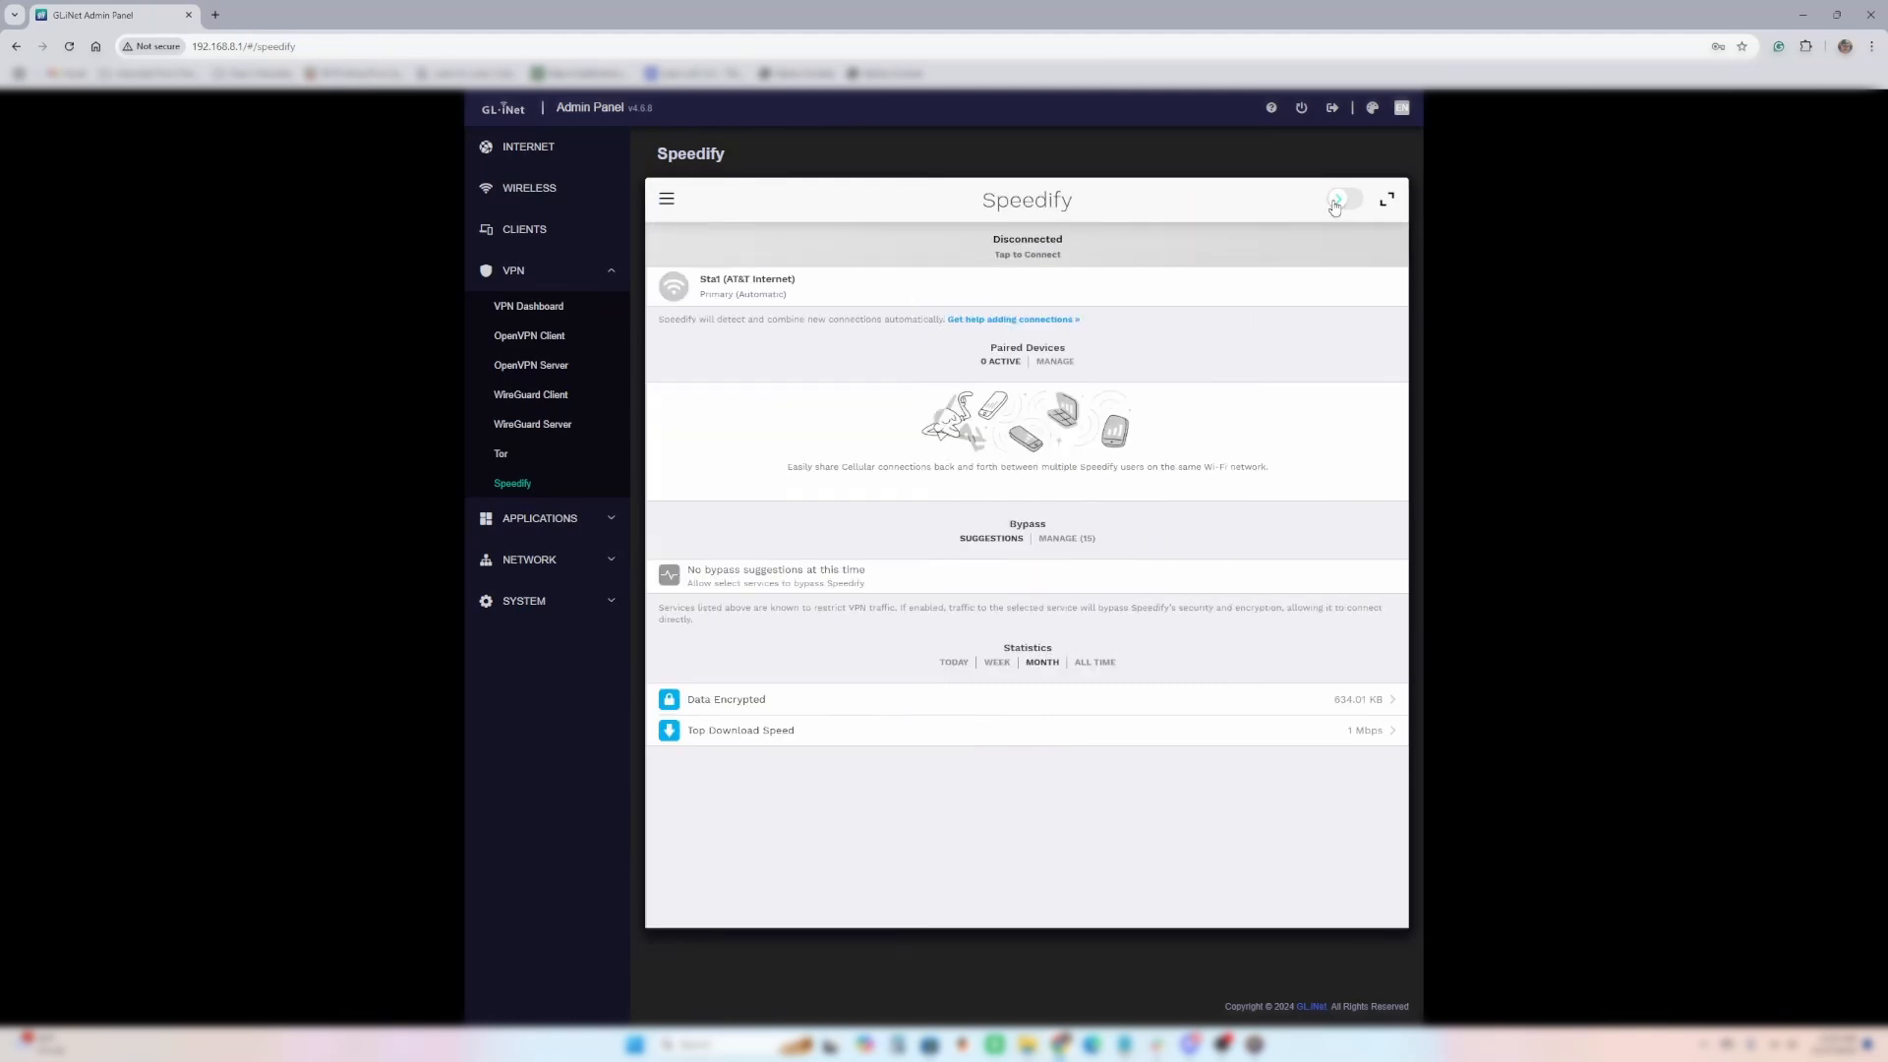
pyautogui.click(1346, 198)
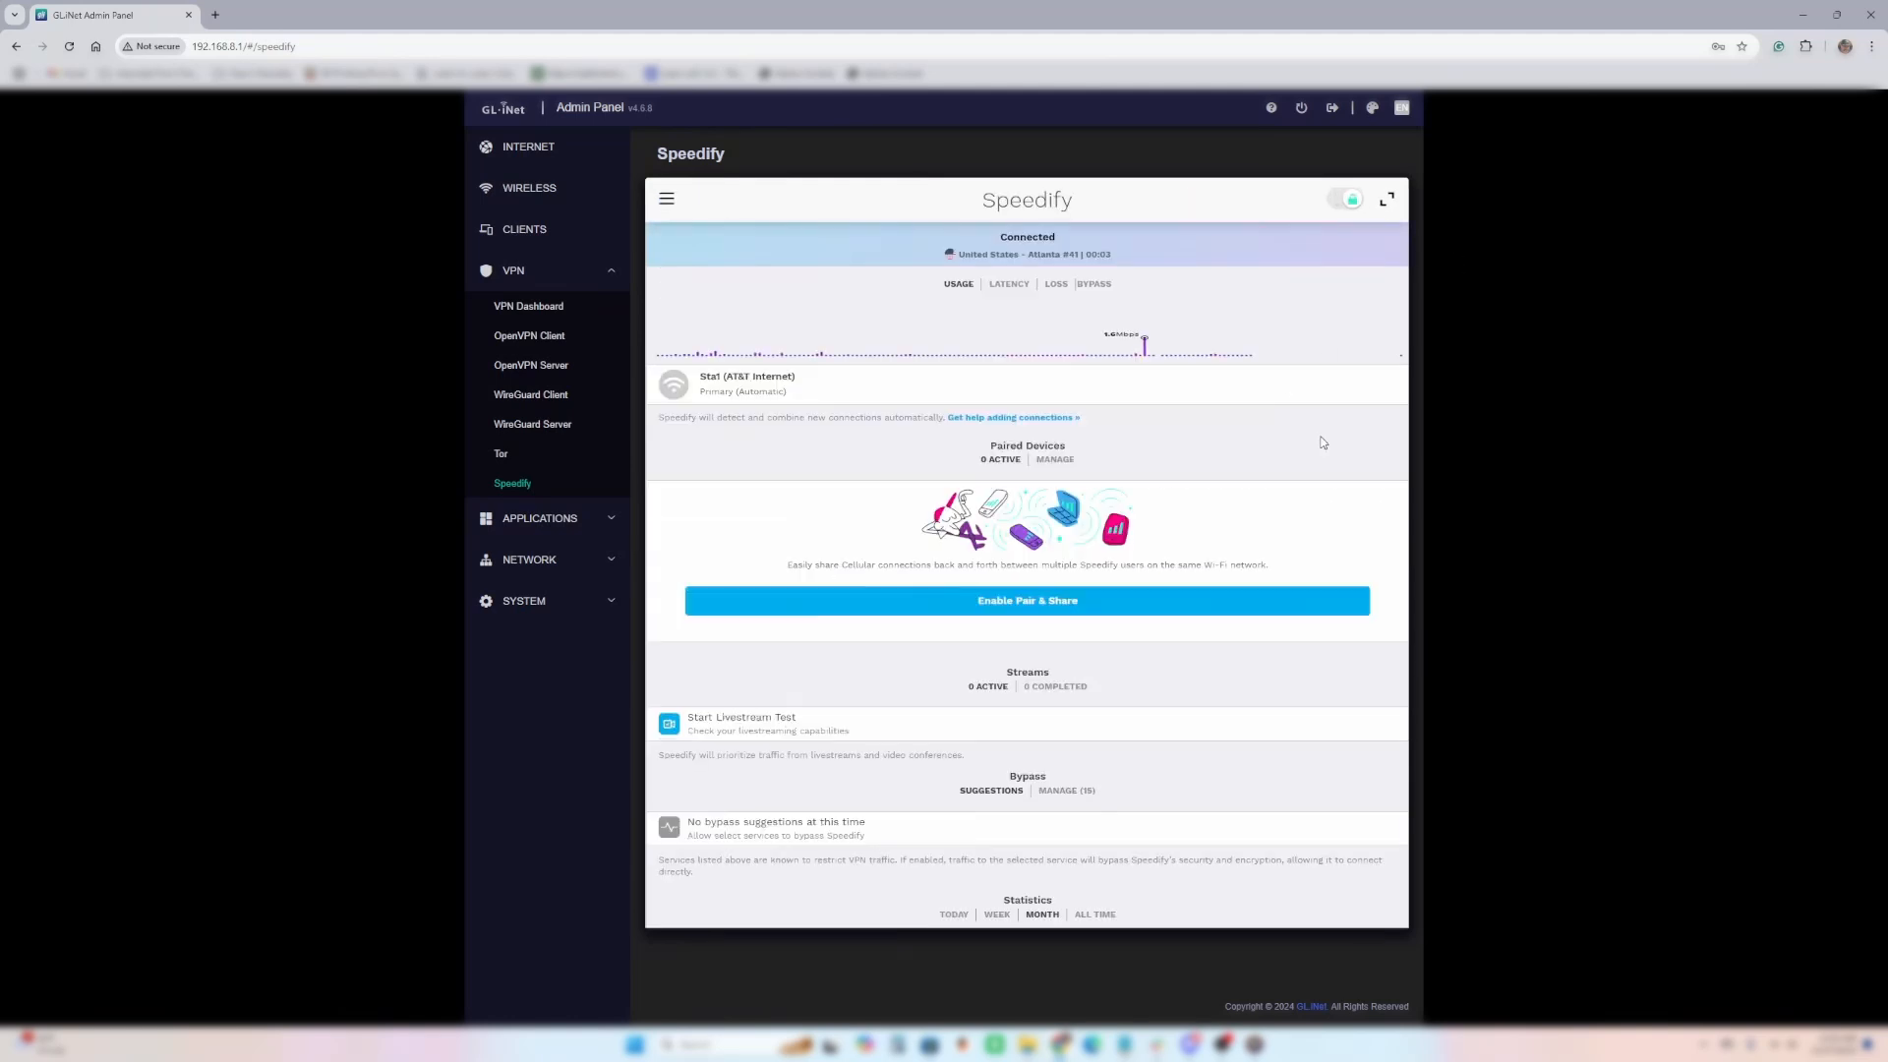